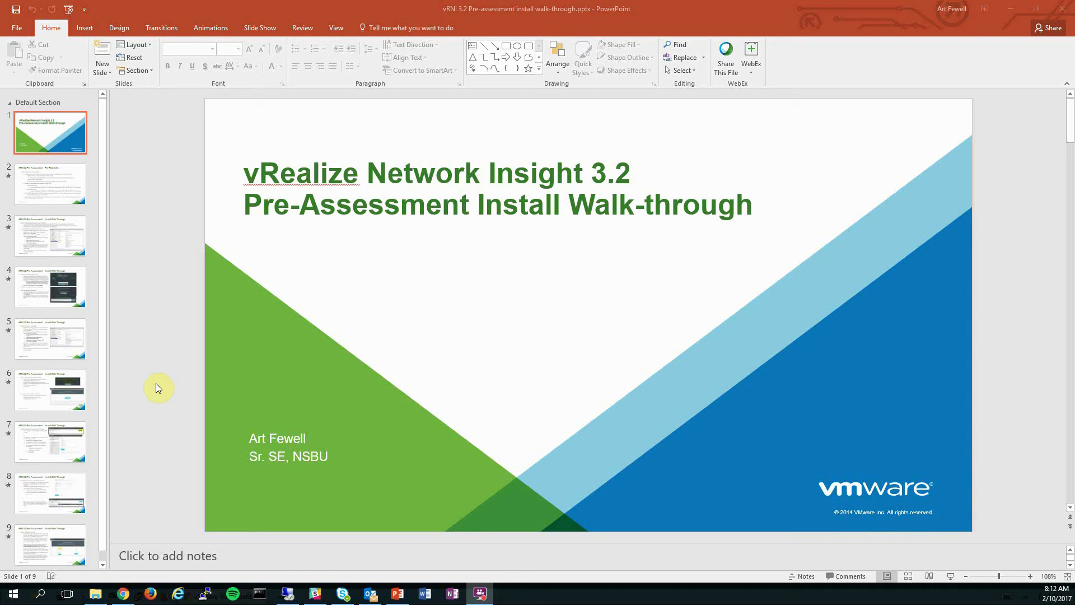
mouse_move(162, 395)
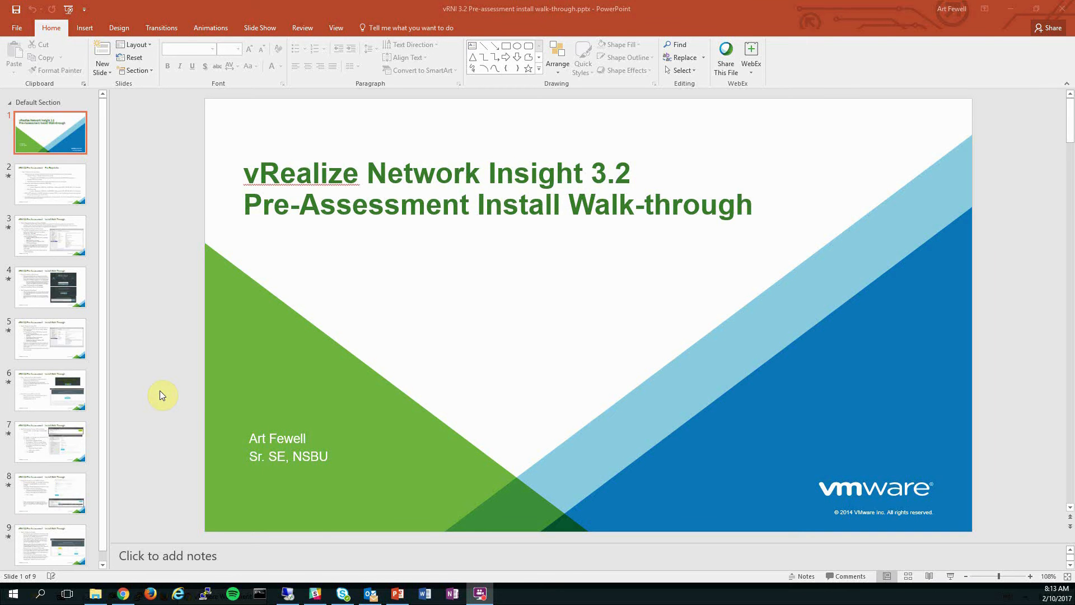
- Advance the deck to the vRNI 3.2 Pre-Requisites slide
click(51, 183)
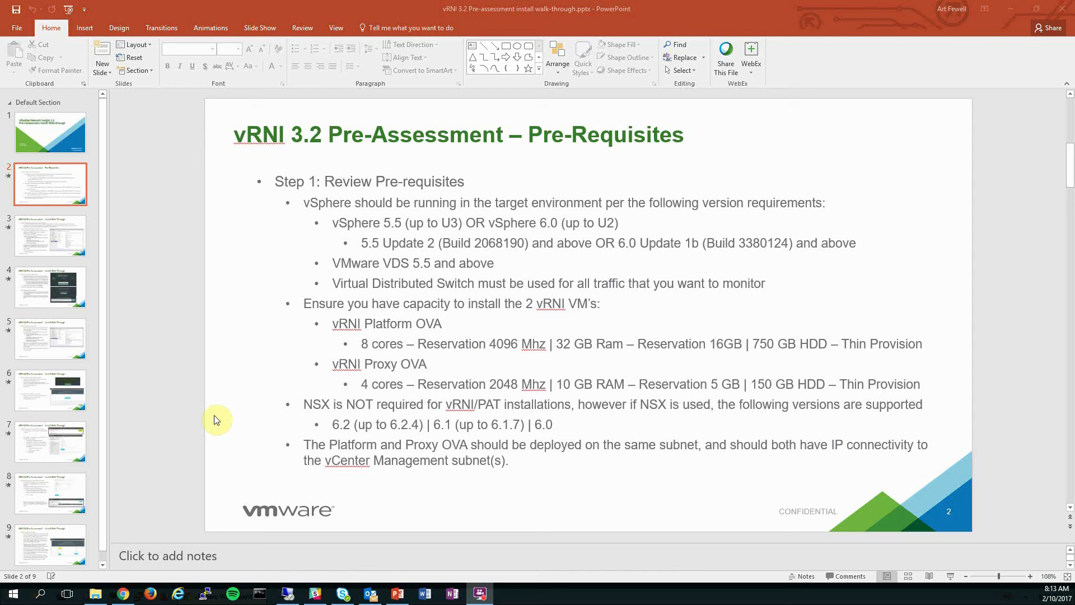
mouse_move(205, 329)
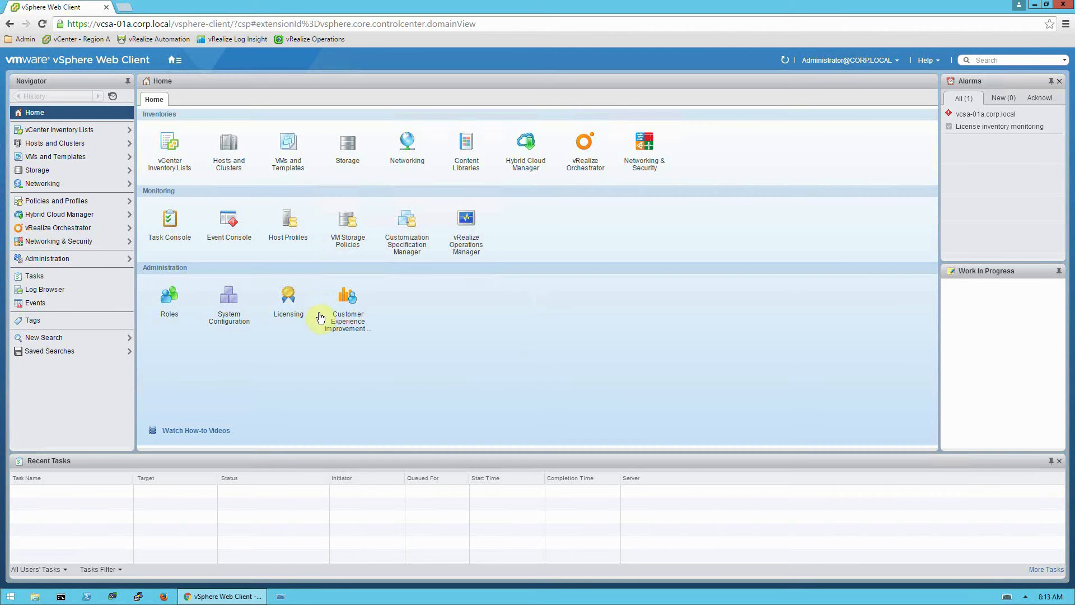
mouse_move(279, 380)
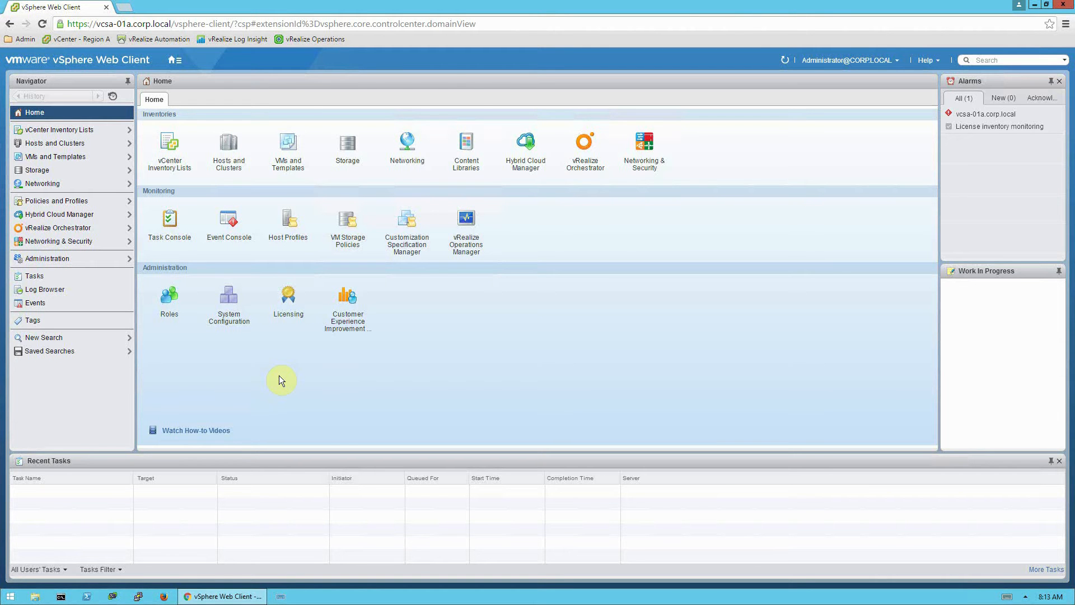
mouse_move(430, 298)
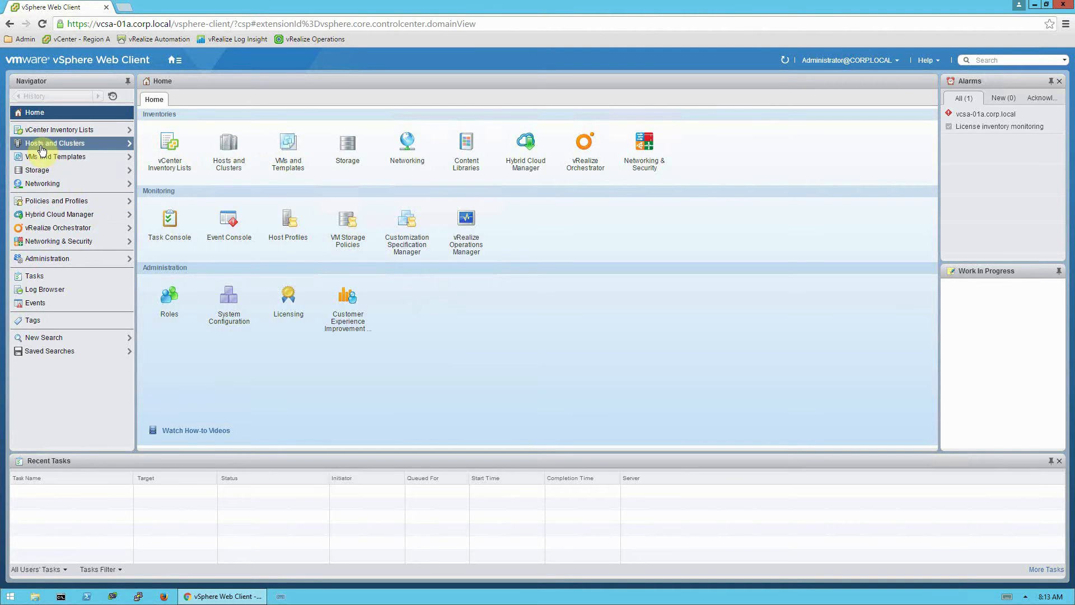
- Select host esx-05a.corp.local under Hosts and Clusters and bring up its actions menu
click(54, 143)
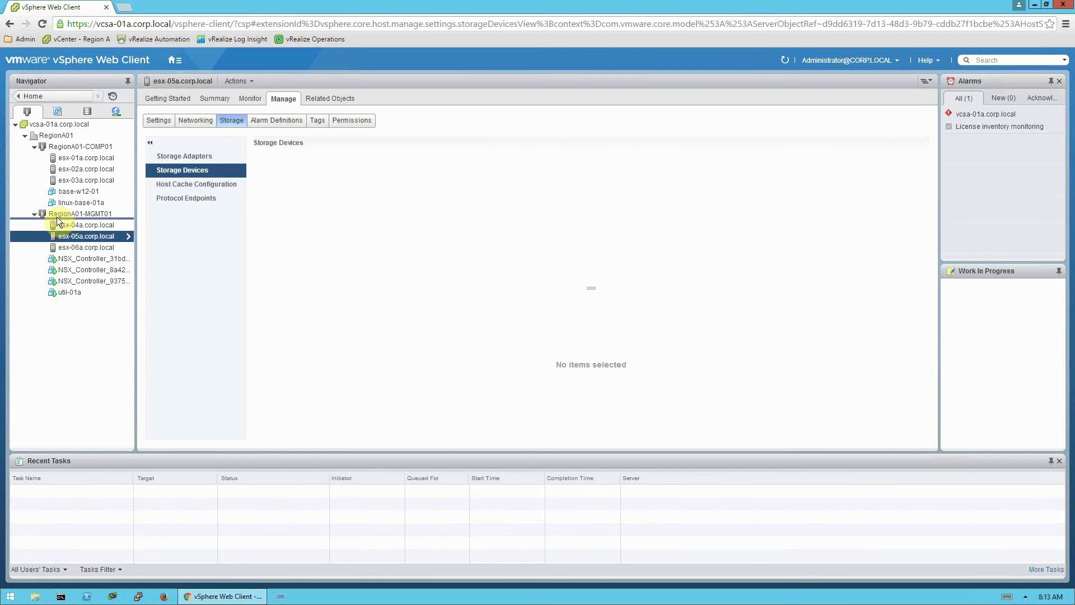
click(182, 169)
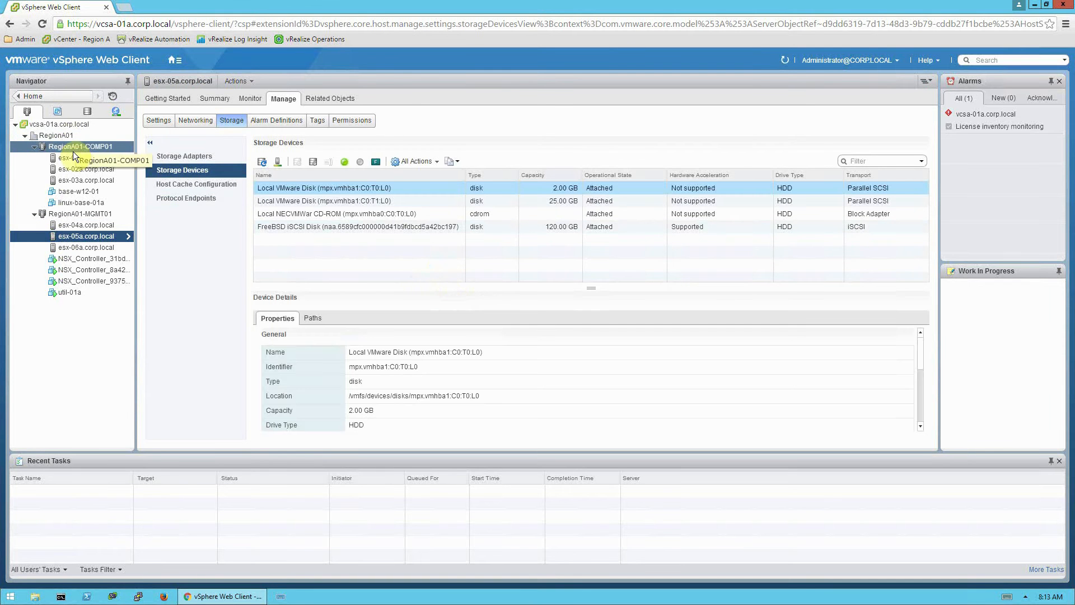
mouse_move(87, 237)
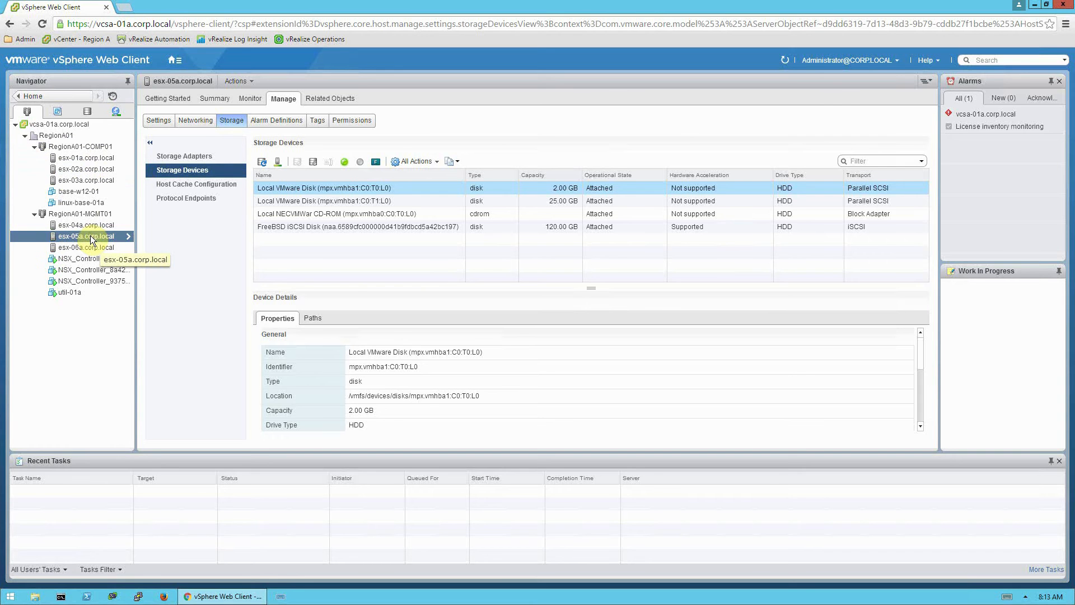
right_click(86, 237)
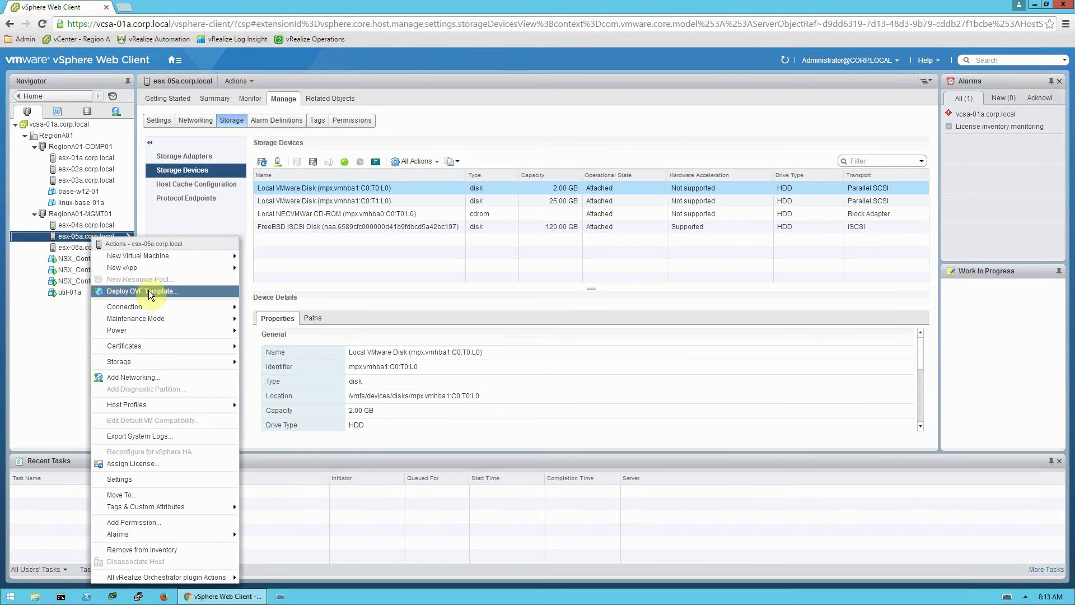
- Start Deploy OVF Template with the local Network Insight platform OVA as source
click(142, 291)
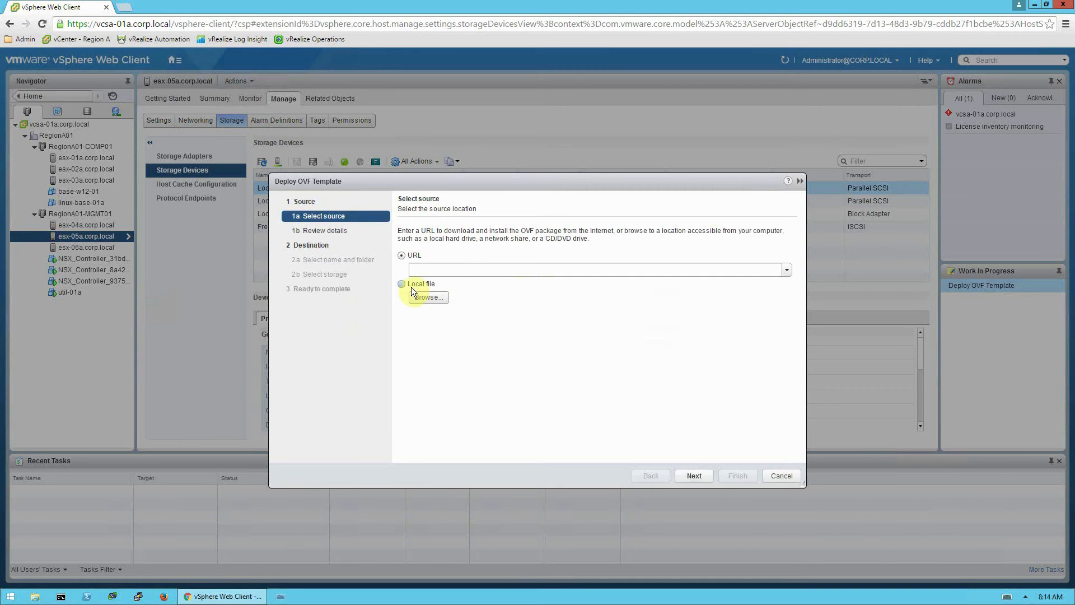
click(402, 283)
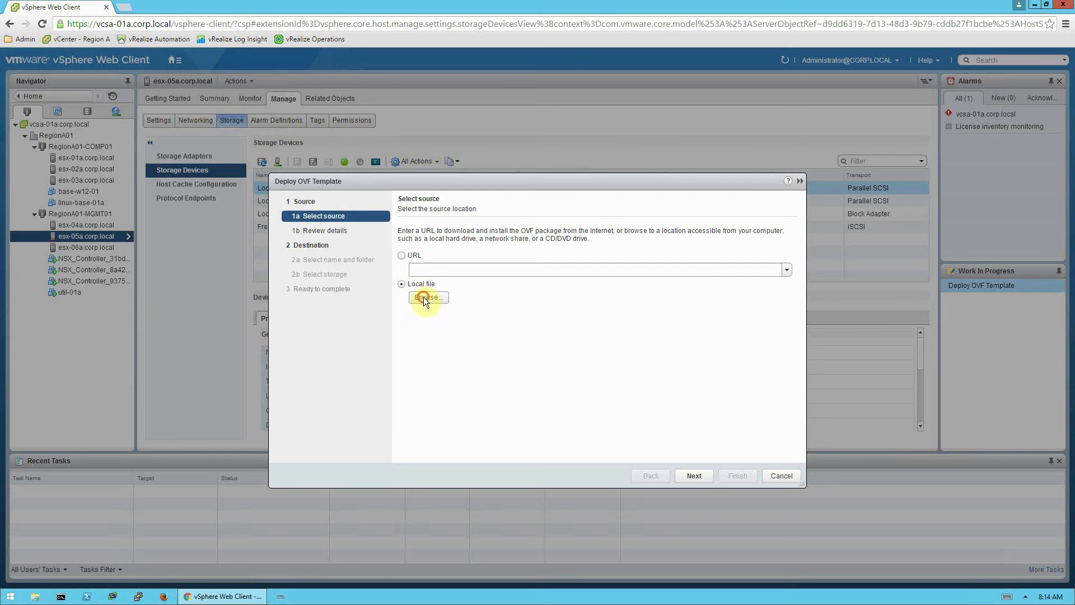
click(426, 298)
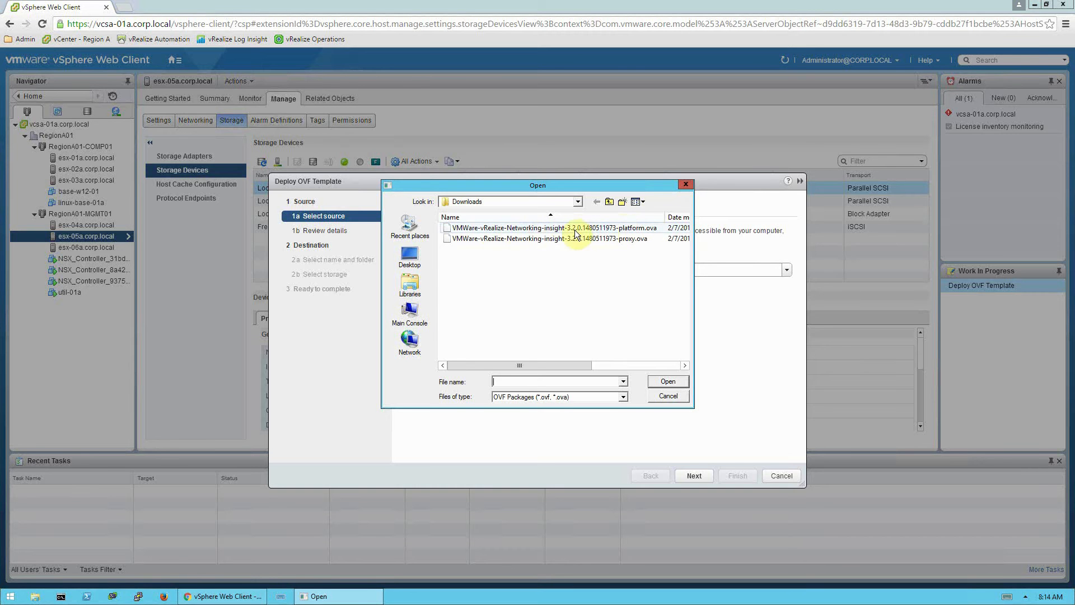
mouse_move(630, 233)
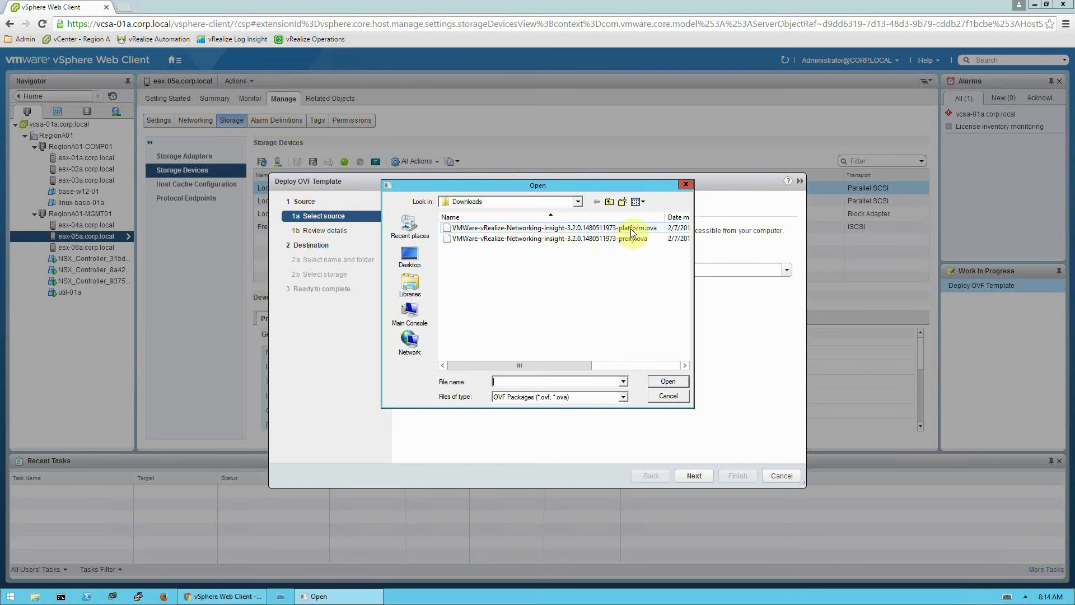
mouse_move(652, 236)
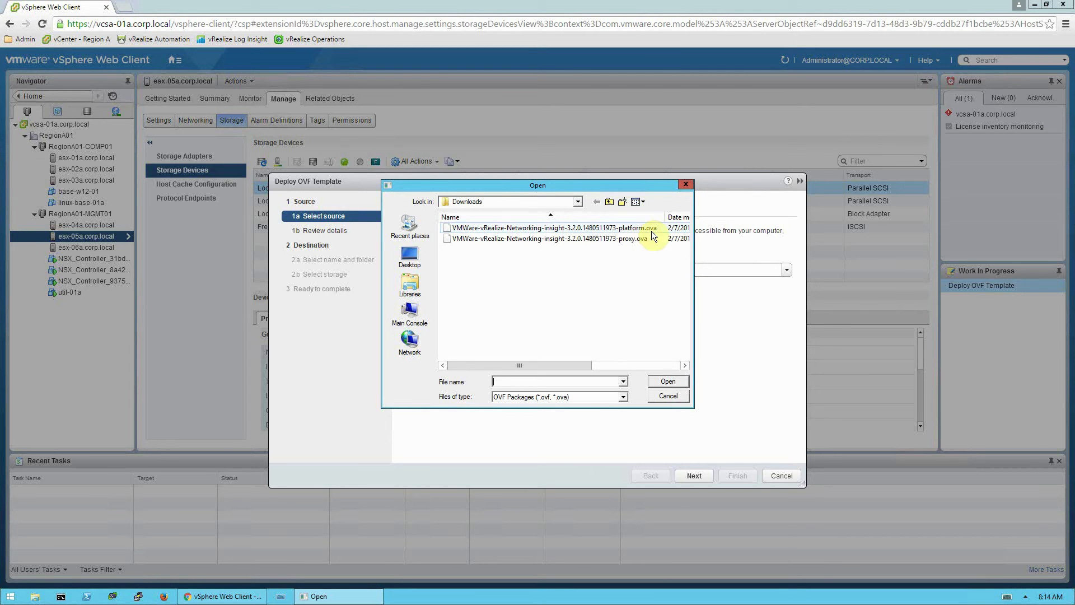
click(552, 228)
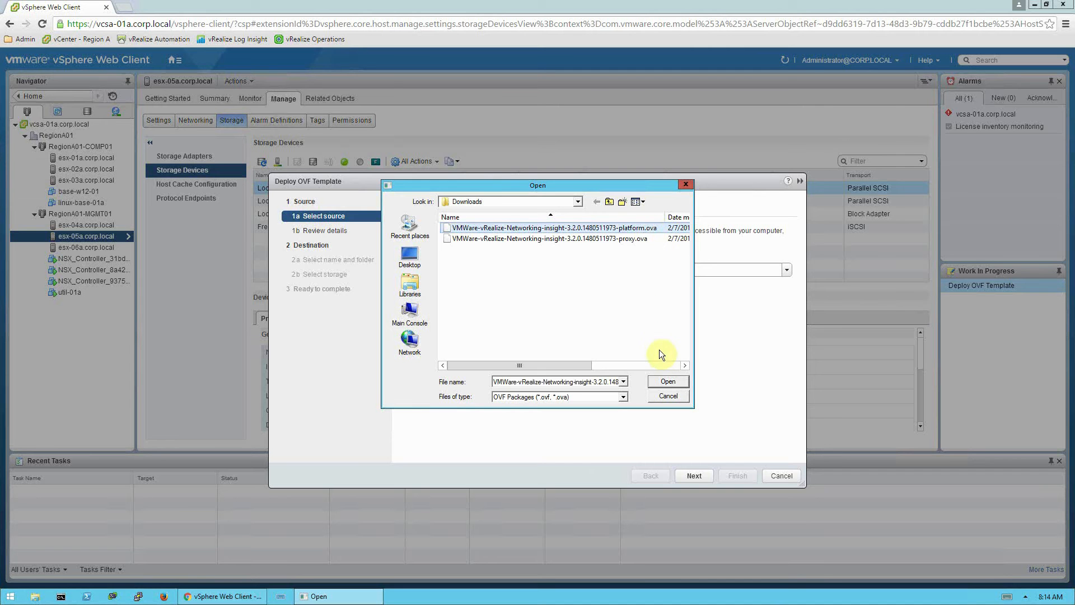
mouse_move(667, 380)
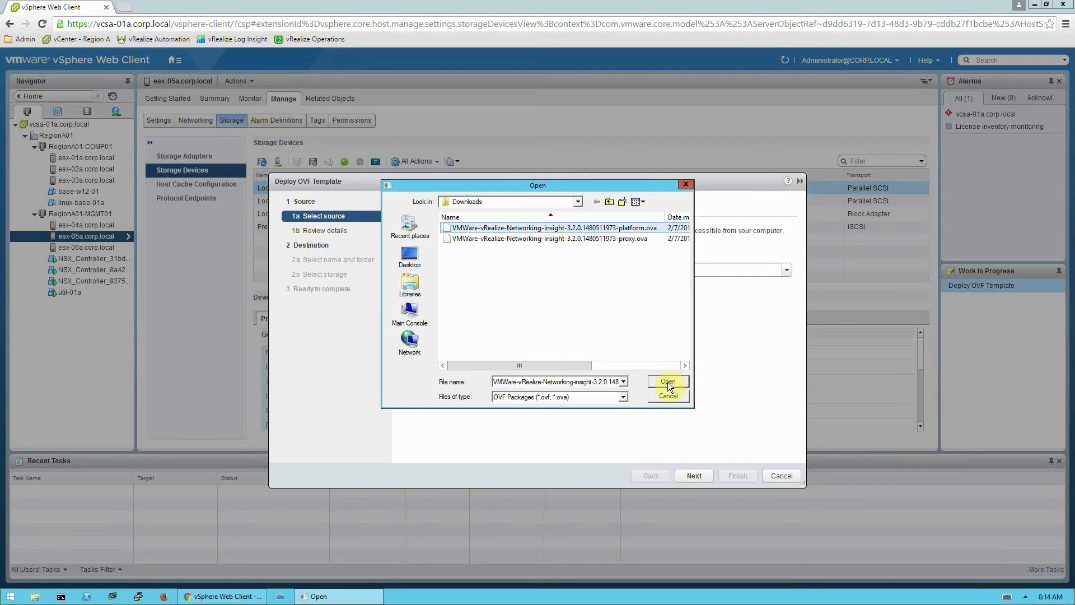
click(666, 382)
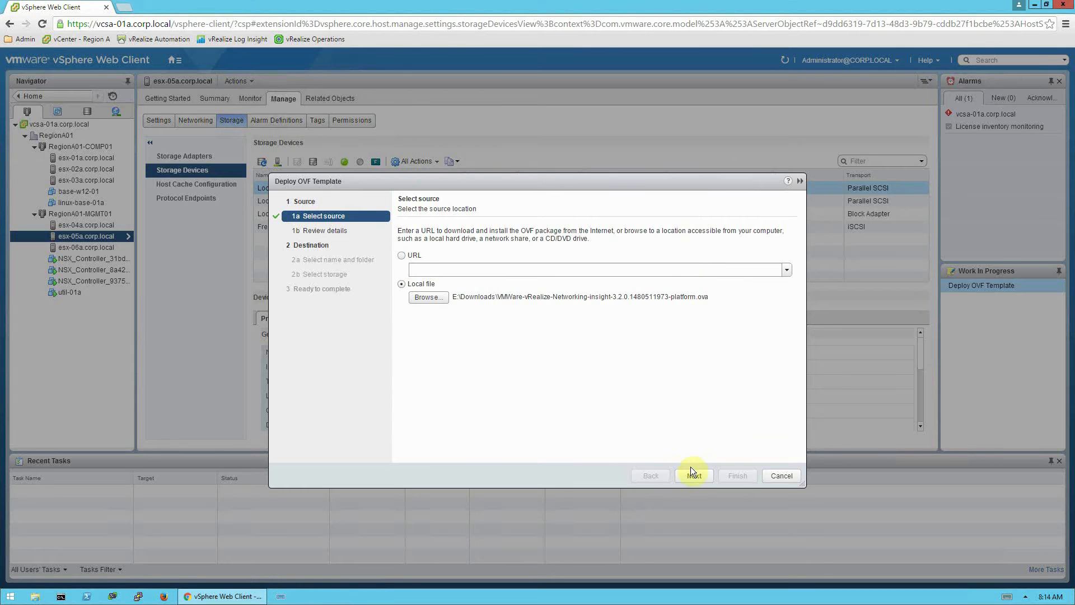
- Validate the source, review the template details and accept the license agreement
click(693, 475)
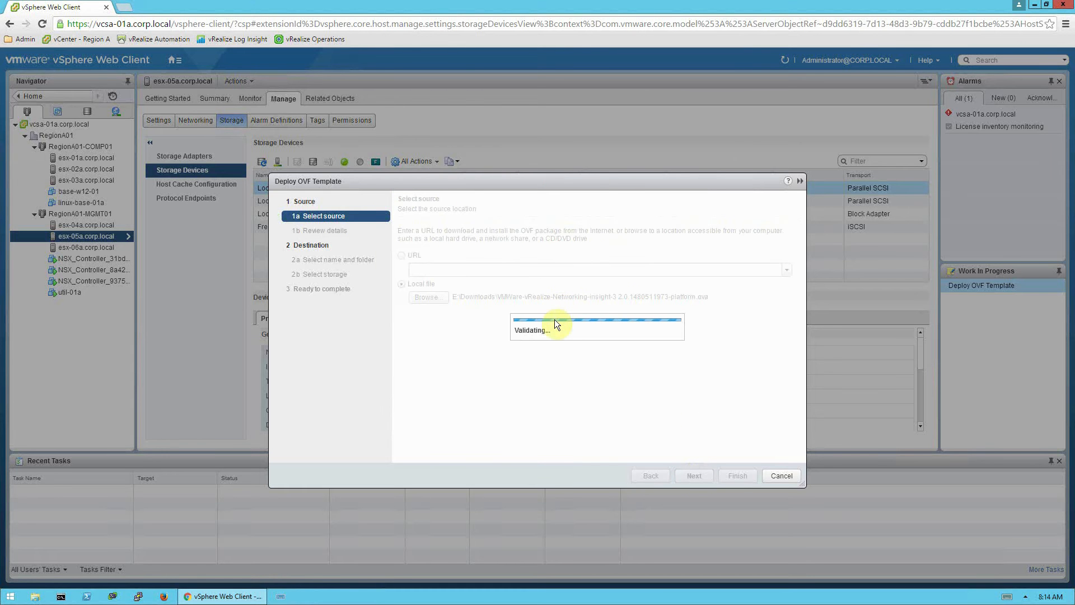
click(693, 475)
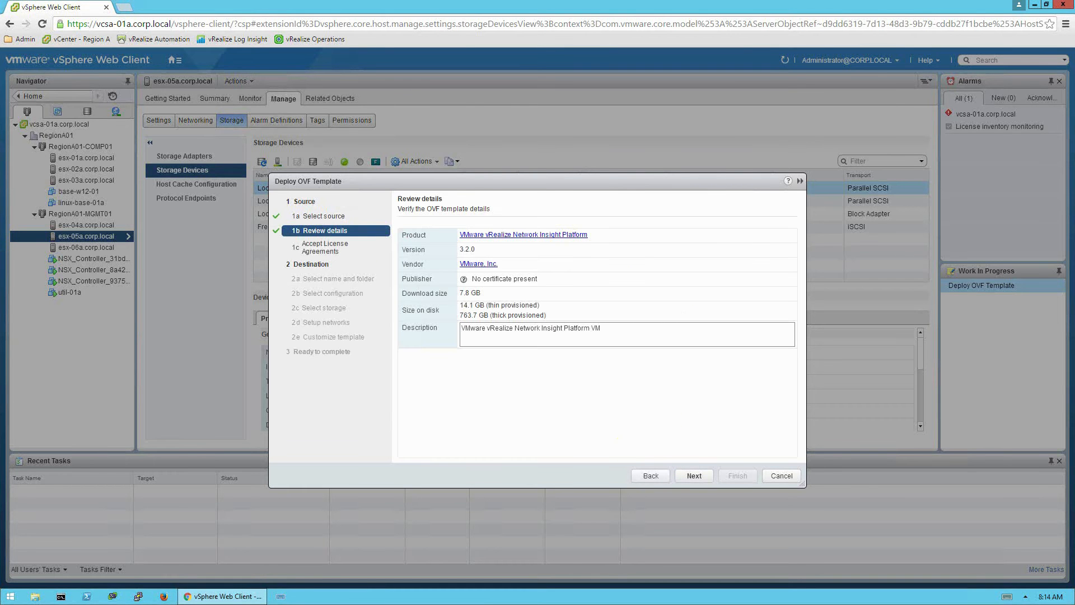
click(693, 475)
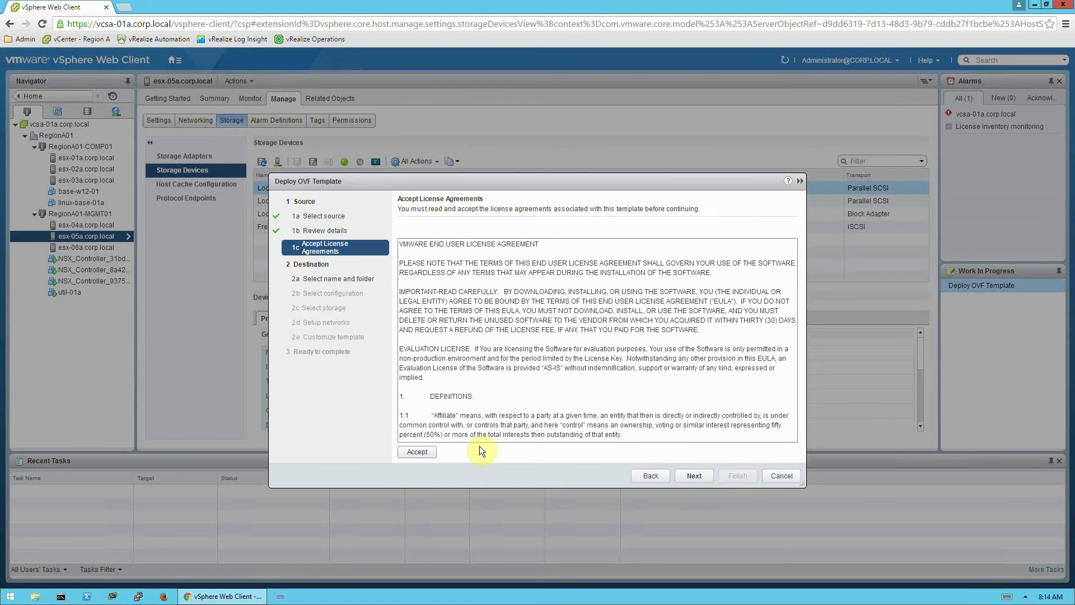
click(416, 451)
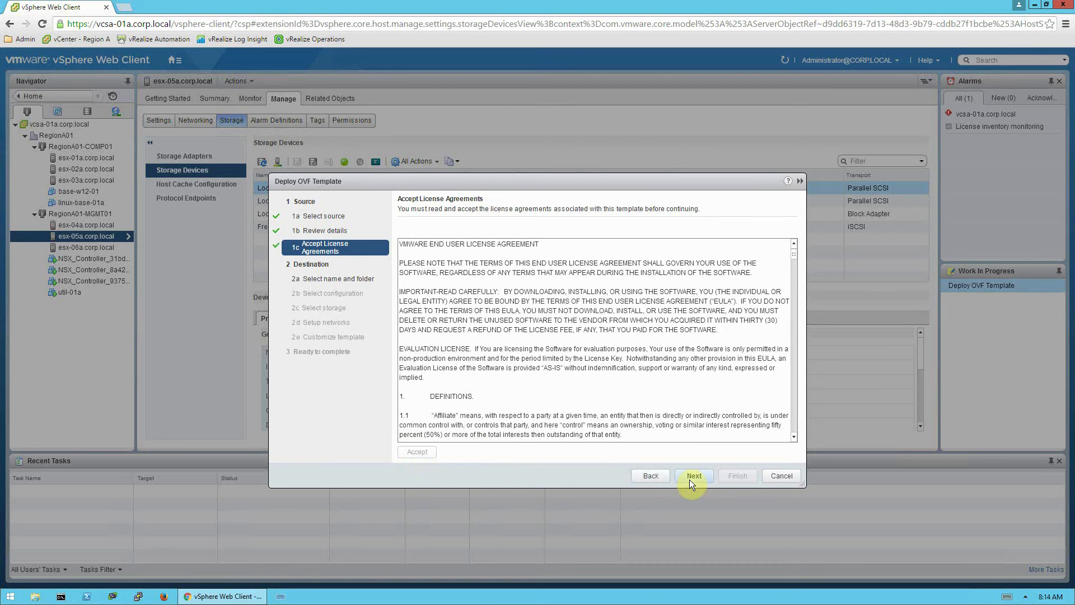
click(693, 475)
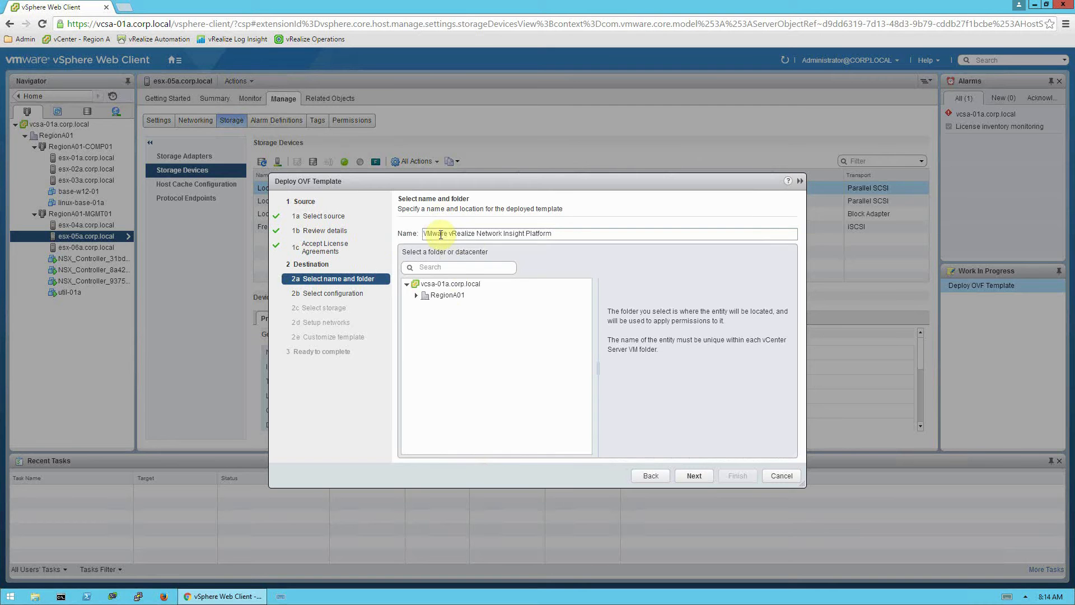
- Place the appliance in RegionA01 with Thin Provision disk format on the MGMT iSCSI datastore
click(447, 295)
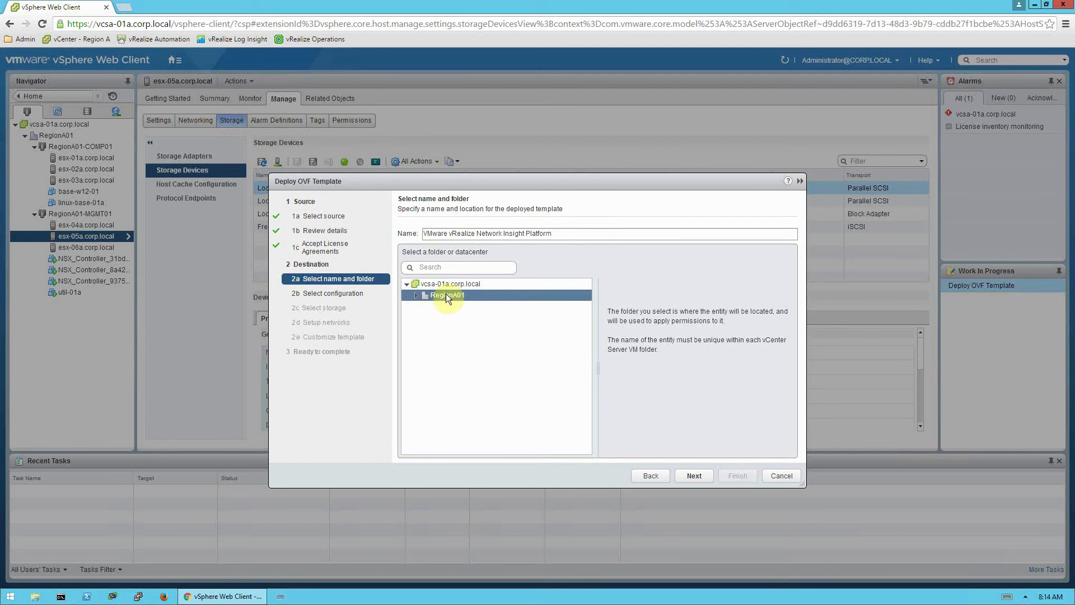
mouse_move(447, 295)
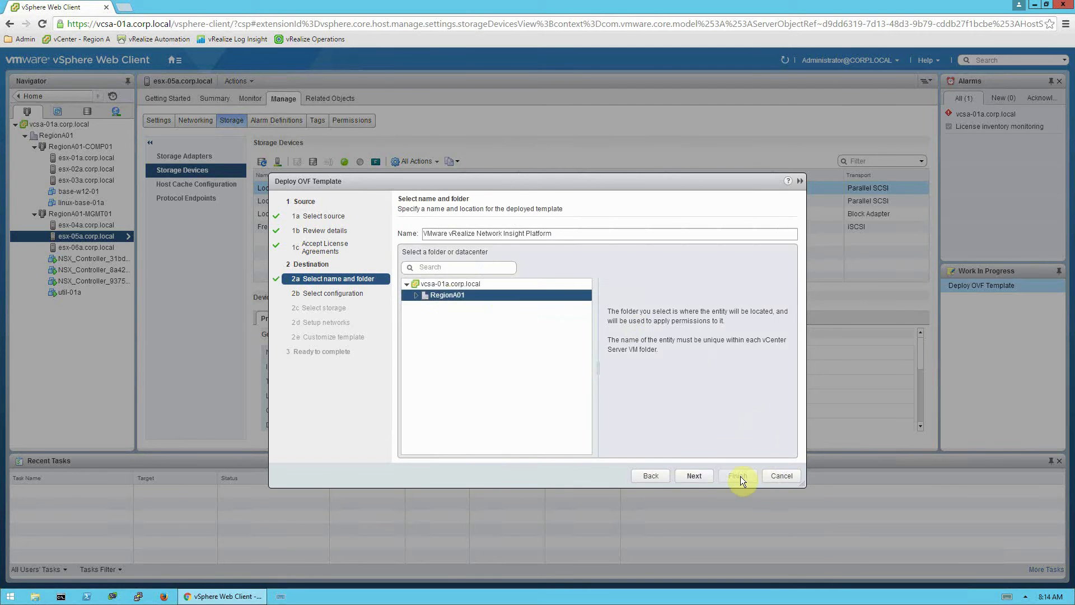
click(693, 474)
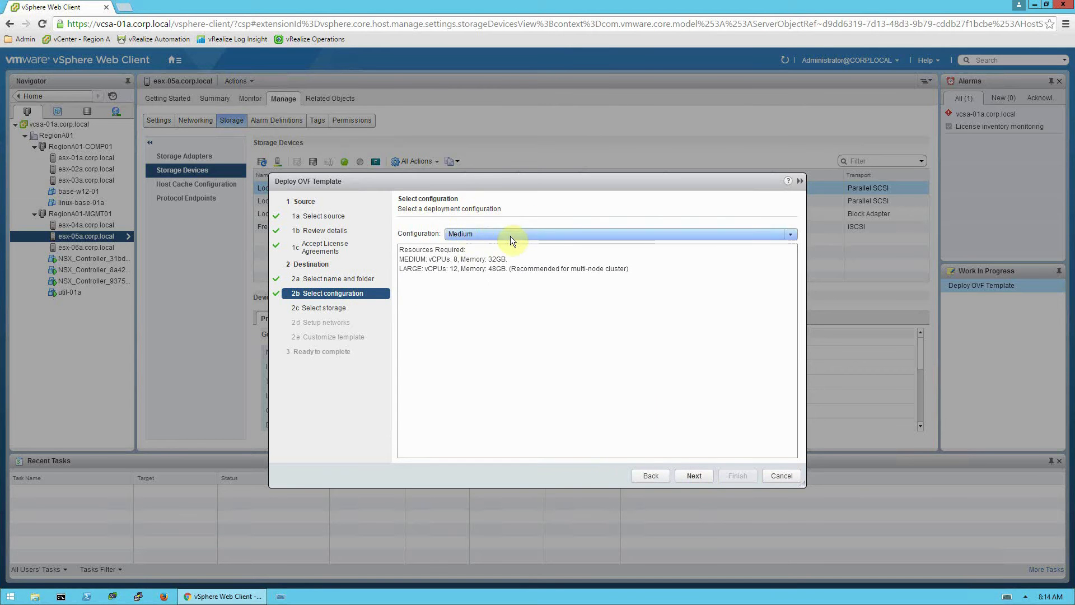
mouse_move(468, 293)
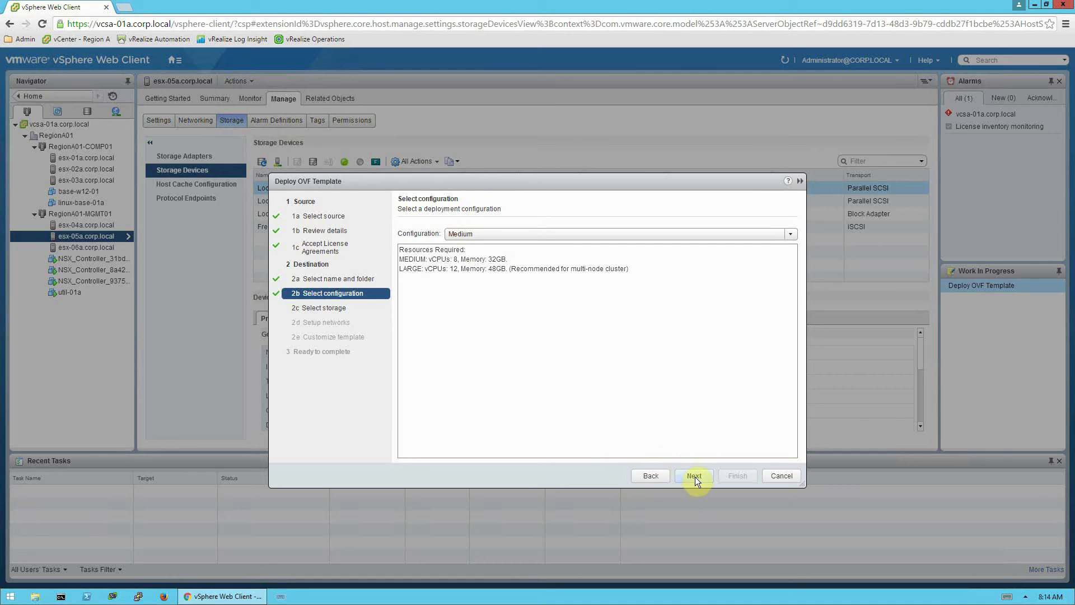
mouse_move(612, 456)
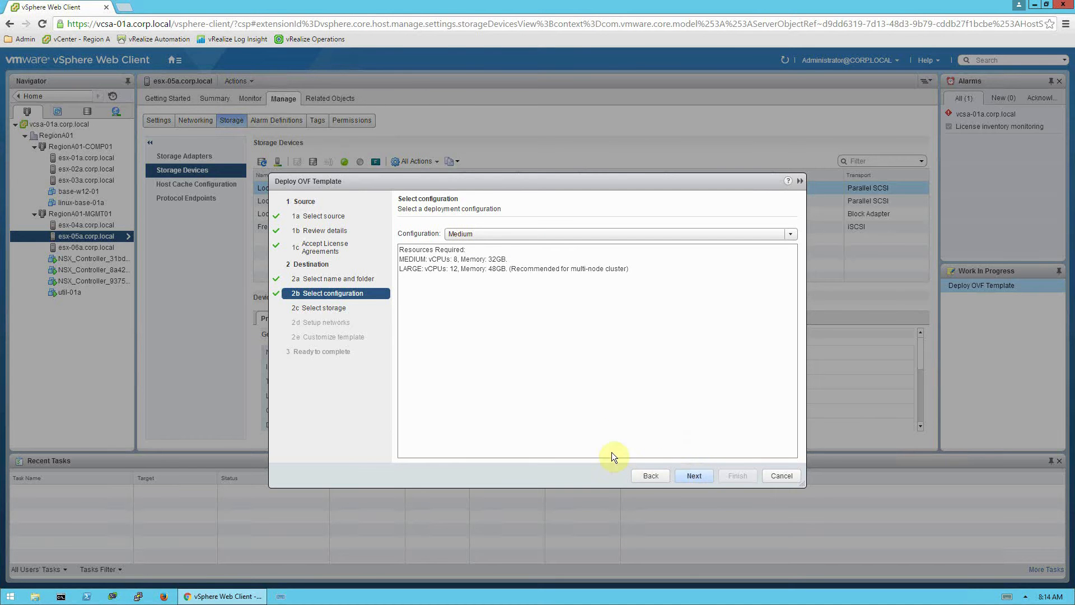
click(693, 475)
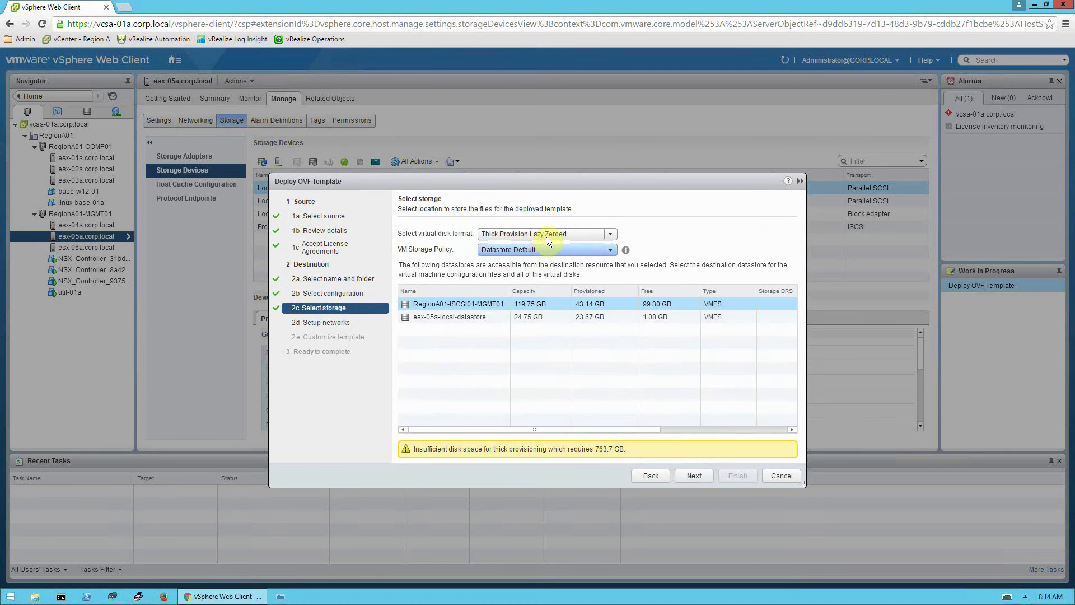
click(609, 234)
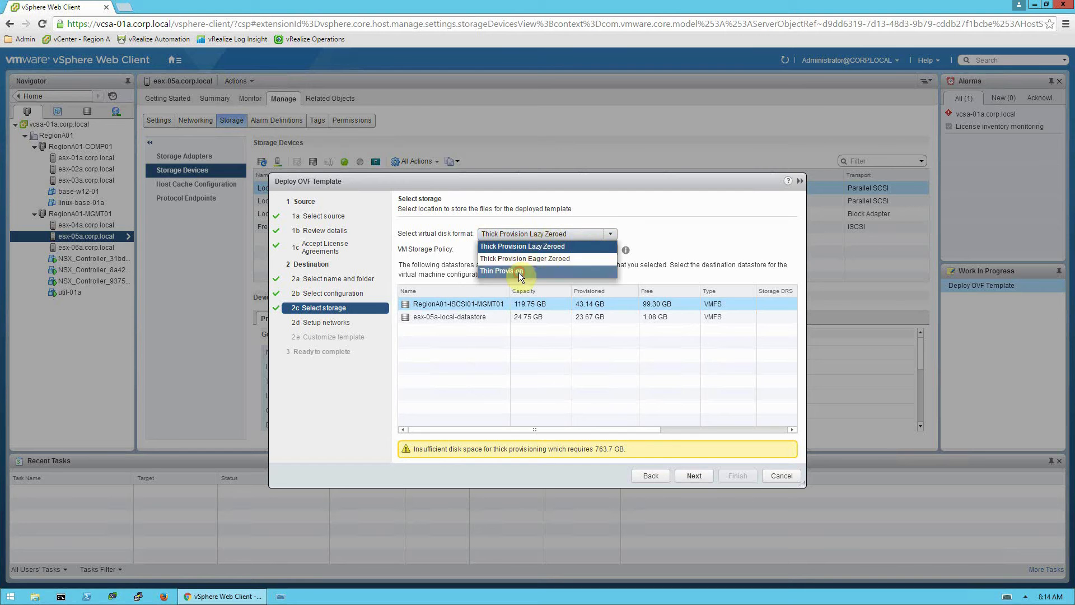
click(500, 271)
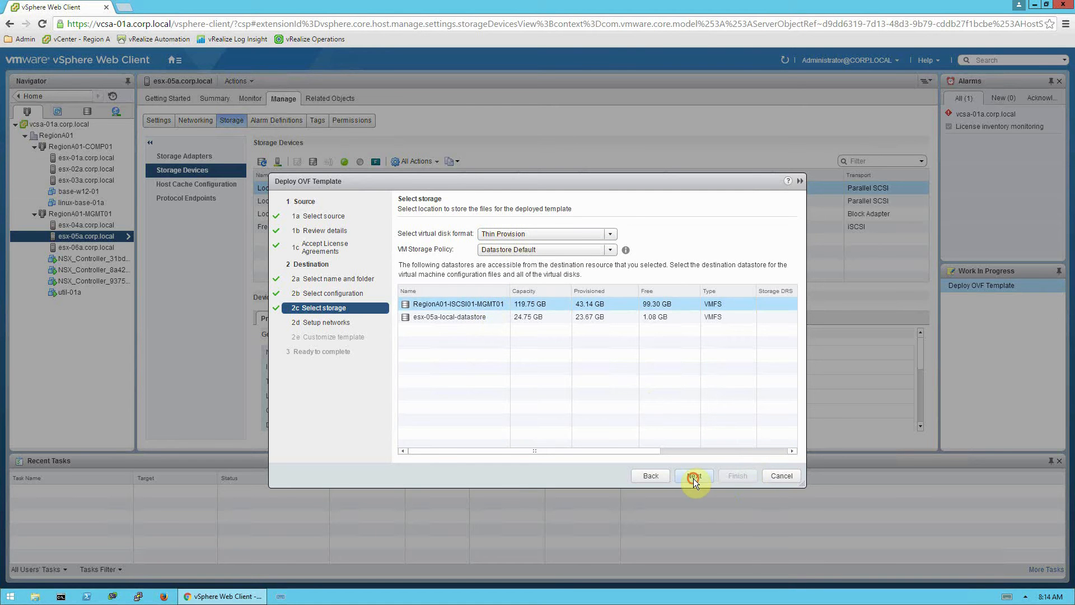
- Map the appliance network to ESXi-RegionA01-vDS-MGMT
click(693, 475)
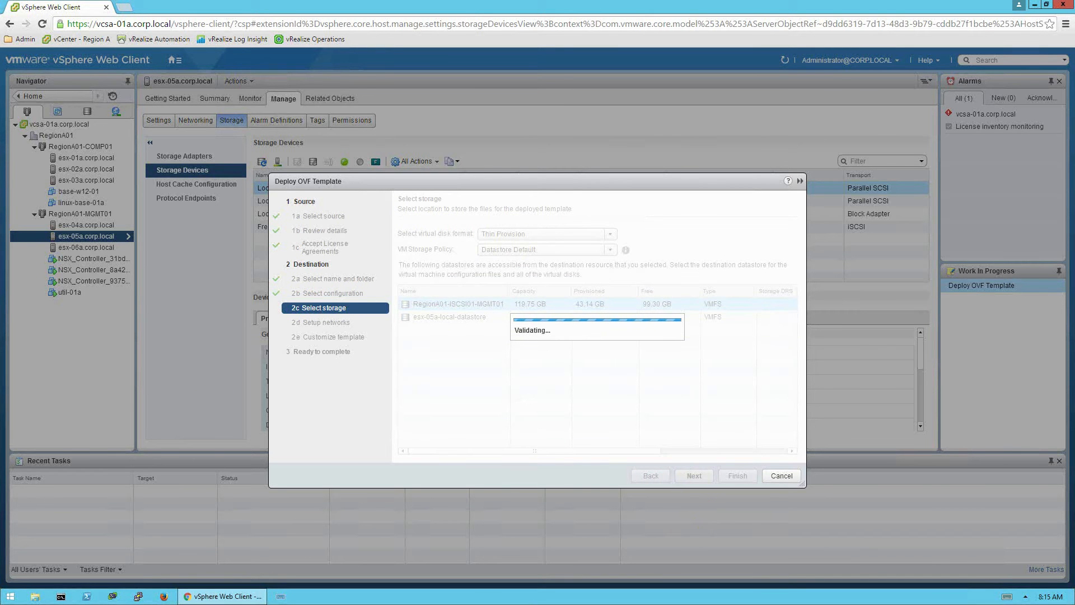
click(693, 475)
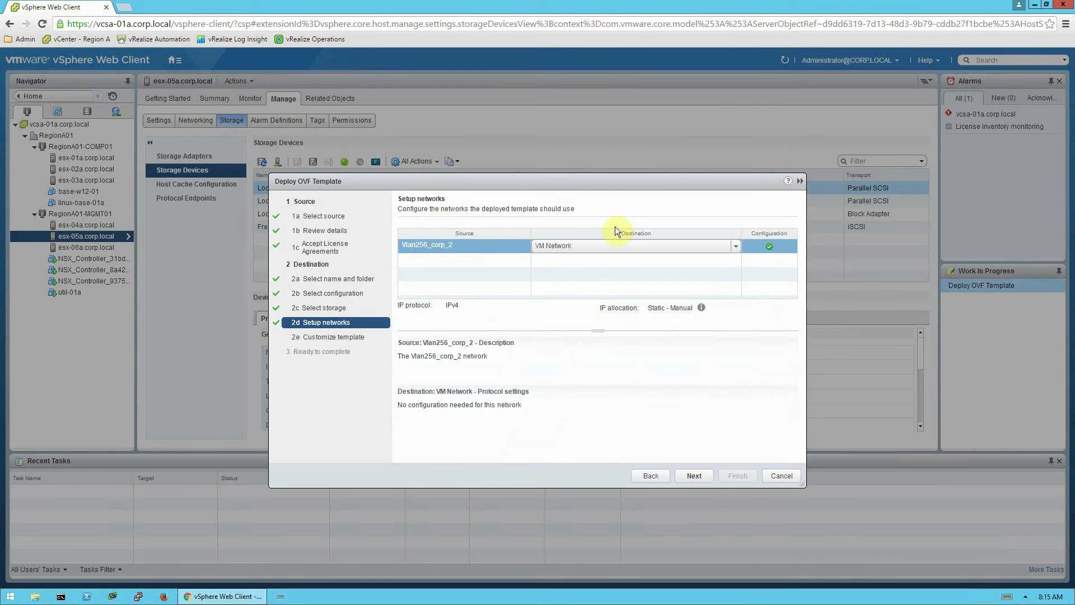
click(734, 245)
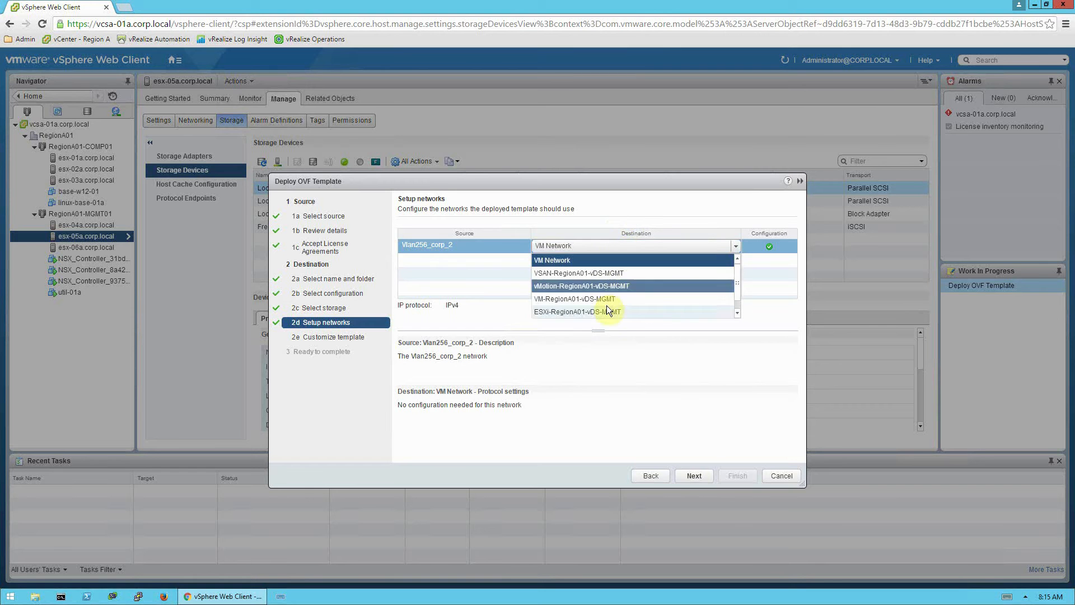
mouse_move(603, 311)
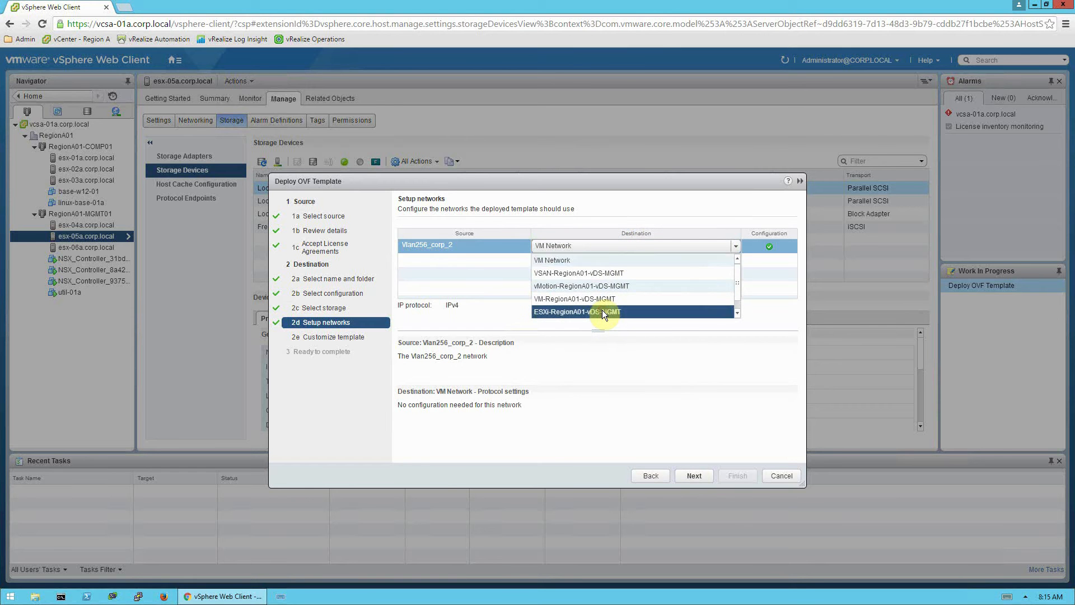
click(578, 311)
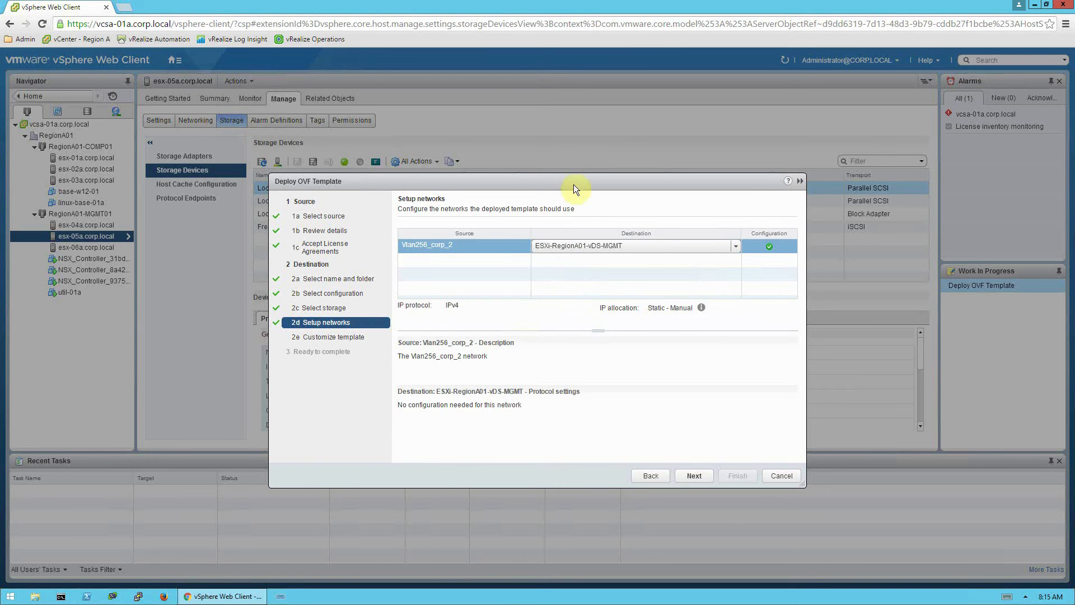
mouse_move(586, 367)
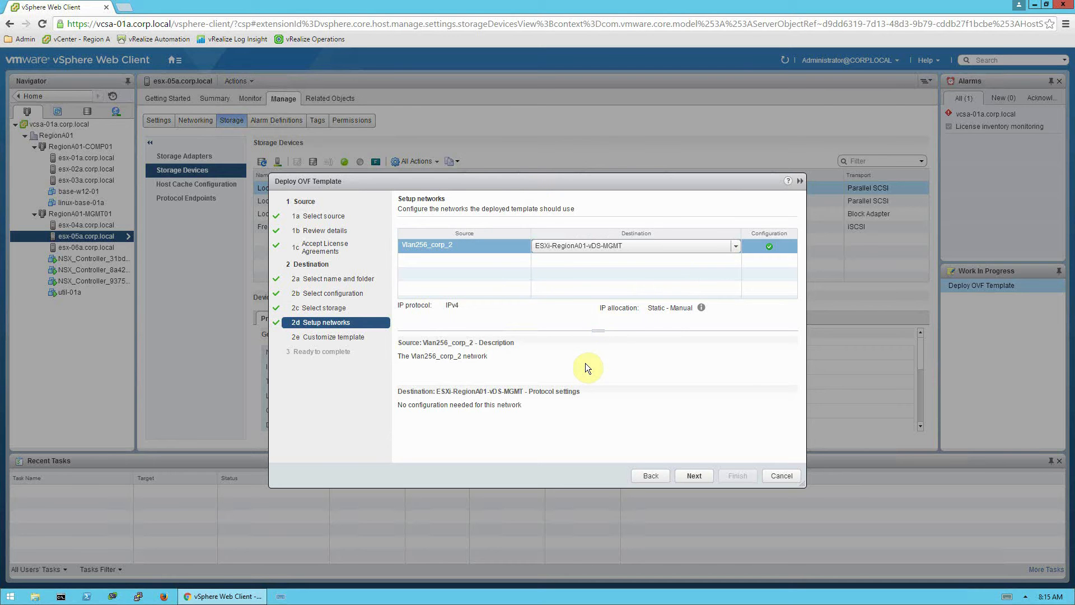
mouse_move(588, 246)
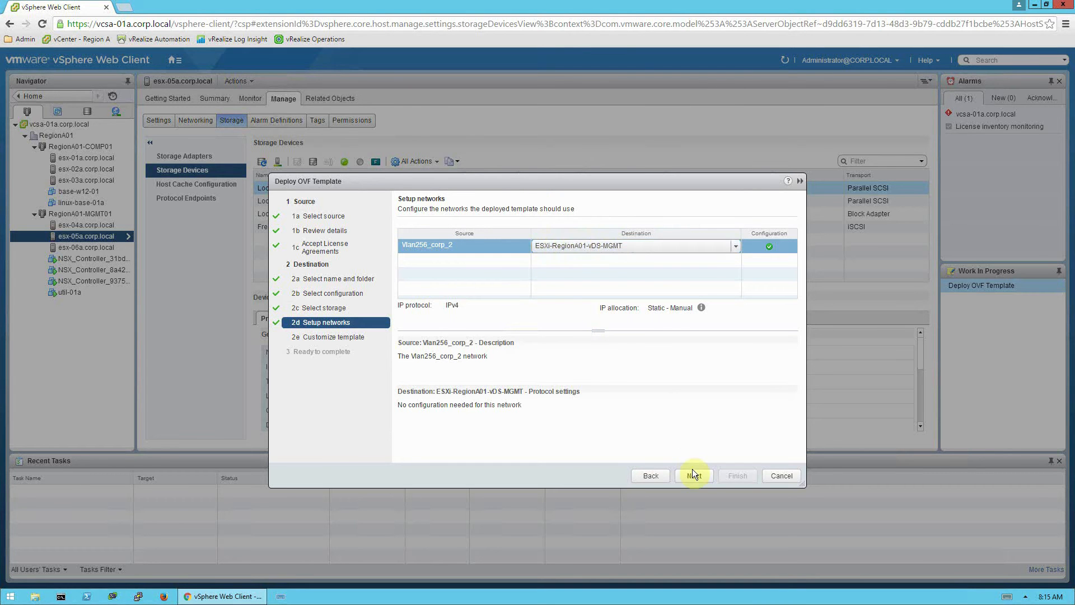
- Fill IPv4 192.168.110.101, netmask, gateway, DNS and NTP, and disable log push to cloud
click(693, 475)
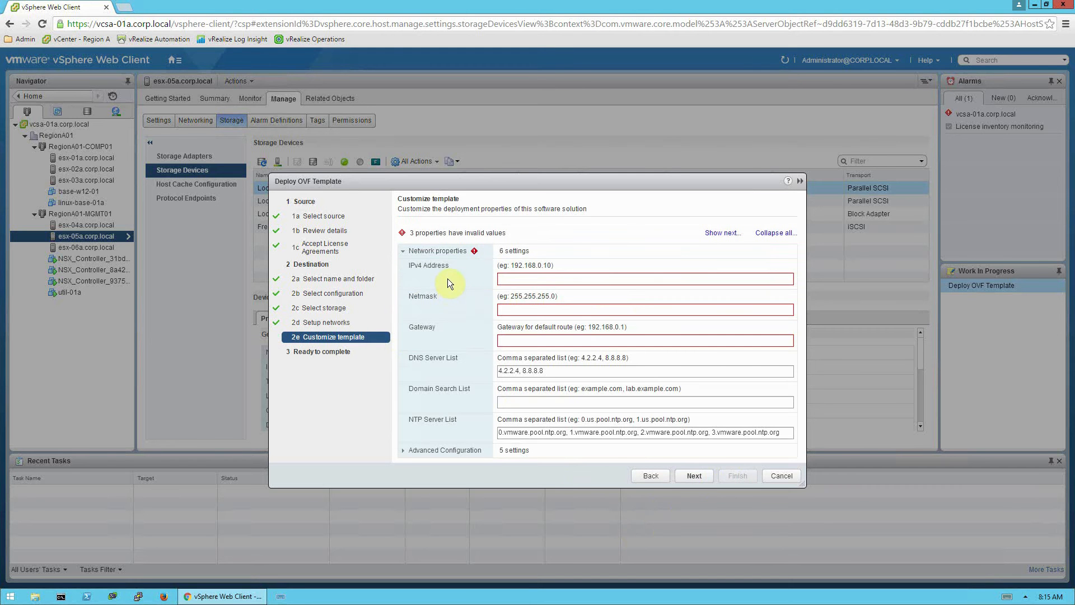
mouse_move(472, 283)
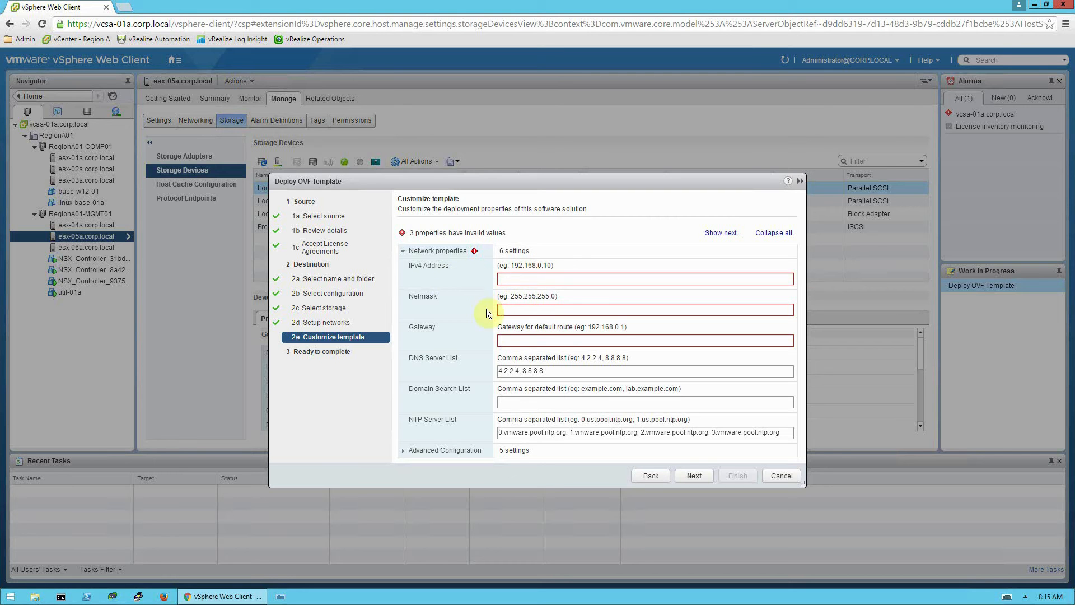
mouse_move(487, 374)
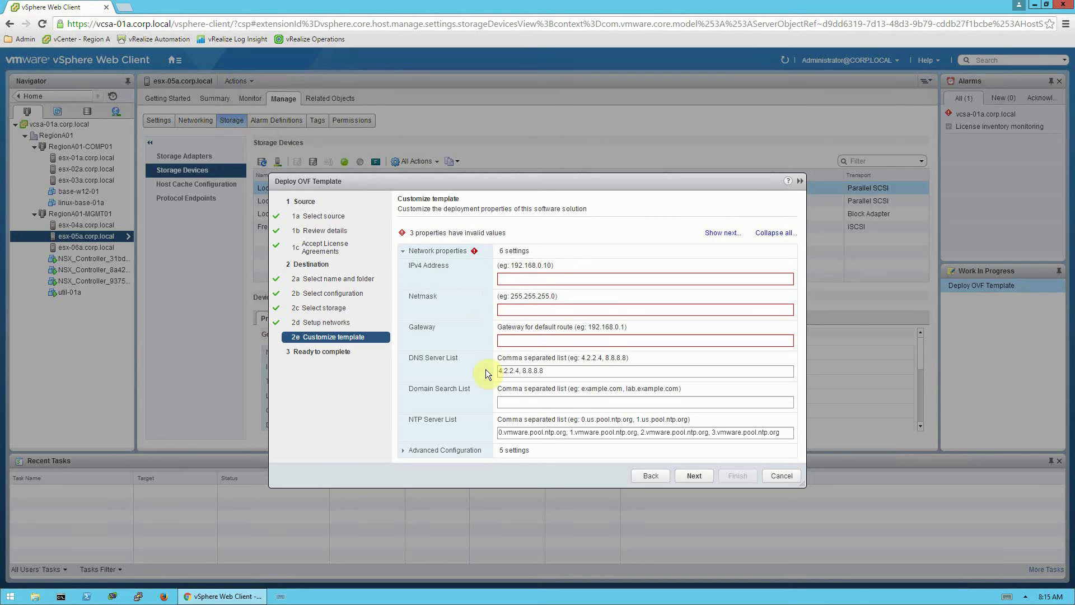
mouse_move(488, 424)
text(192.168.100.1)
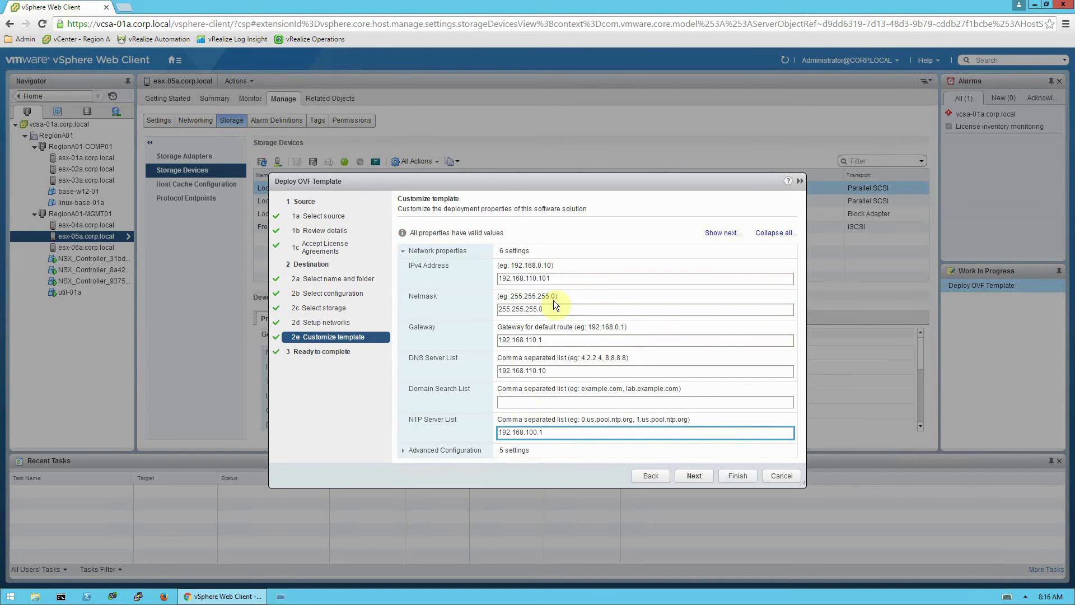
mouse_move(530, 278)
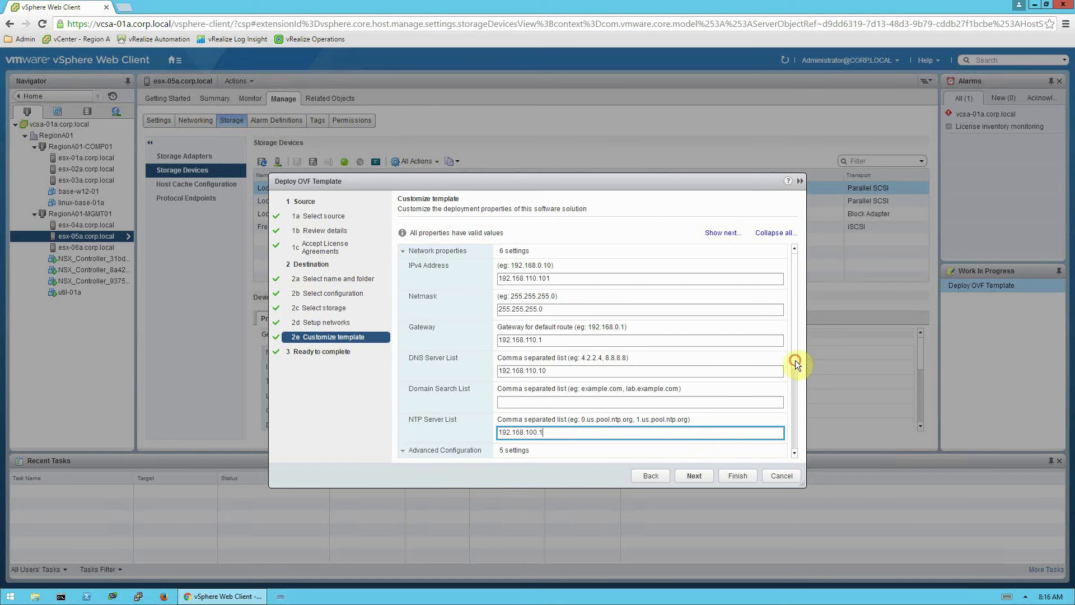
scroll(down, 3)
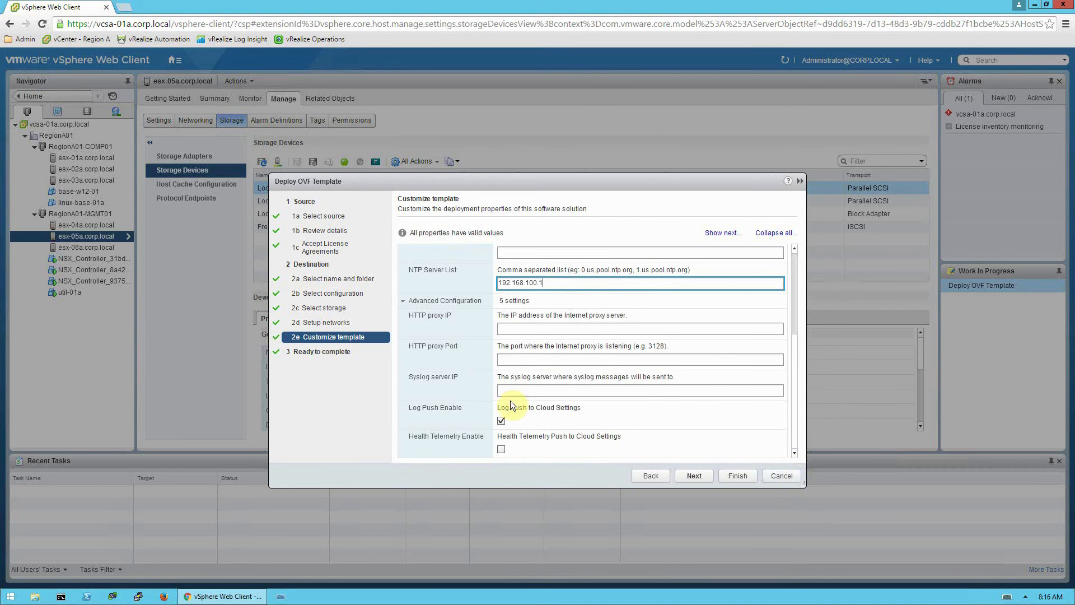
click(501, 420)
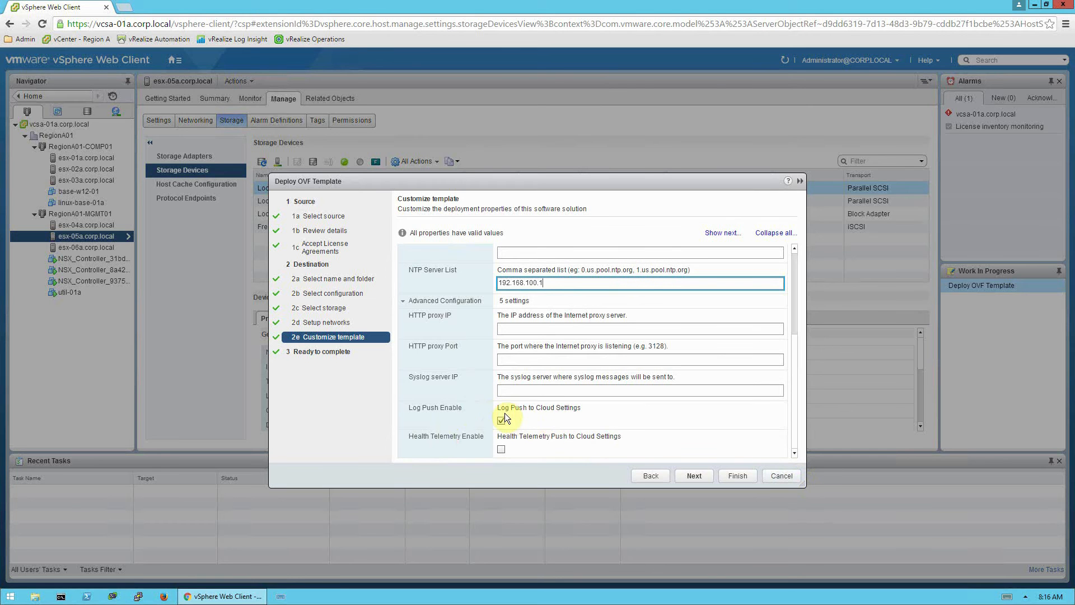
click(501, 420)
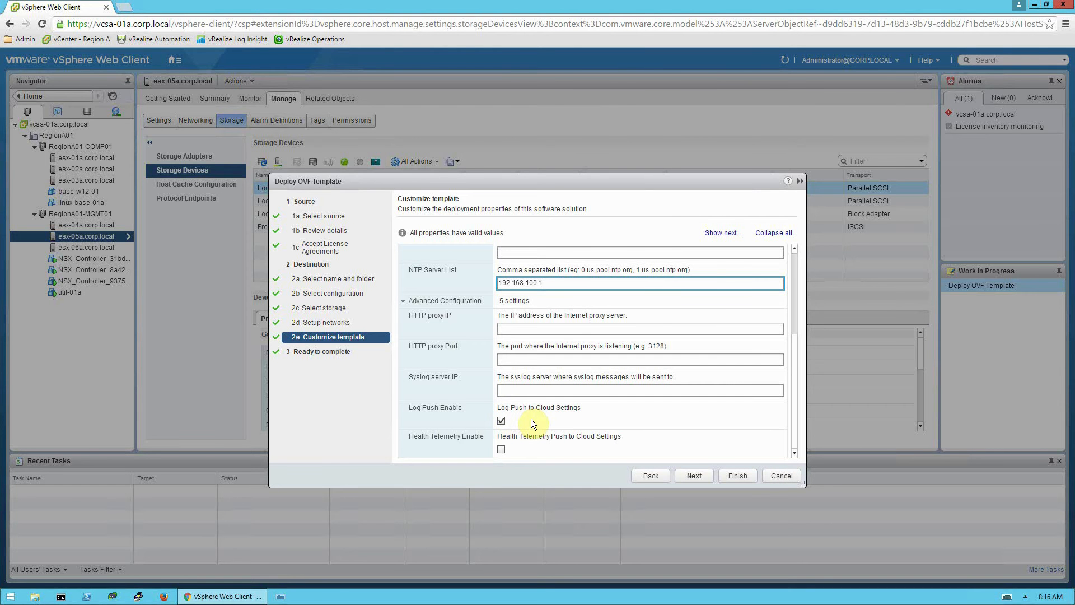
click(502, 420)
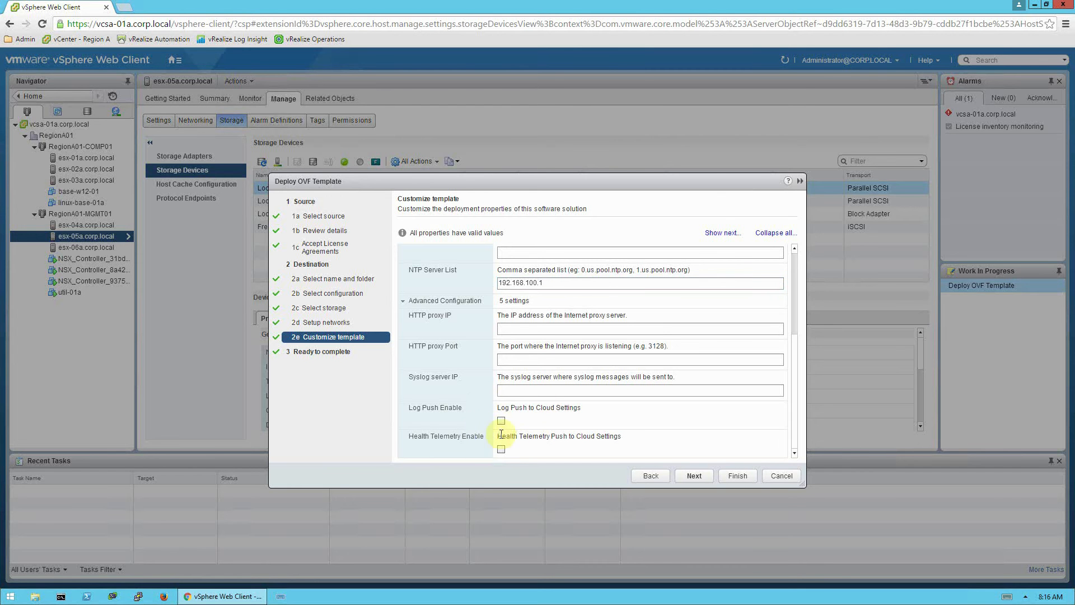
mouse_move(605, 421)
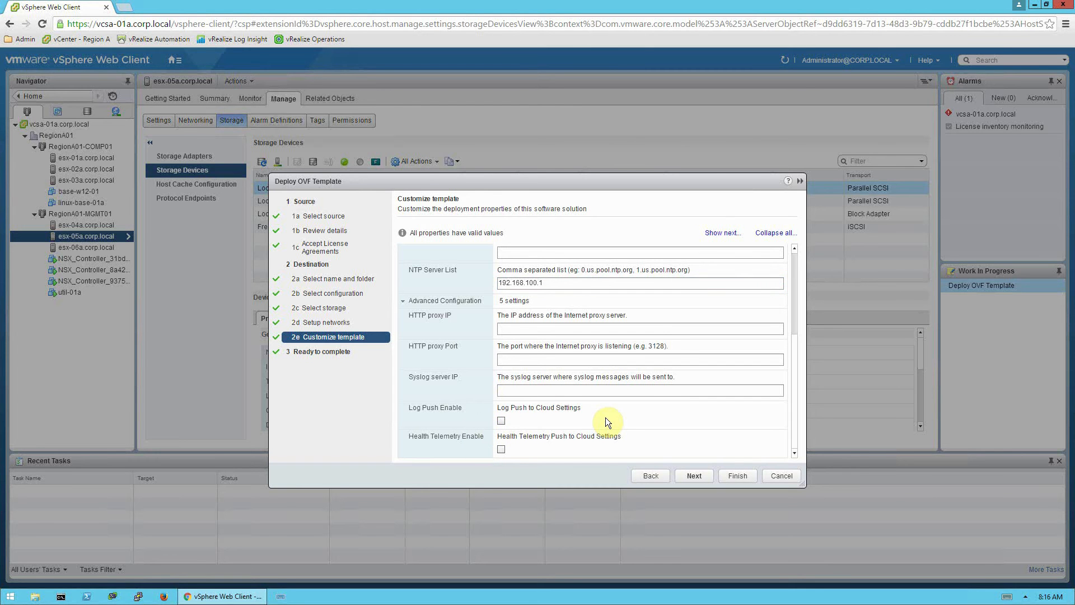
mouse_move(637, 427)
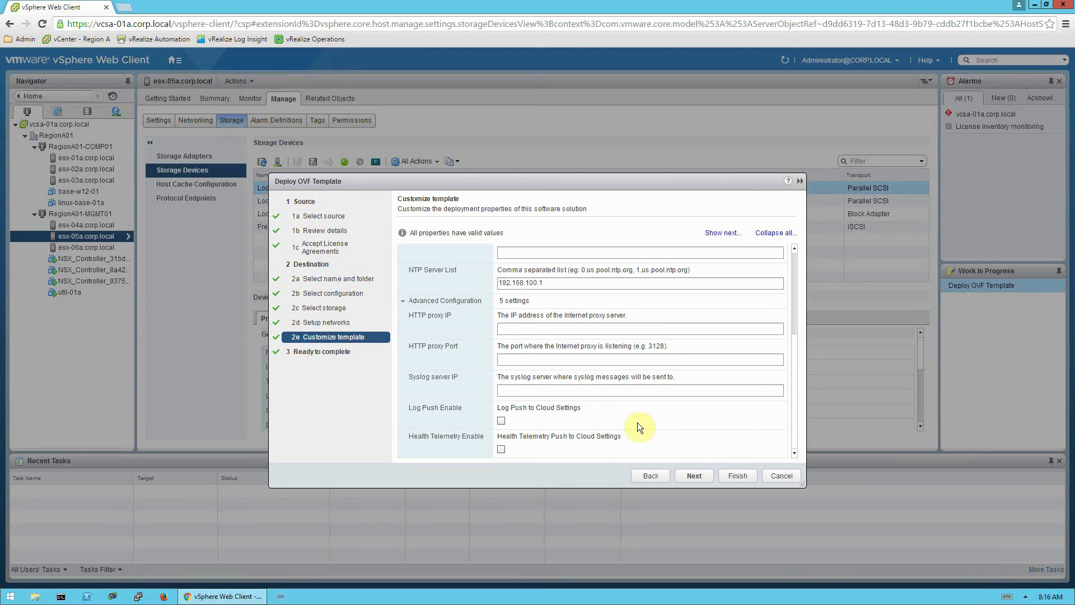
mouse_move(693, 475)
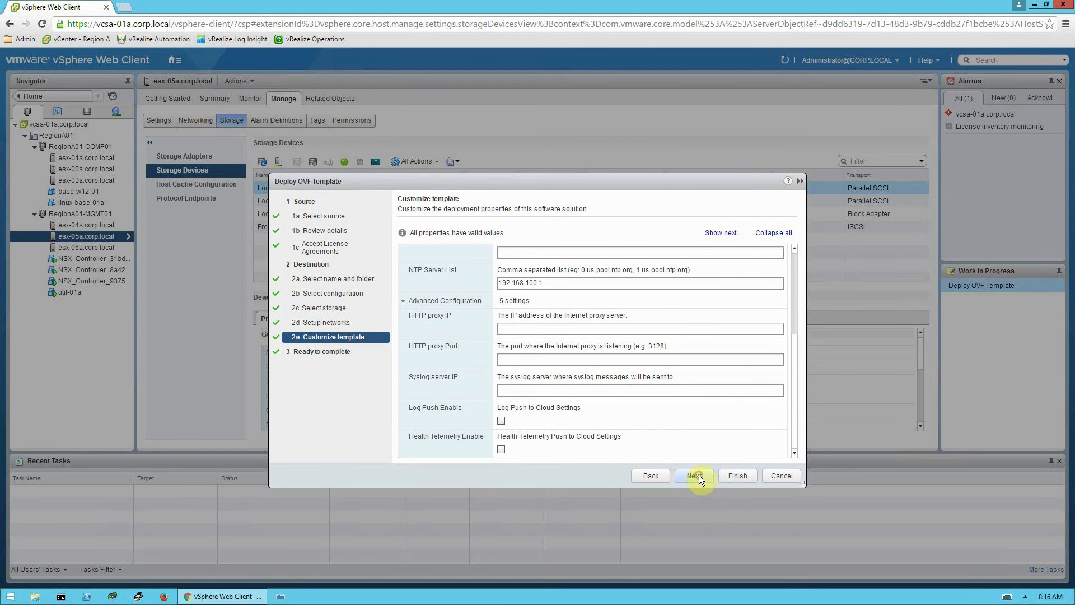
- Reach the Ready to complete summary and enable power on after deployment
click(694, 475)
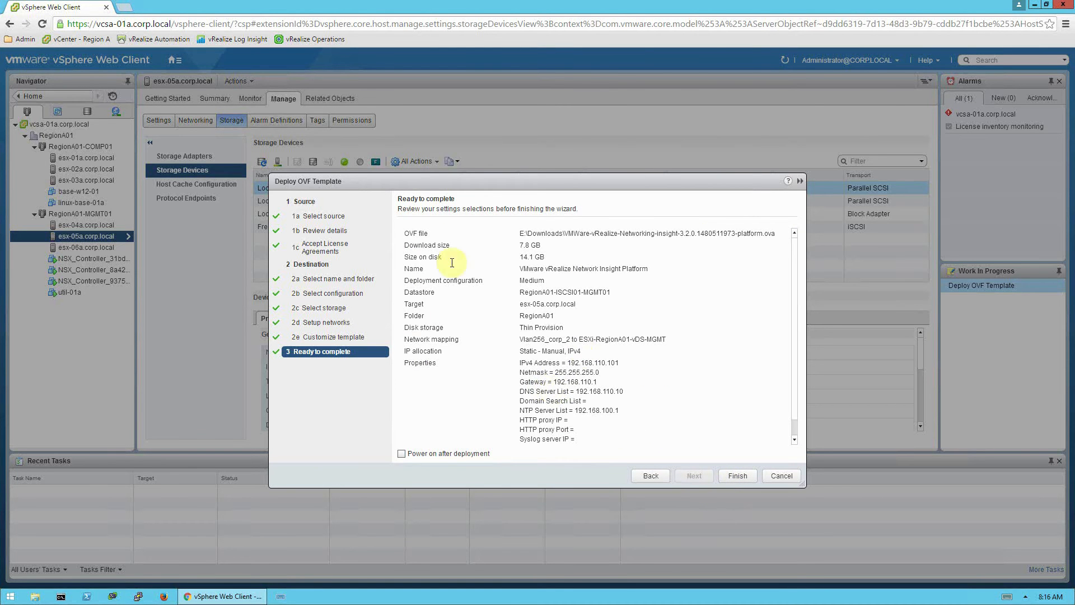
scroll(down, 3)
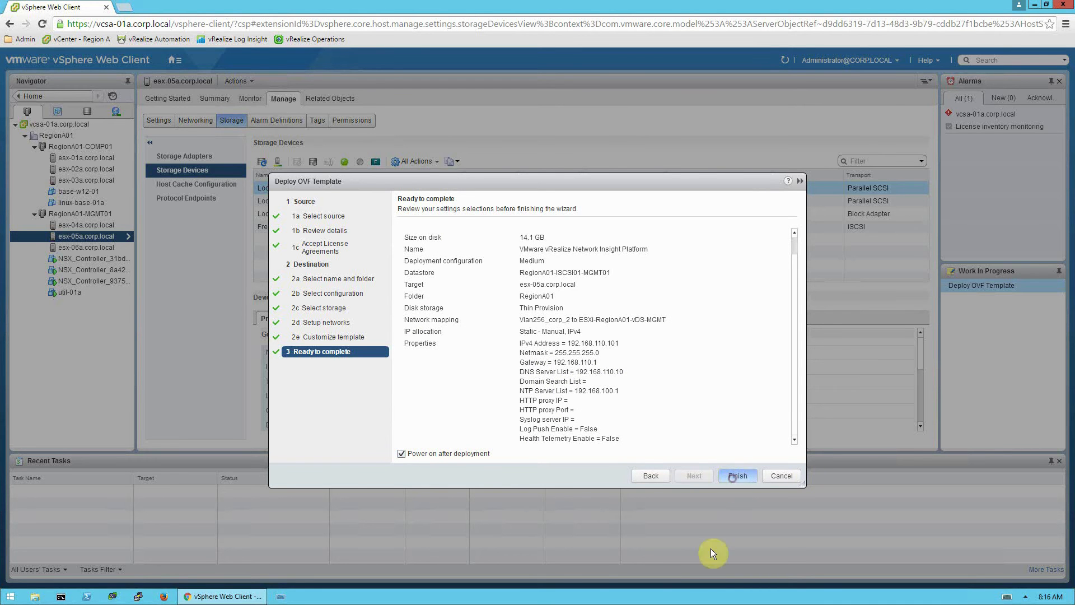
click(738, 475)
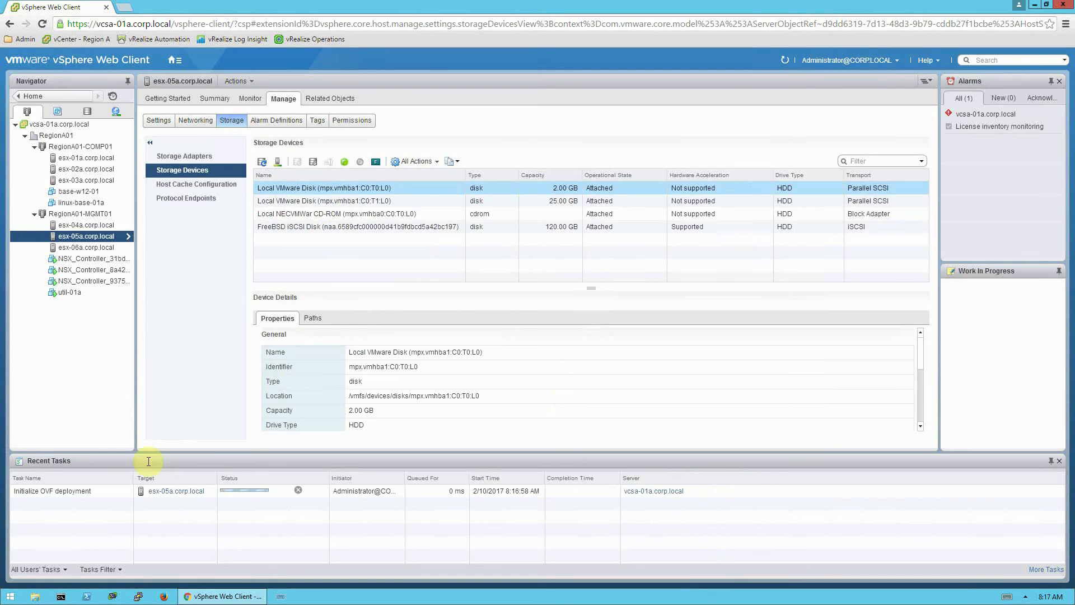
mouse_move(94, 508)
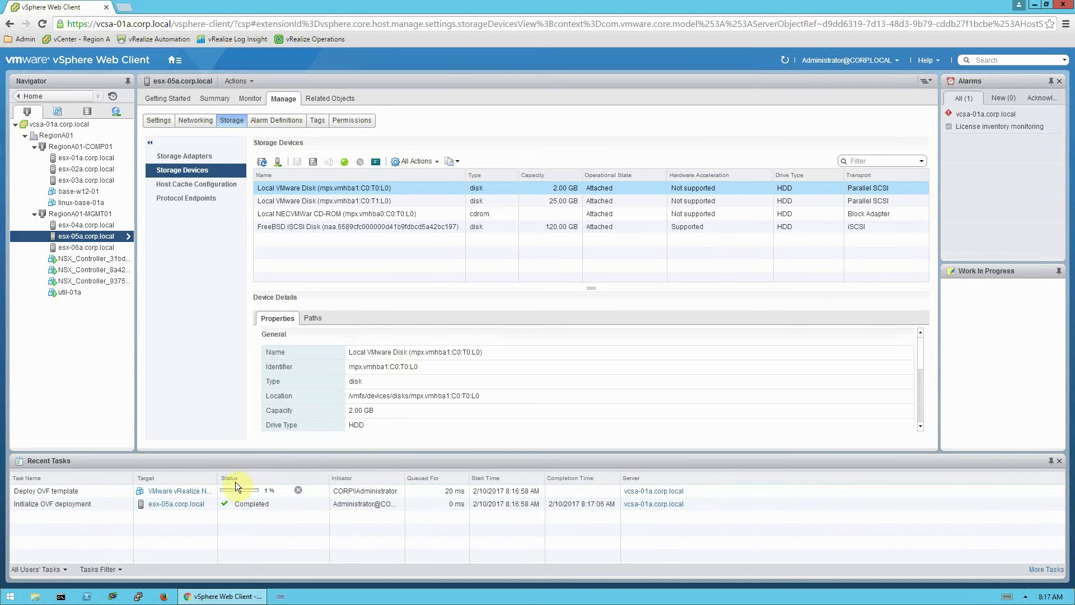
mouse_move(163, 495)
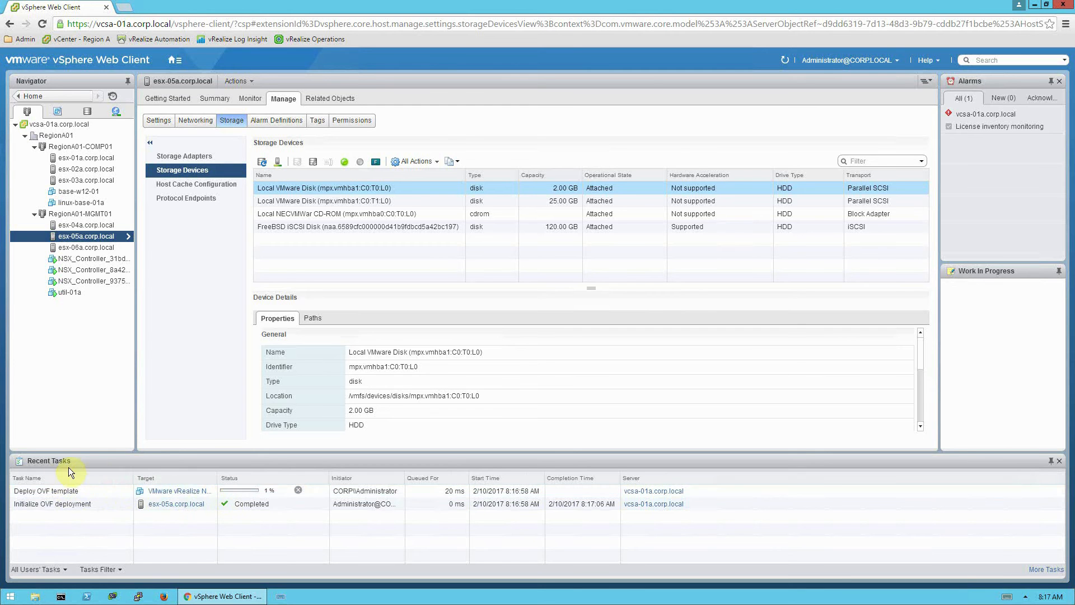
mouse_move(274, 503)
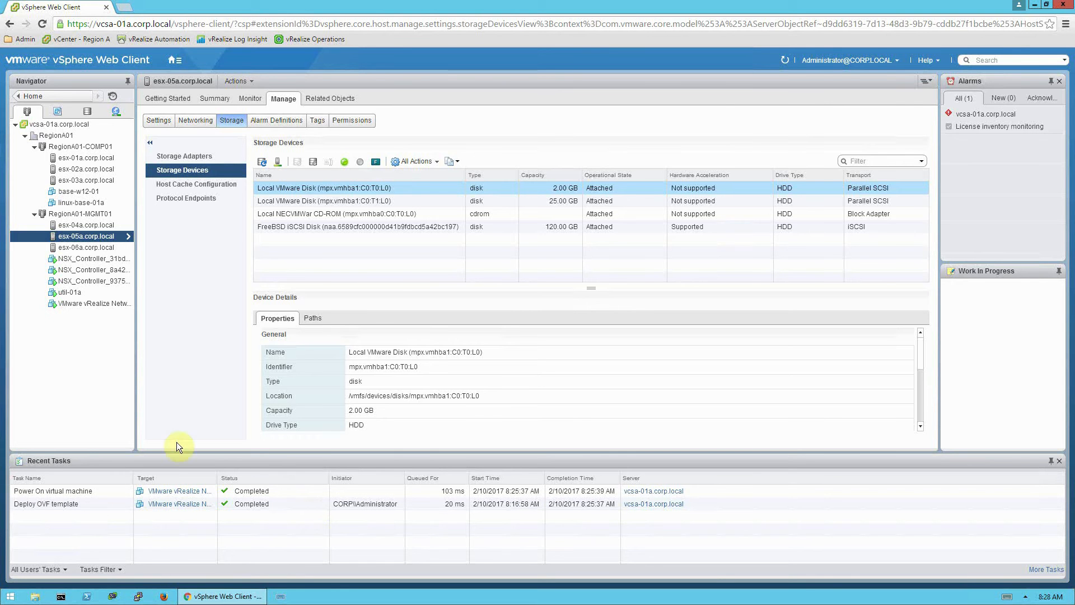
mouse_move(112, 507)
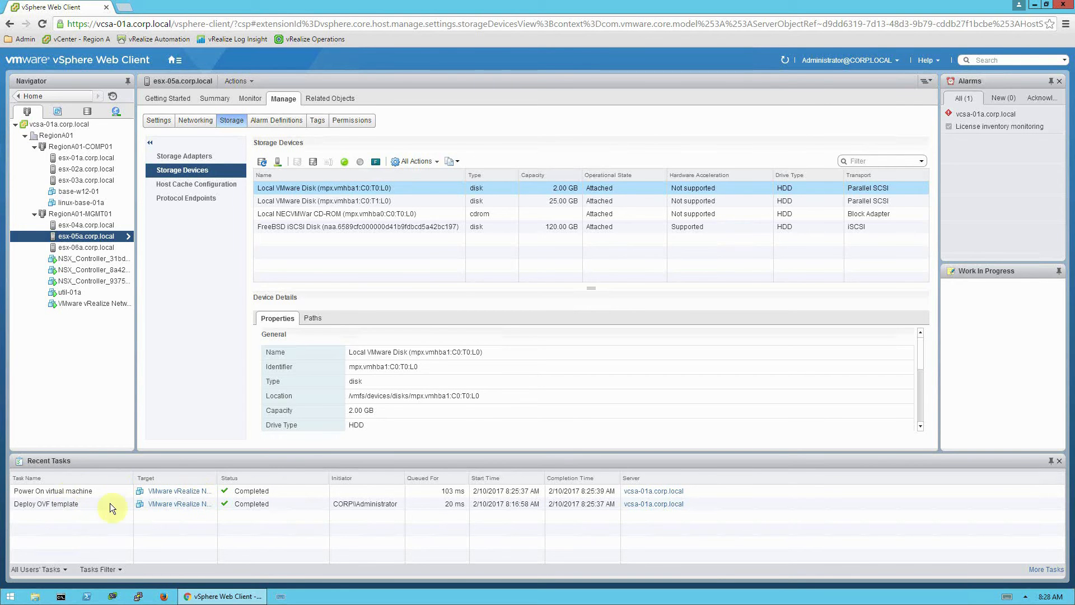
mouse_move(68, 510)
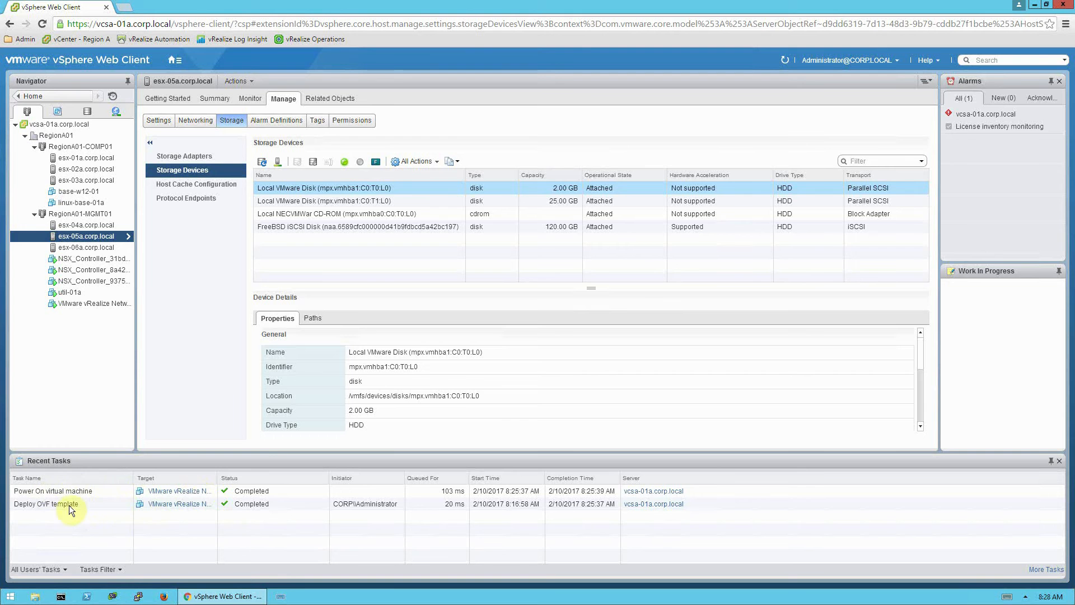
mouse_move(82, 495)
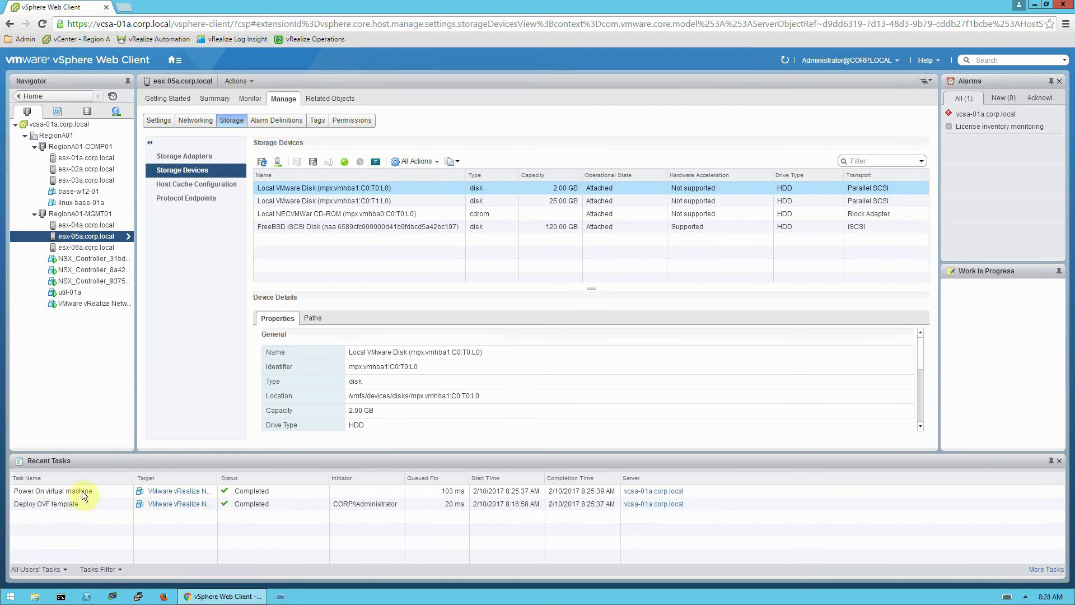
mouse_move(115, 307)
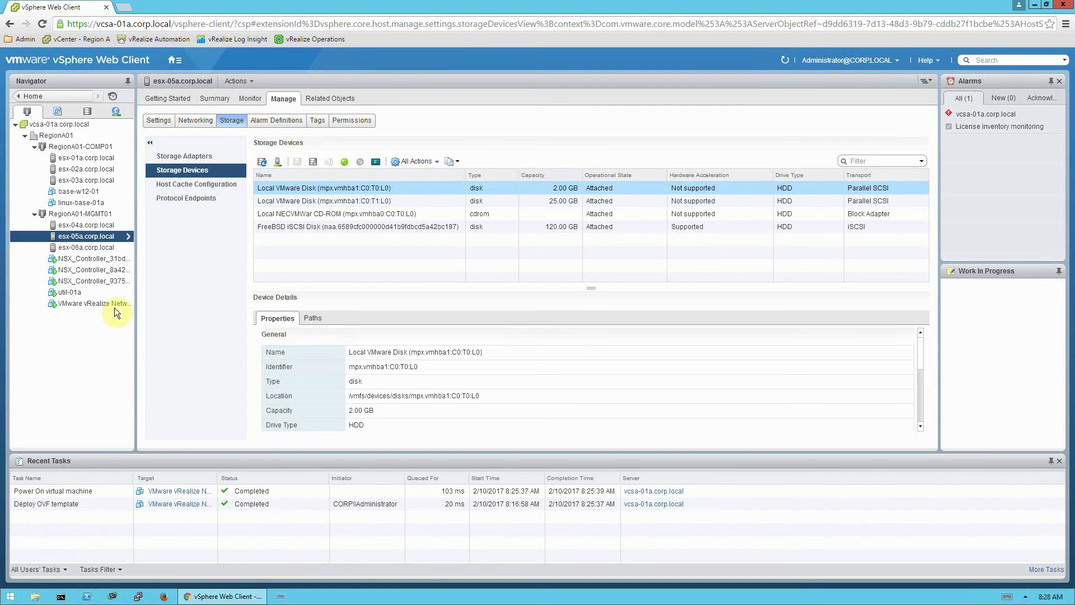
mouse_move(99, 307)
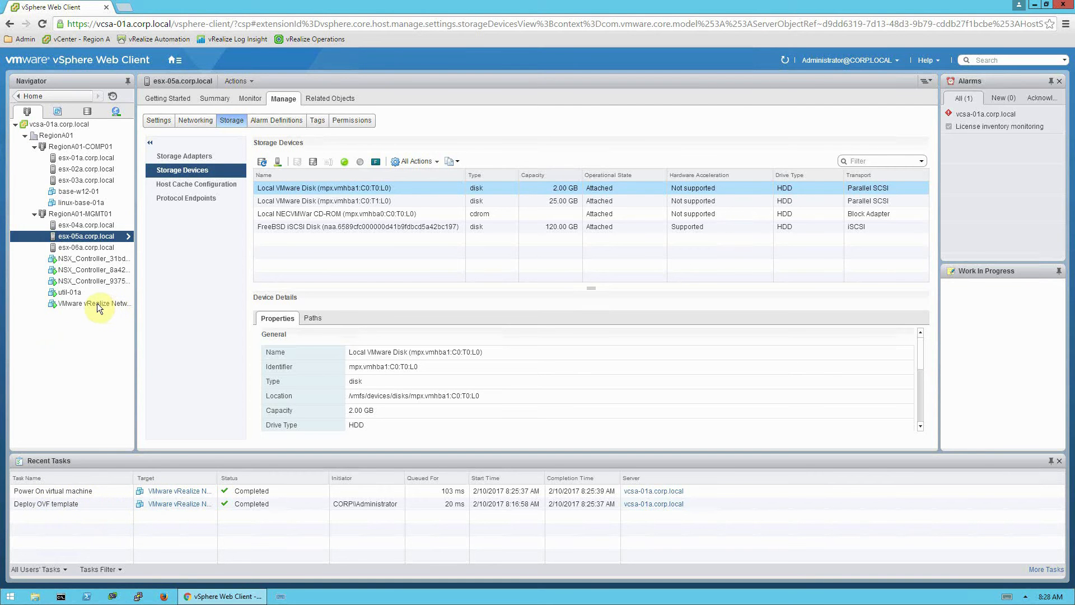
mouse_move(80, 306)
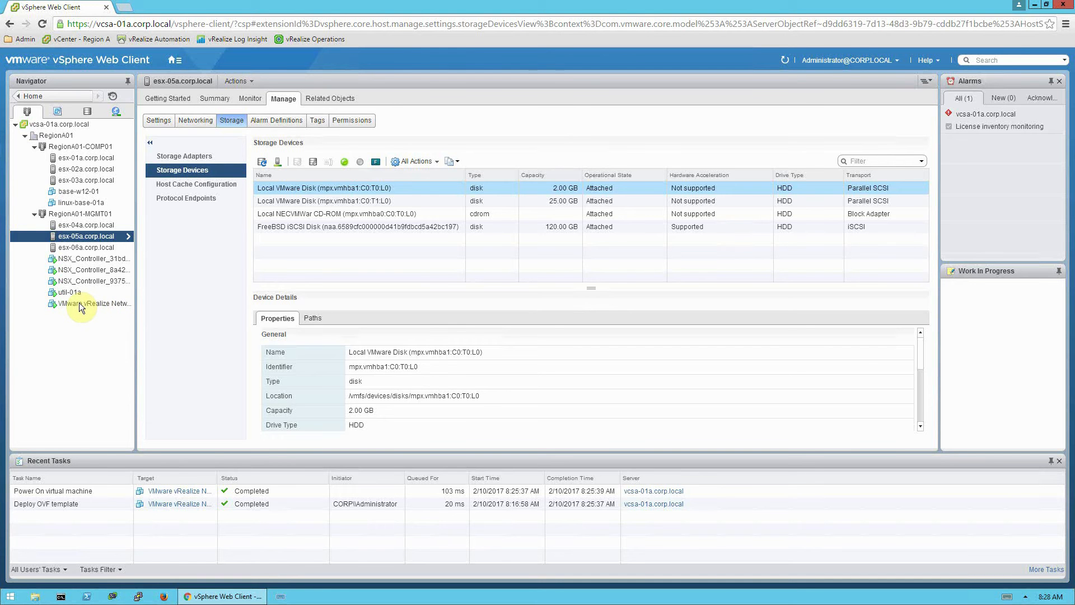
mouse_move(126, 12)
text(192.16)
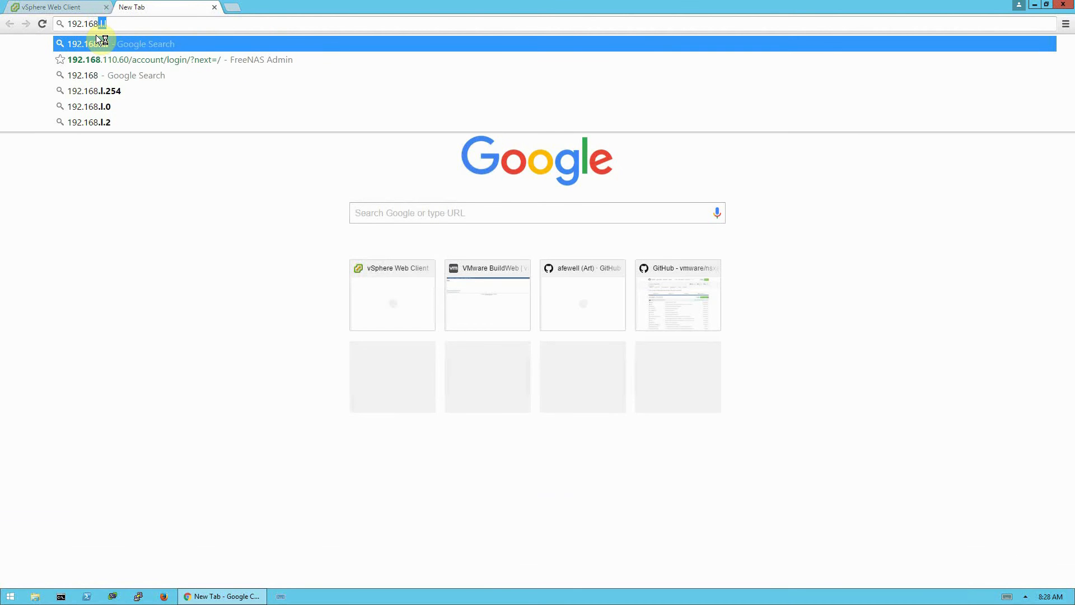
text(8.)
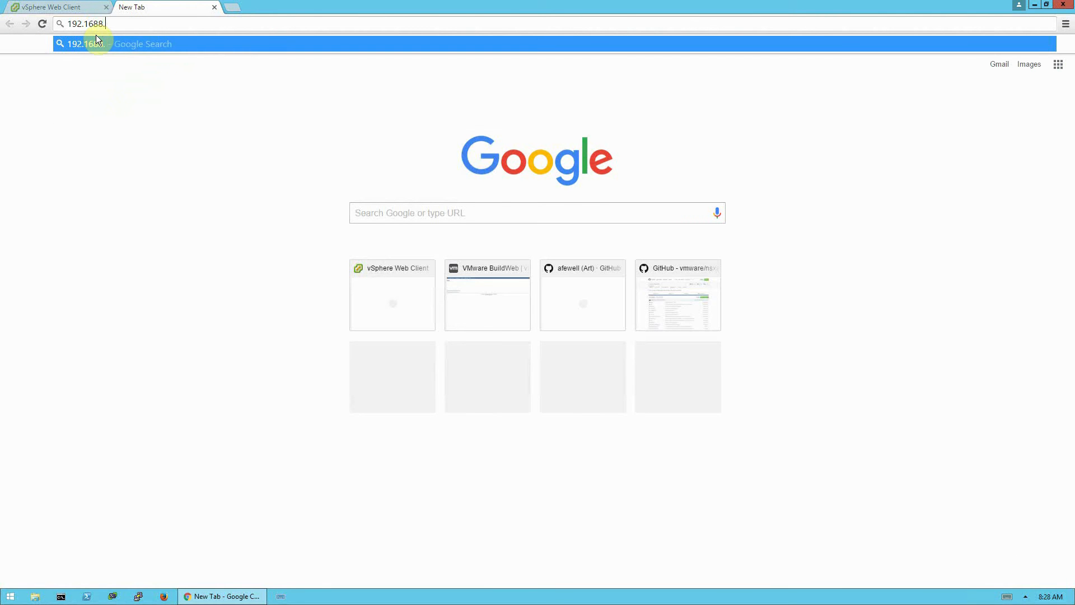
key(BackSpace)
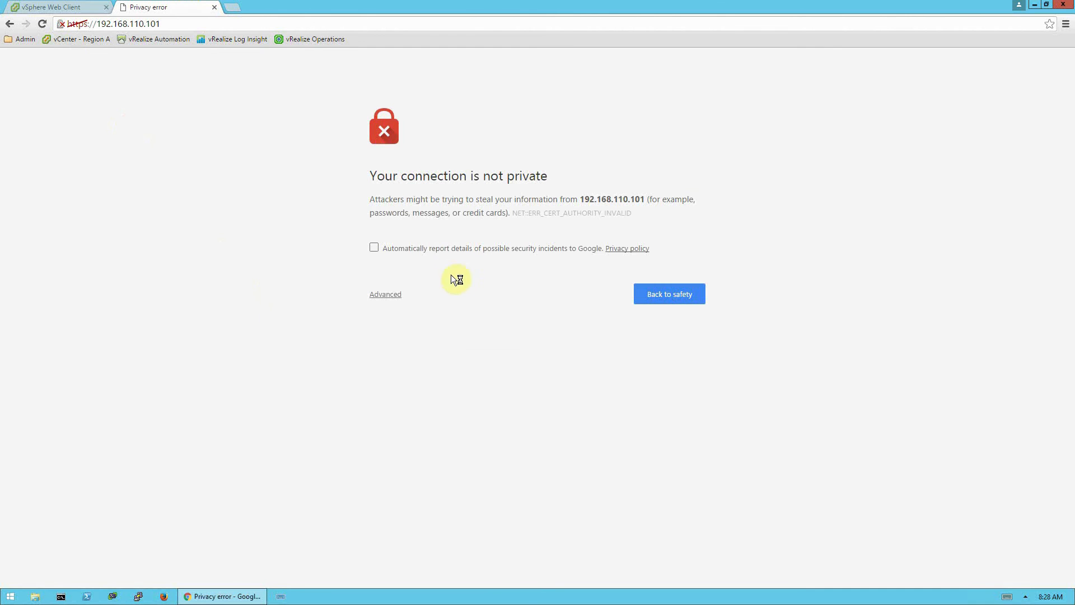
mouse_move(385, 295)
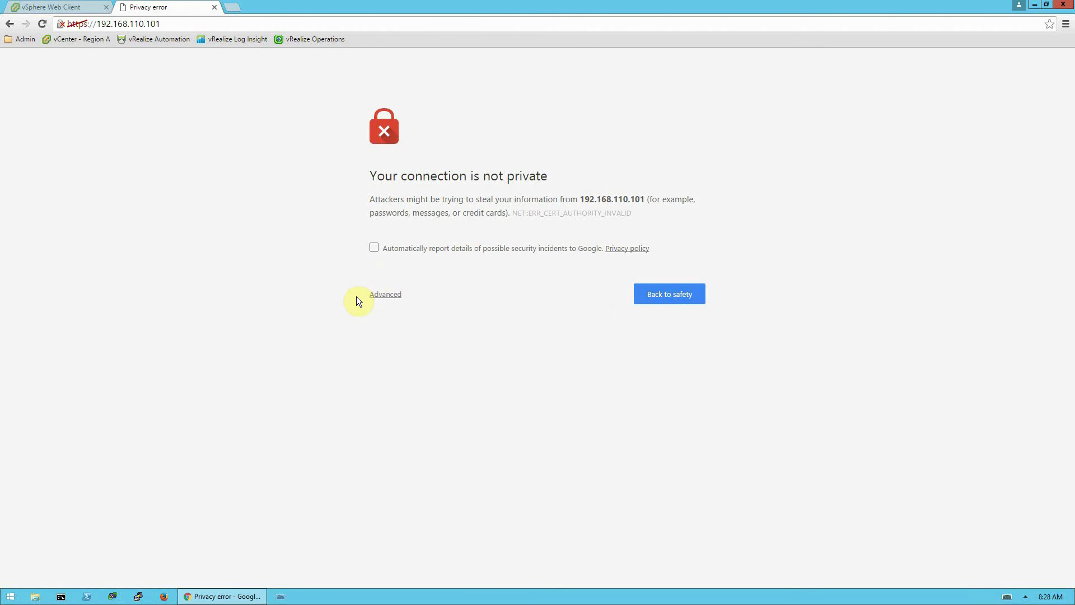
mouse_move(418, 240)
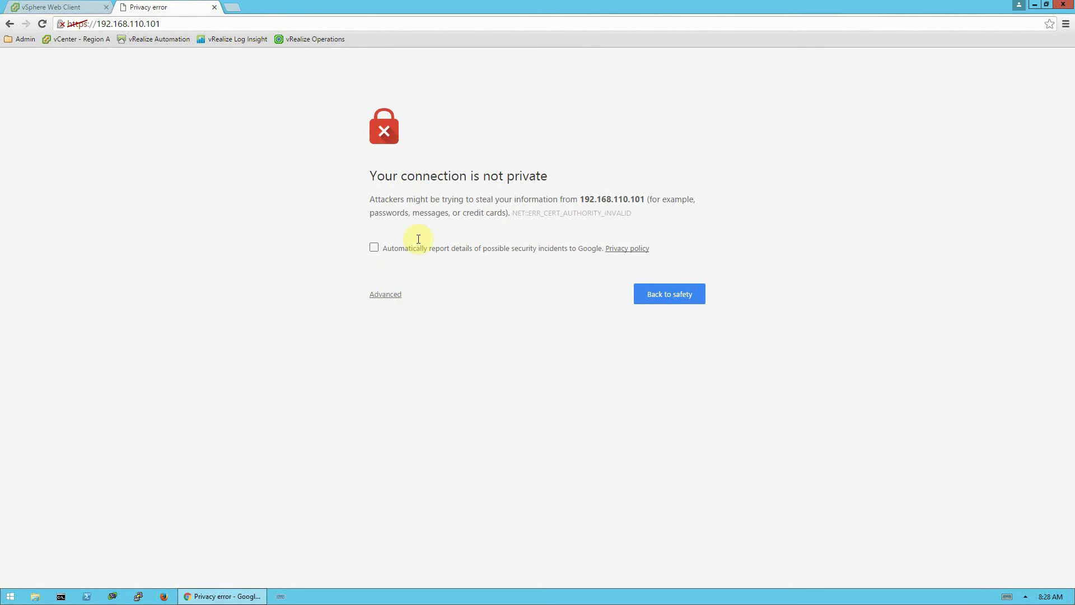
click(385, 293)
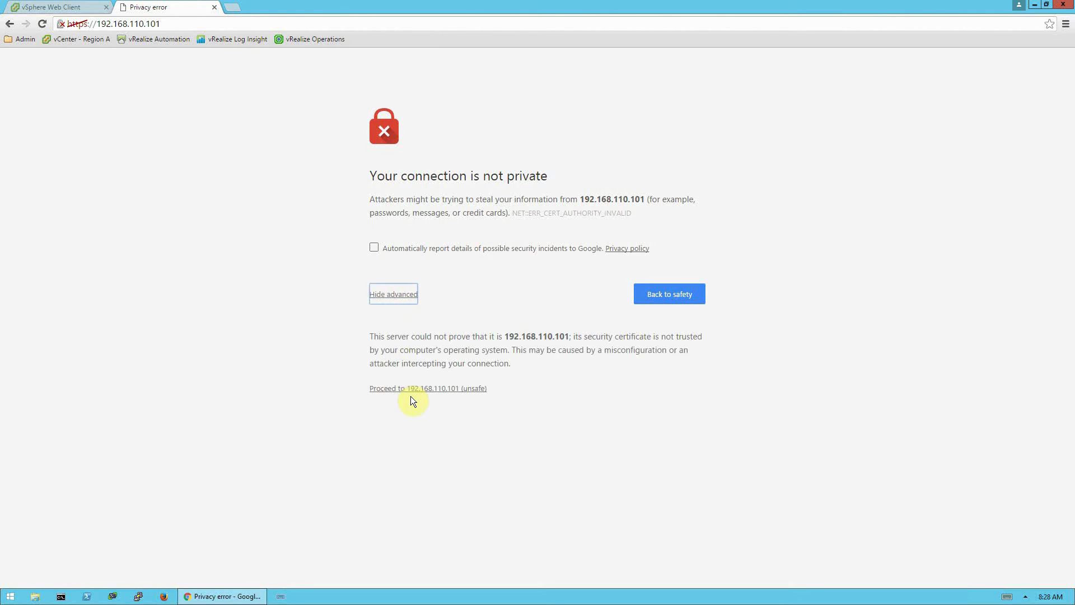
mouse_move(423, 393)
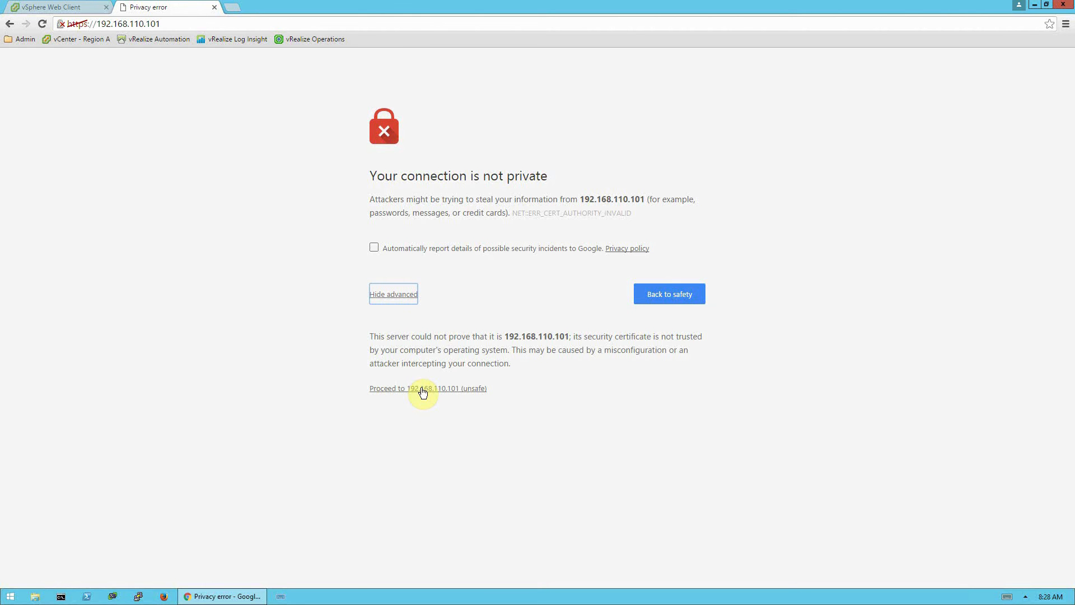
- Proceed to the unsafe appliance site and validate the entered license key
click(422, 390)
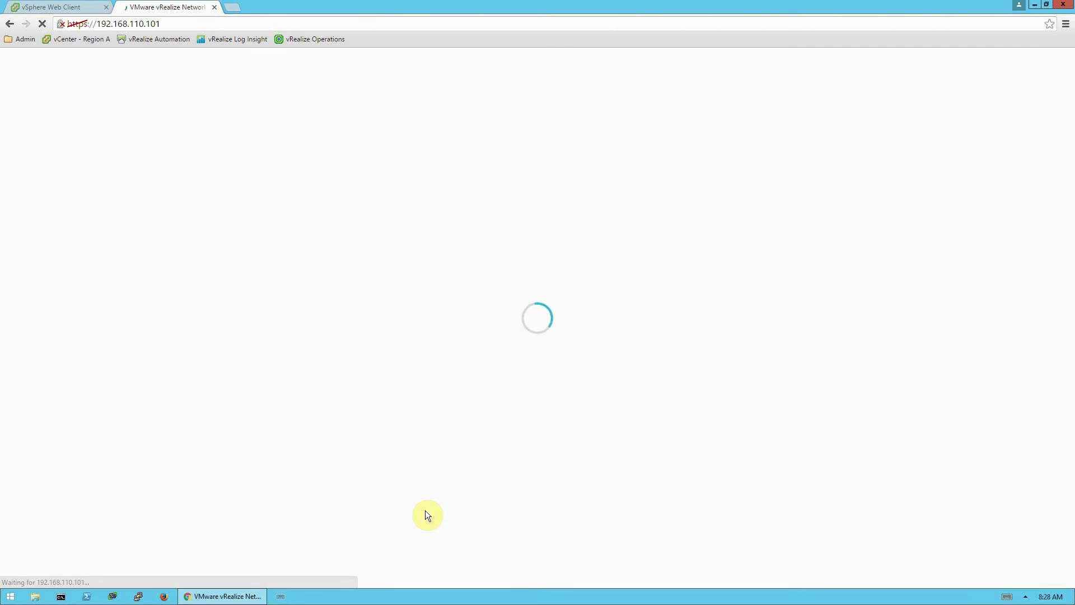
mouse_move(240, 329)
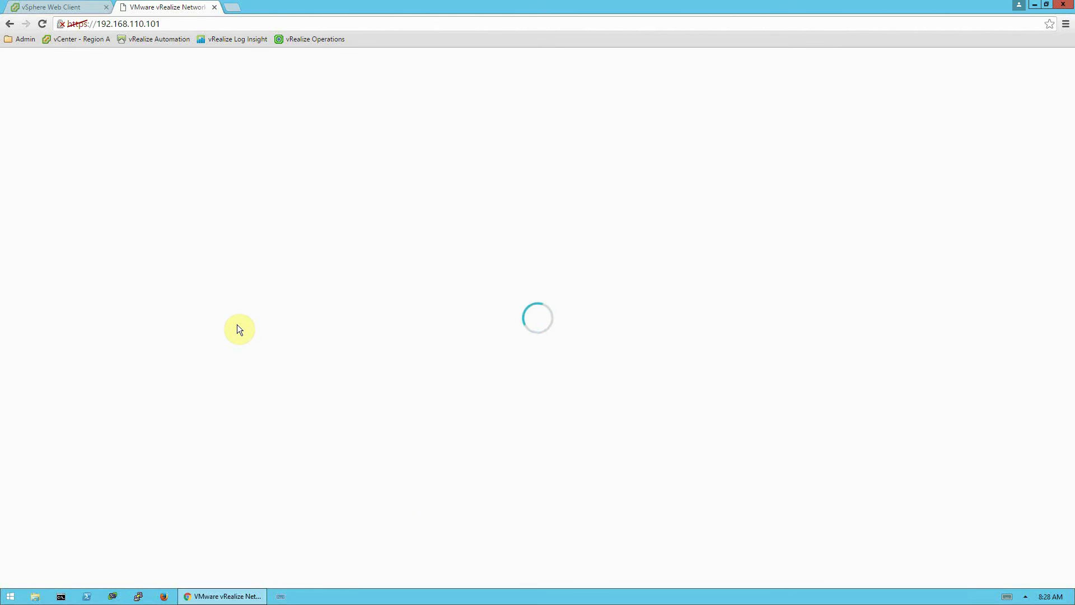
mouse_move(431, 248)
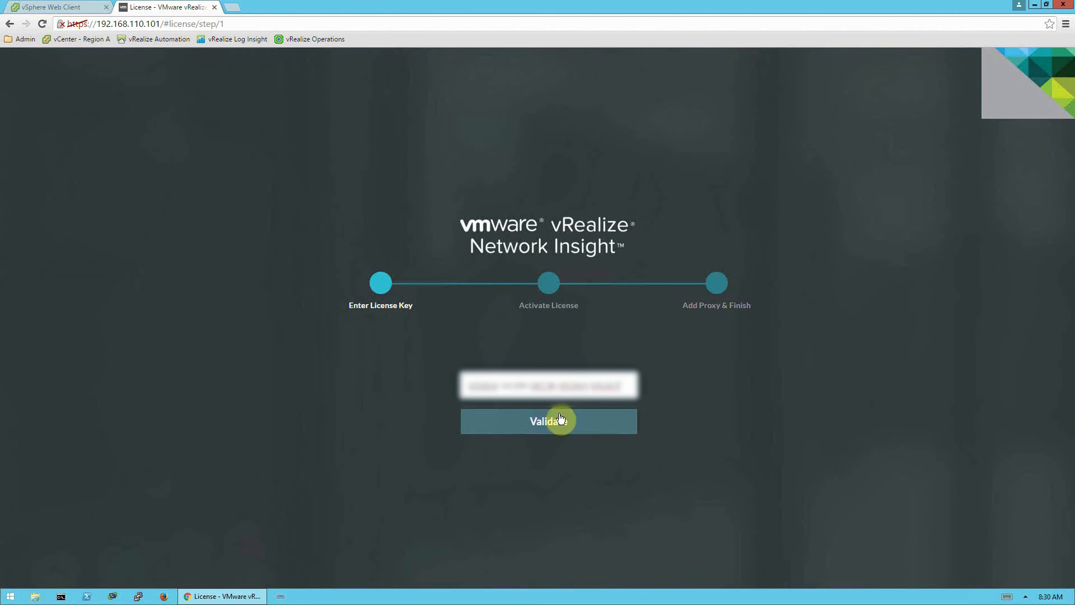
click(547, 420)
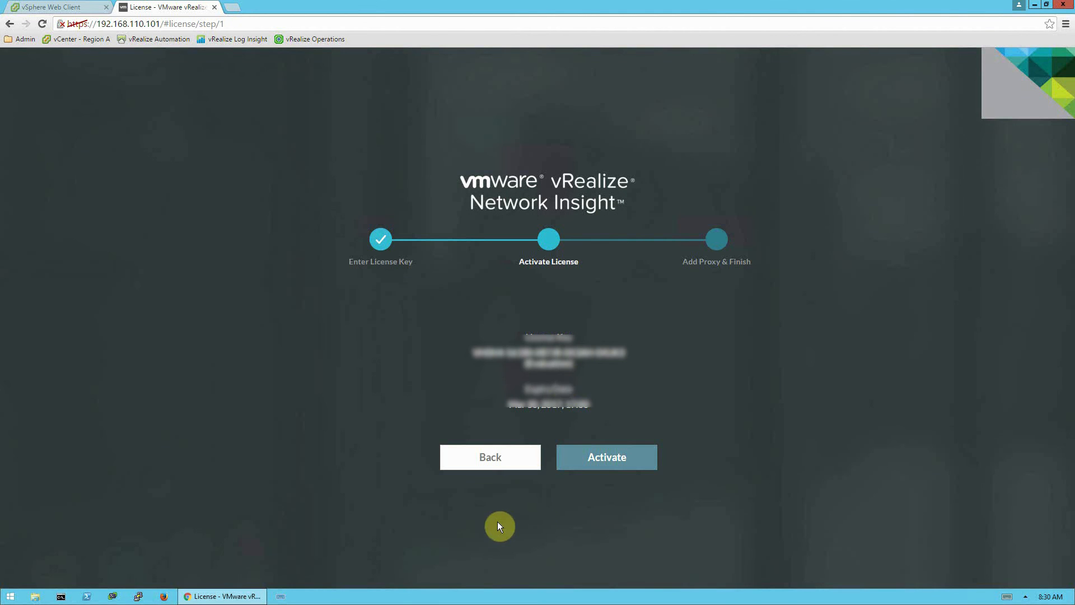
mouse_move(564, 351)
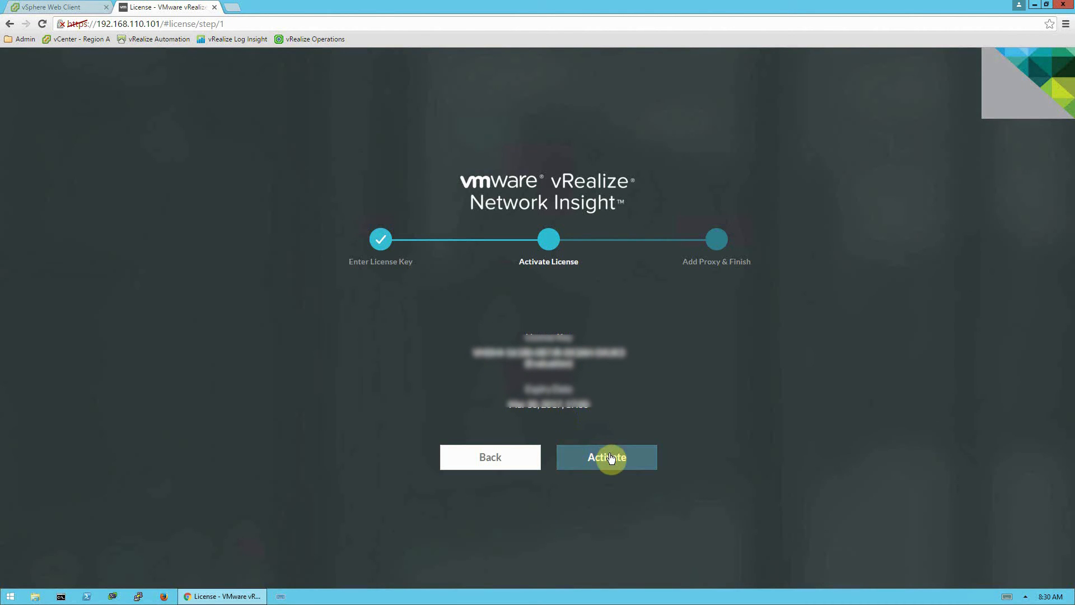
mouse_move(615, 581)
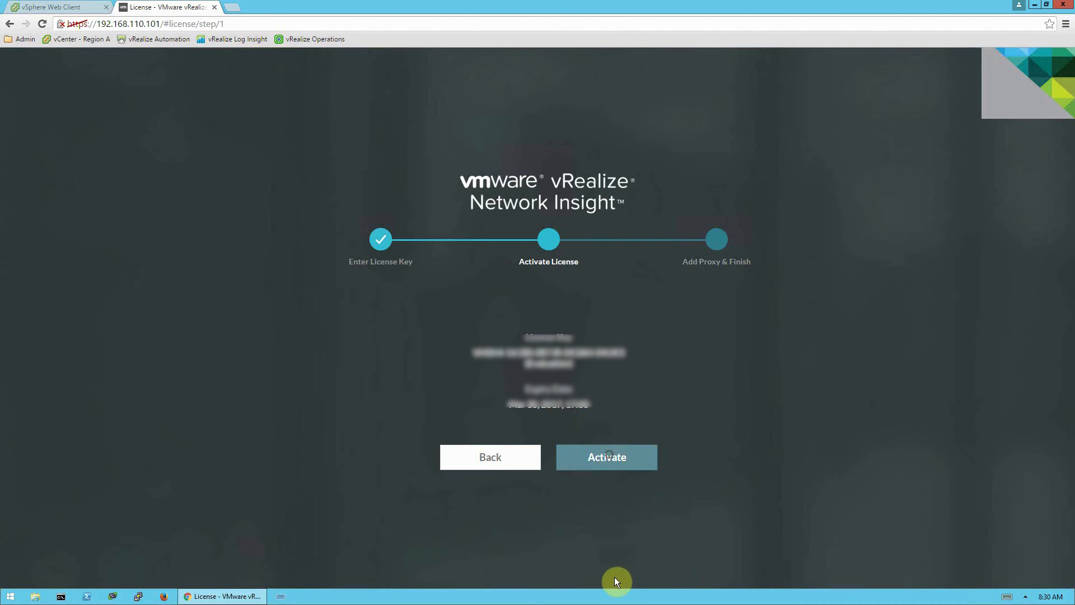
- Activate the license, generate the proxy VM shared secret and copy it to the clipboard
click(606, 457)
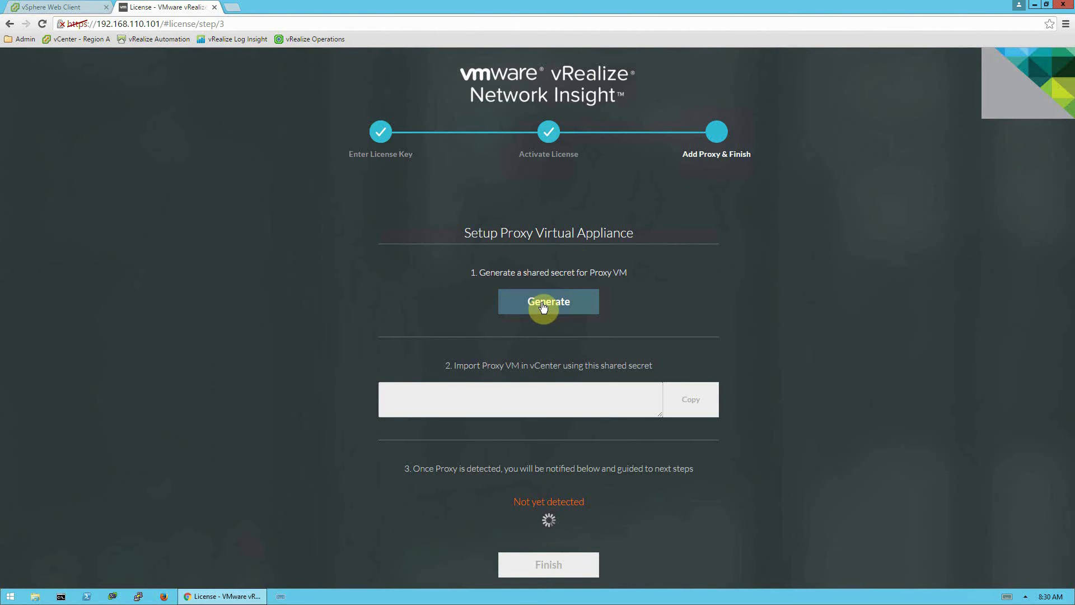
click(547, 301)
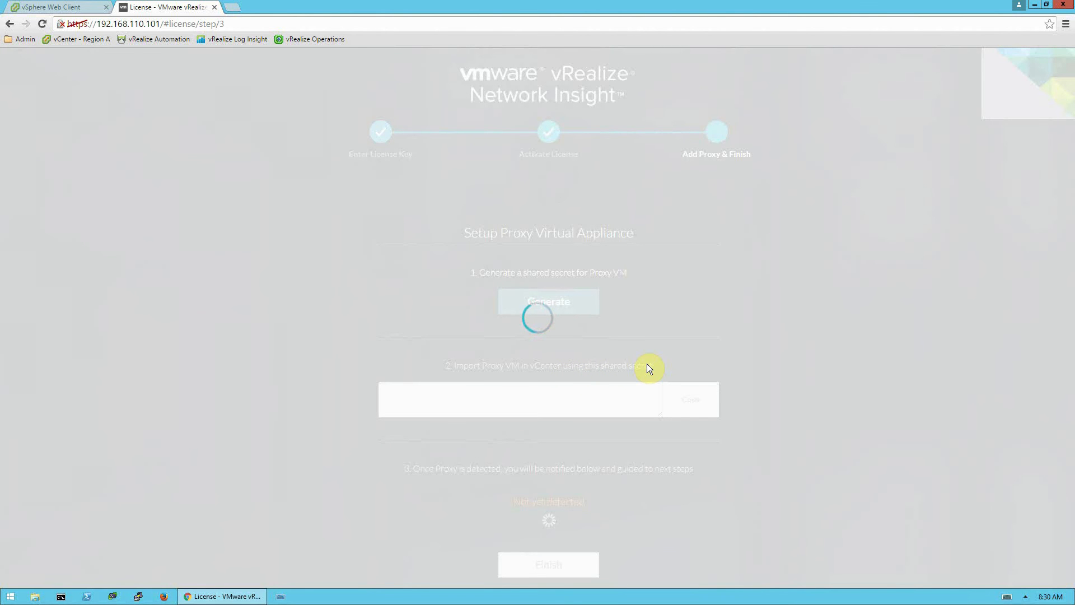
click(547, 302)
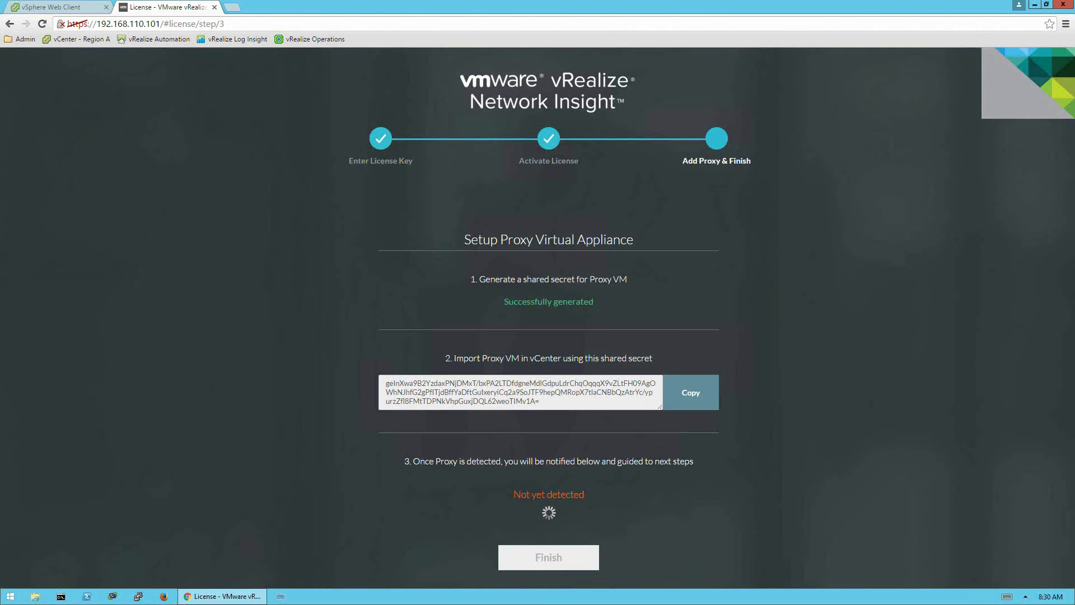
mouse_move(653, 400)
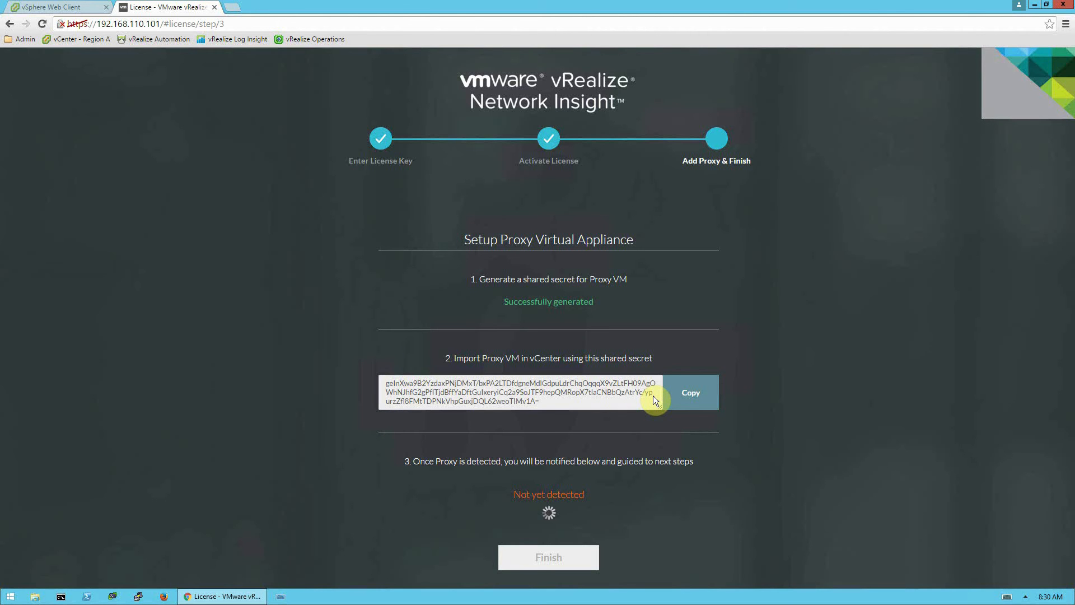
mouse_move(720, 399)
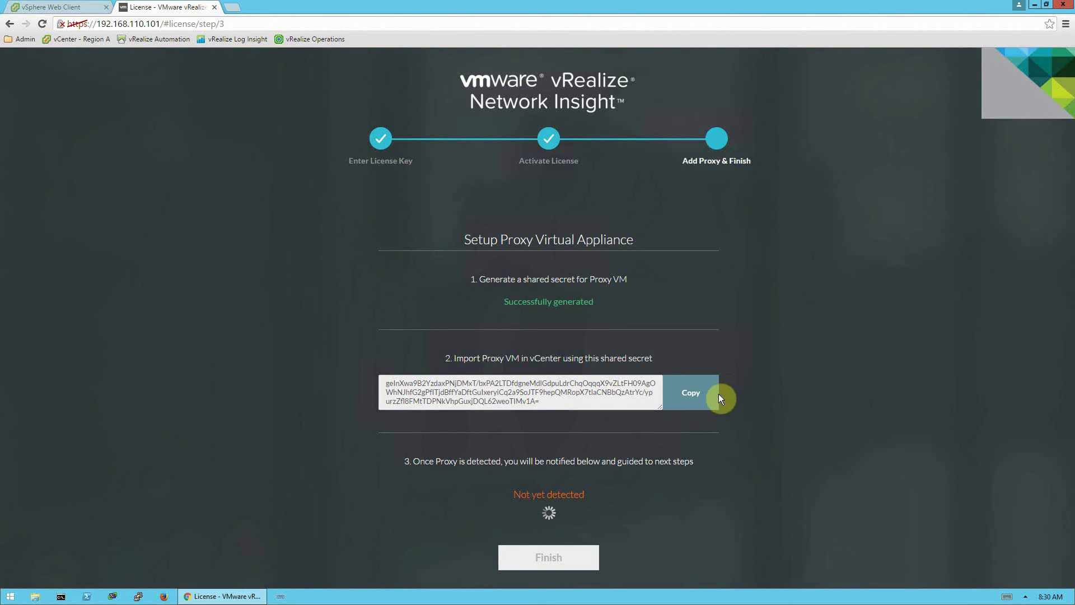
click(690, 392)
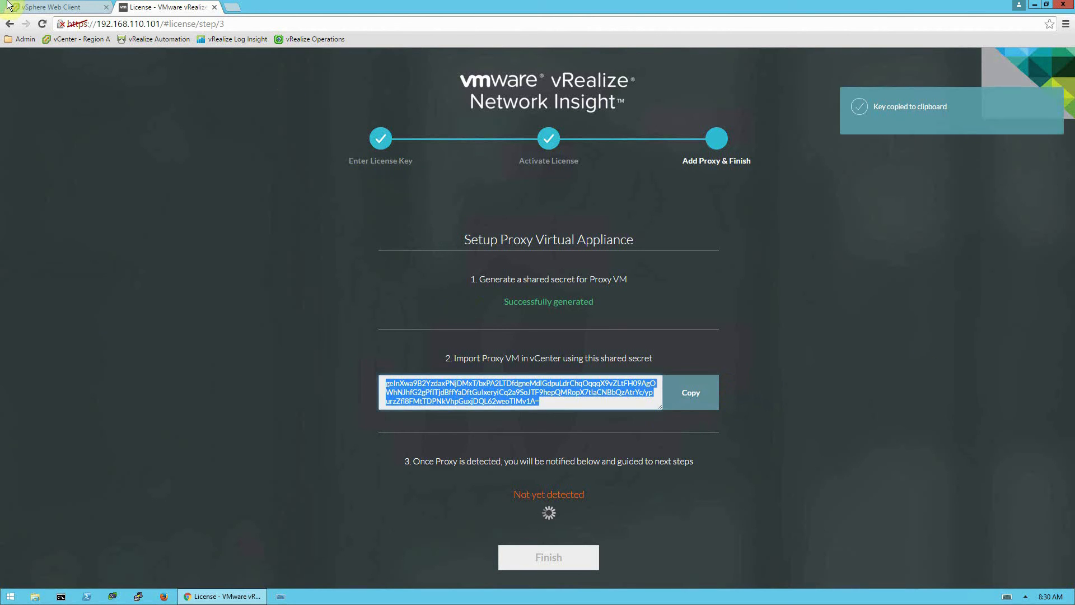
- On host esx-06a.corp.local, start Deploy OVF Template with the local Network Insight proxy OVA
click(55, 7)
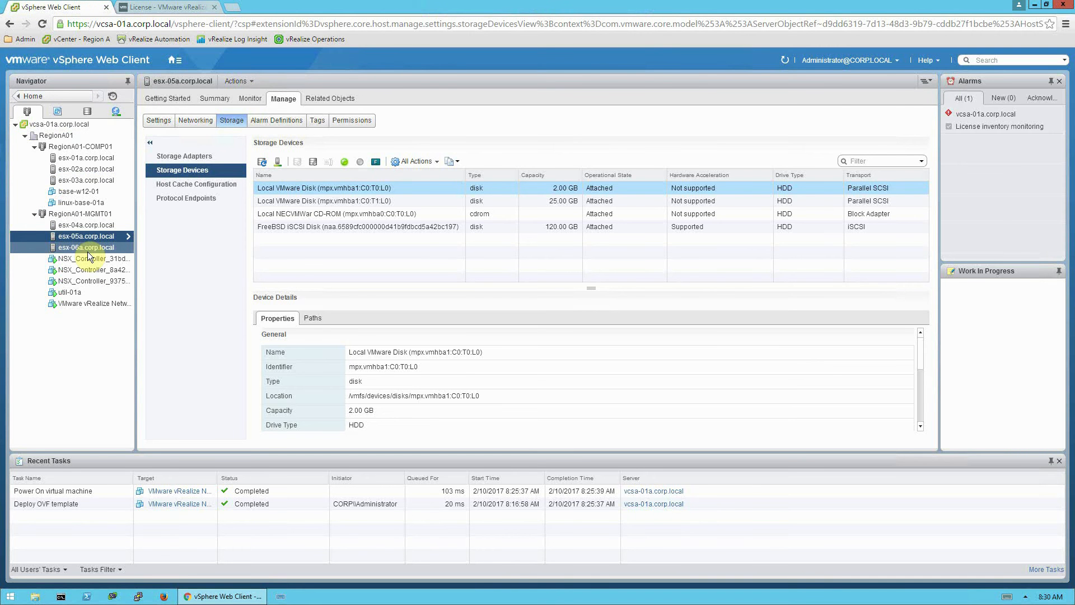
mouse_move(86, 259)
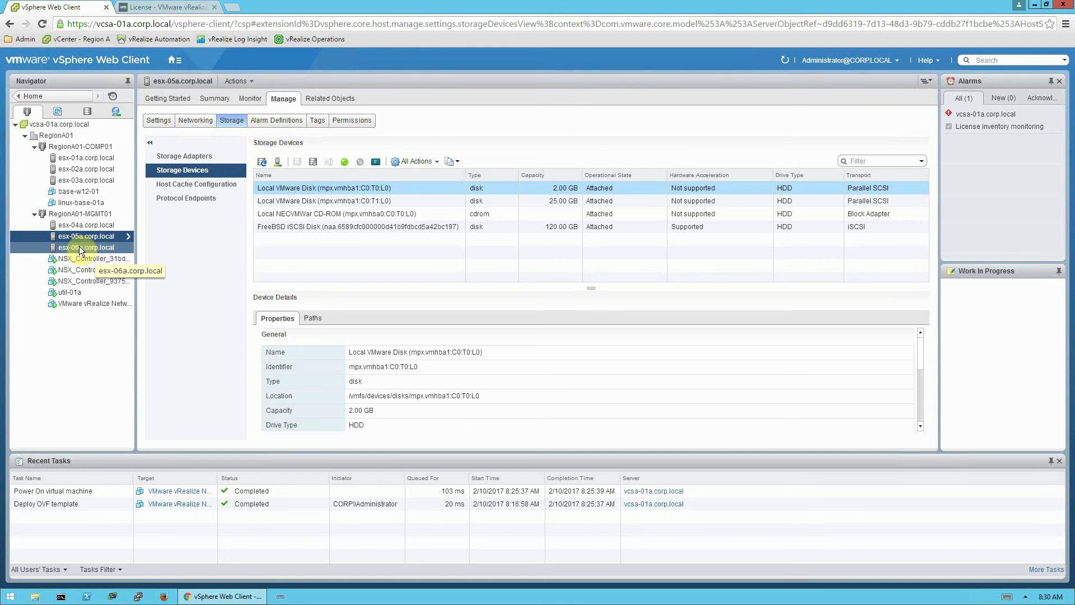
click(86, 246)
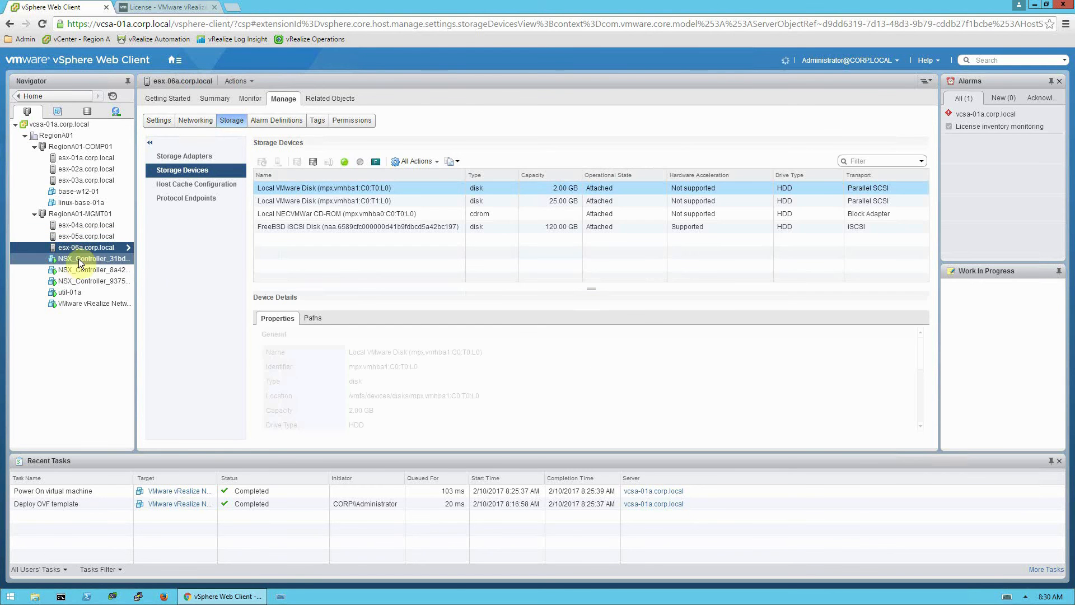
right_click(86, 247)
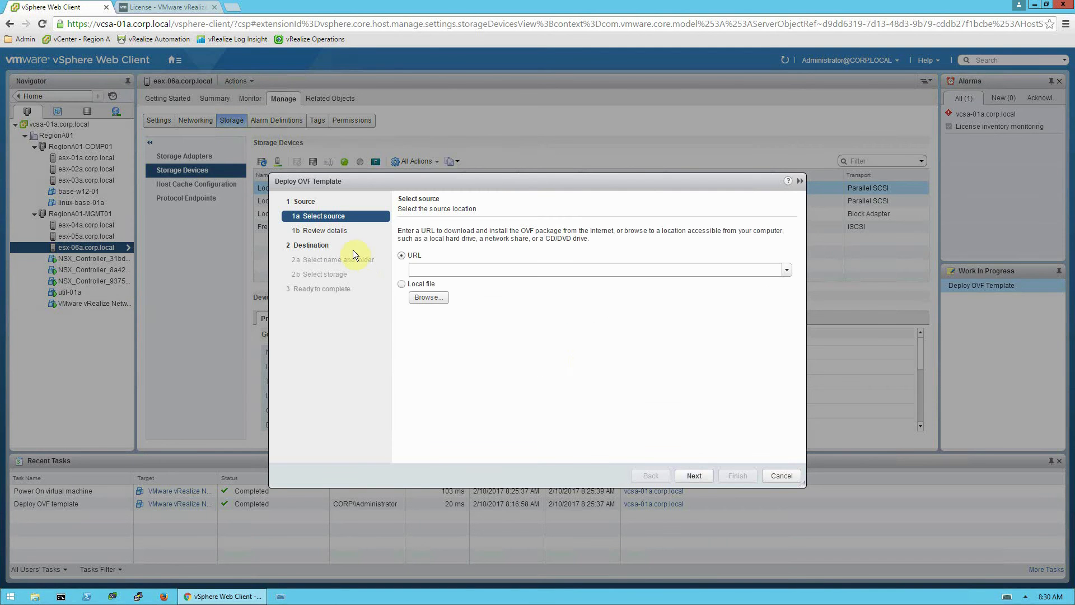
click(402, 283)
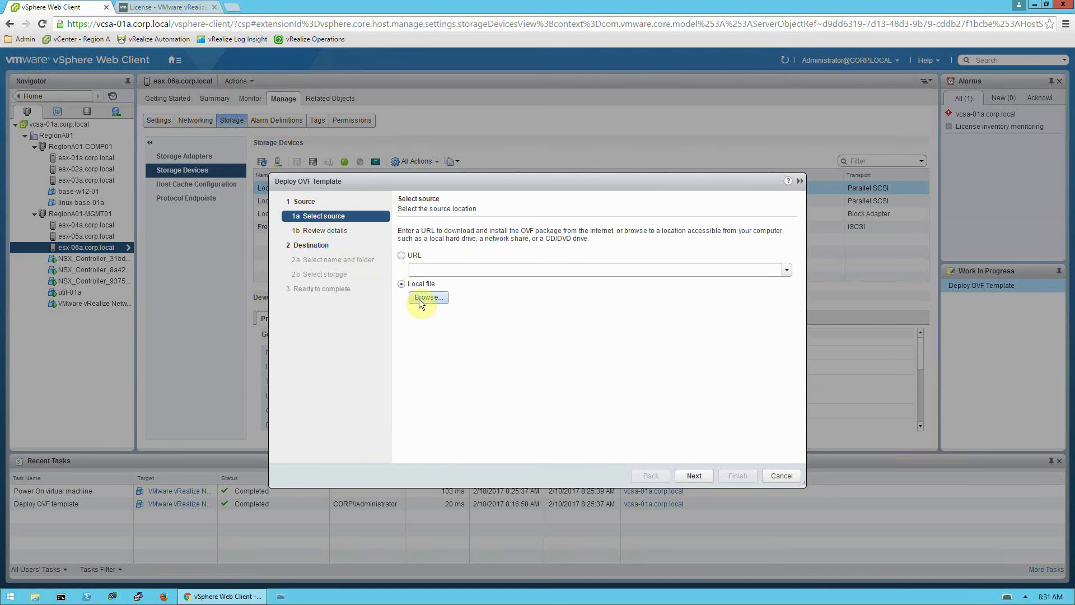
click(427, 296)
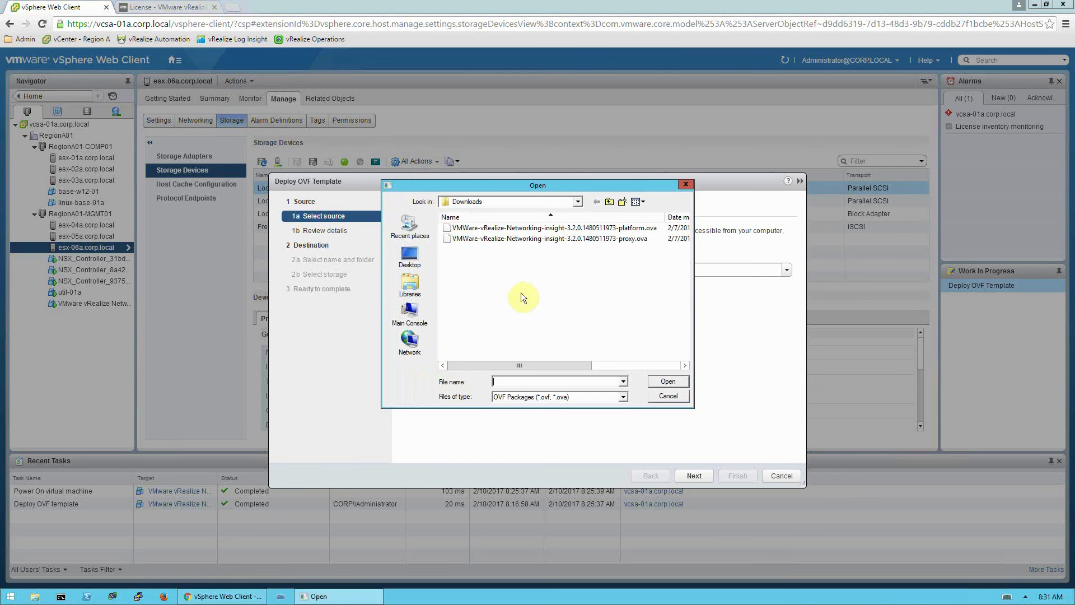
click(552, 238)
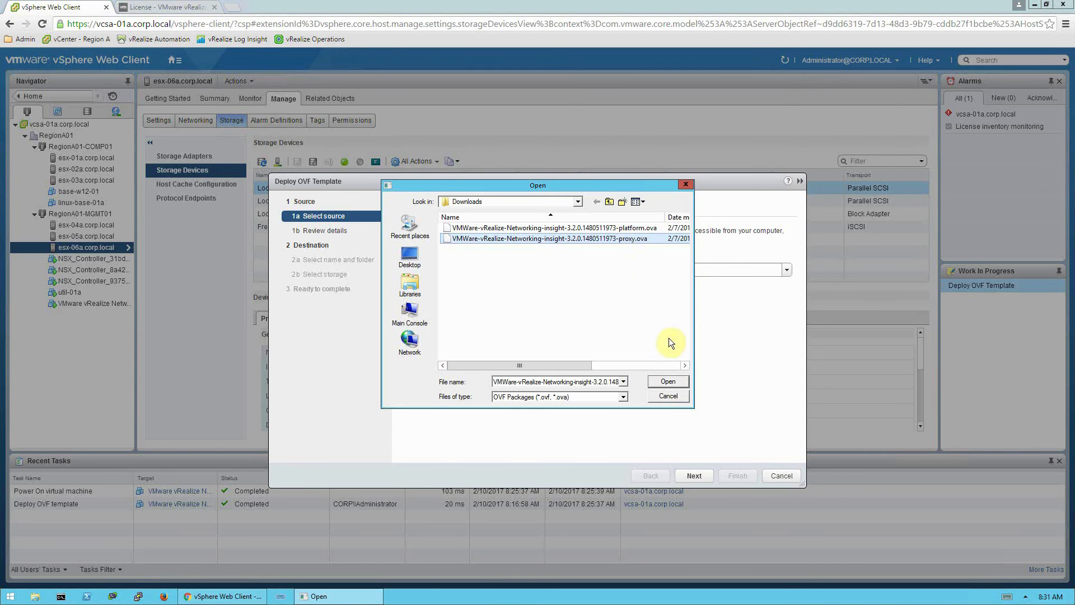
click(666, 381)
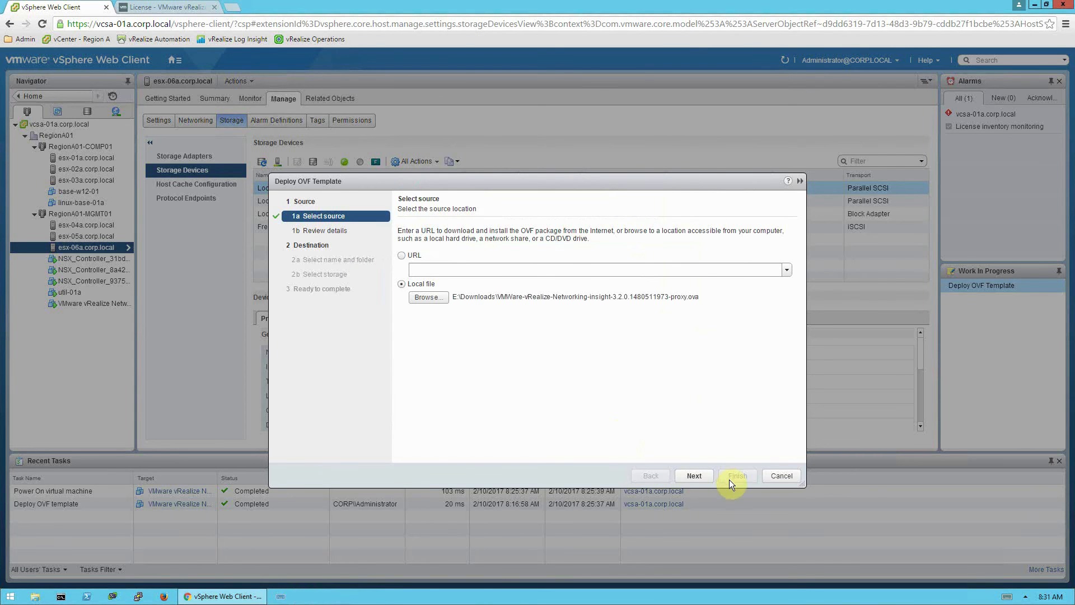
- Validate the source, accept the EULA and place the proxy VM in RegionA01
click(693, 474)
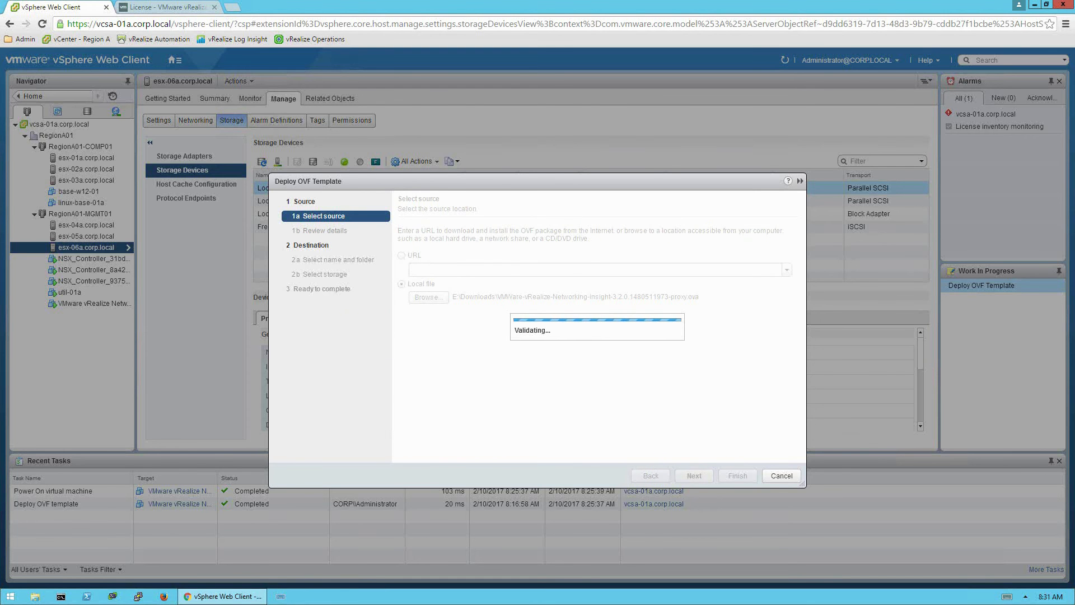
click(693, 474)
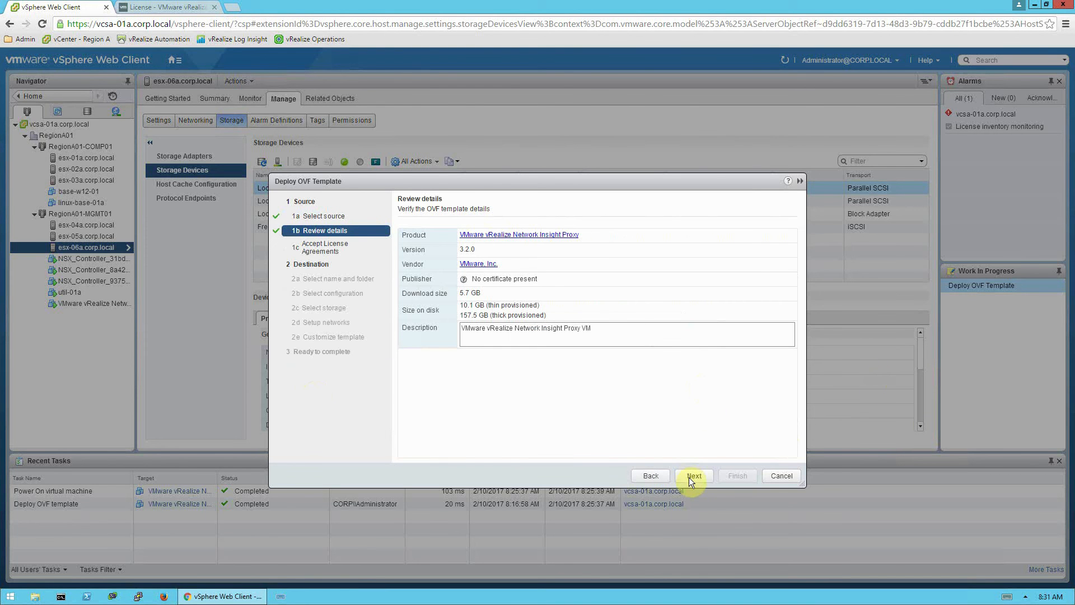
click(694, 475)
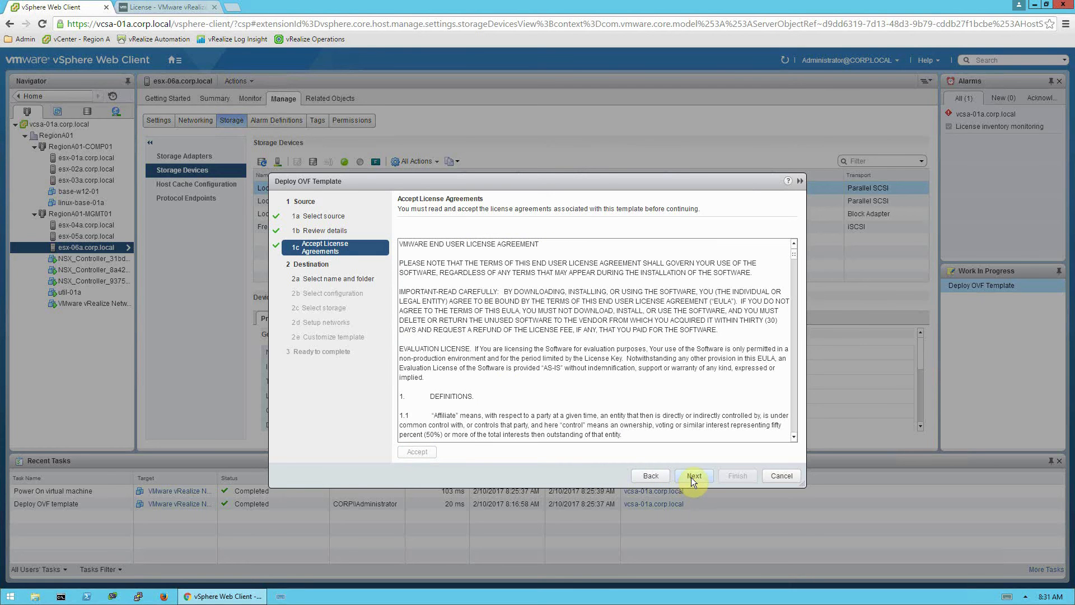
click(694, 475)
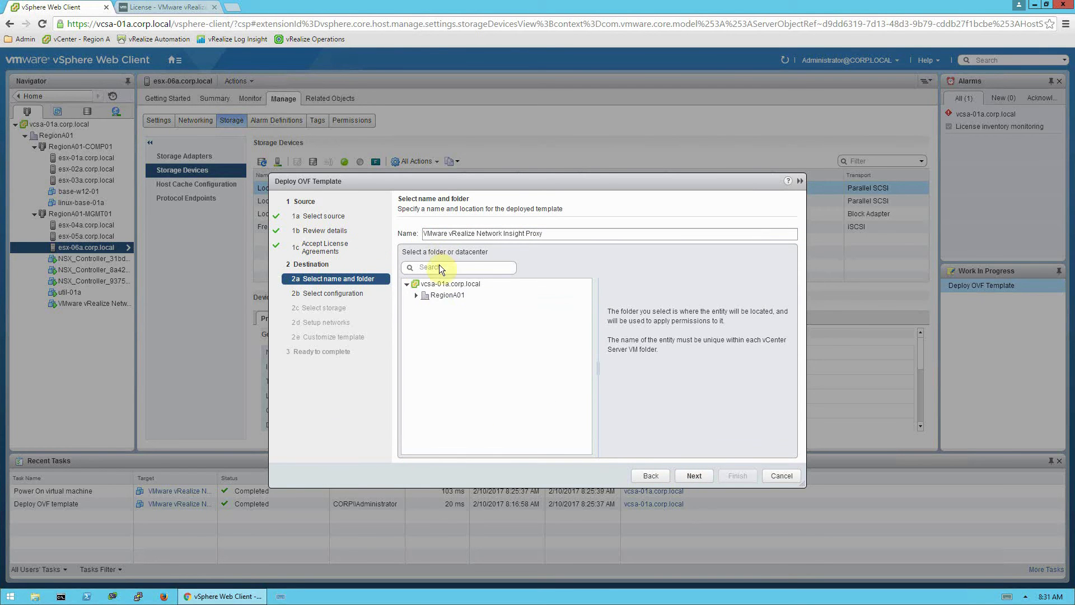
click(447, 295)
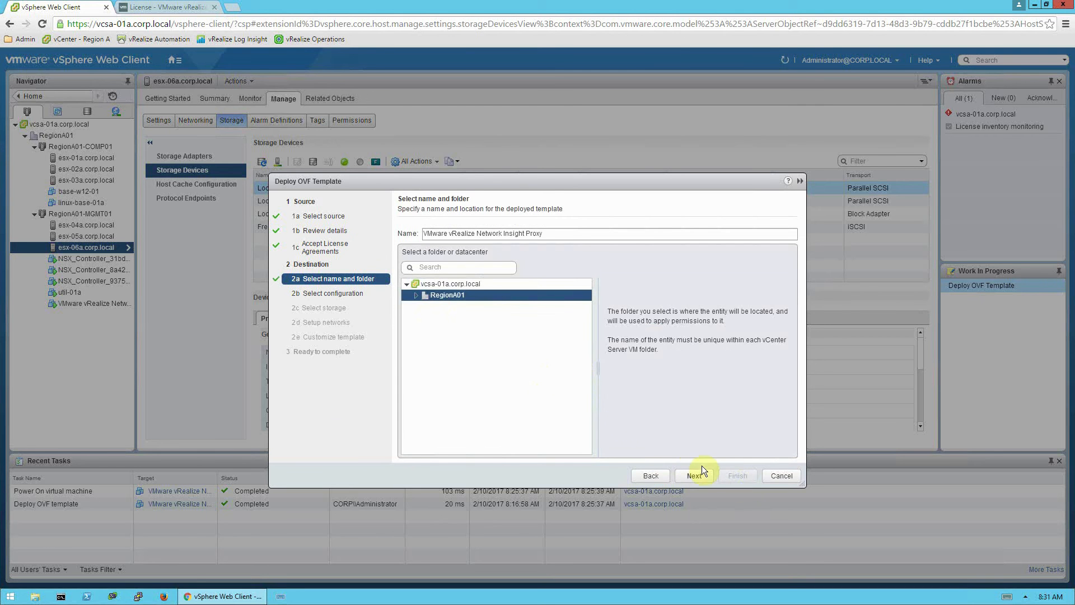
click(694, 475)
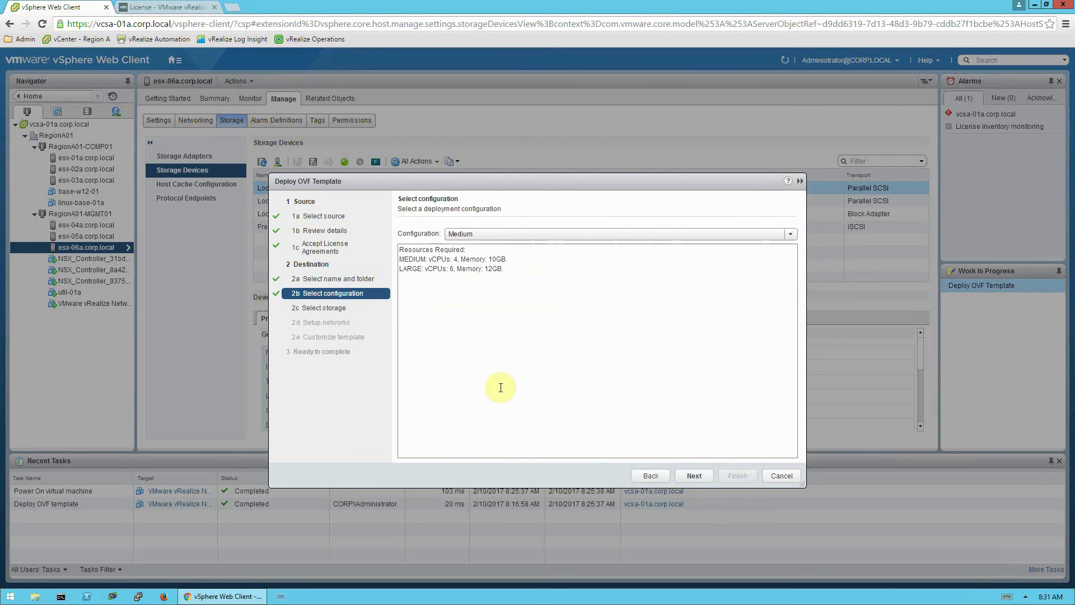
mouse_move(693, 475)
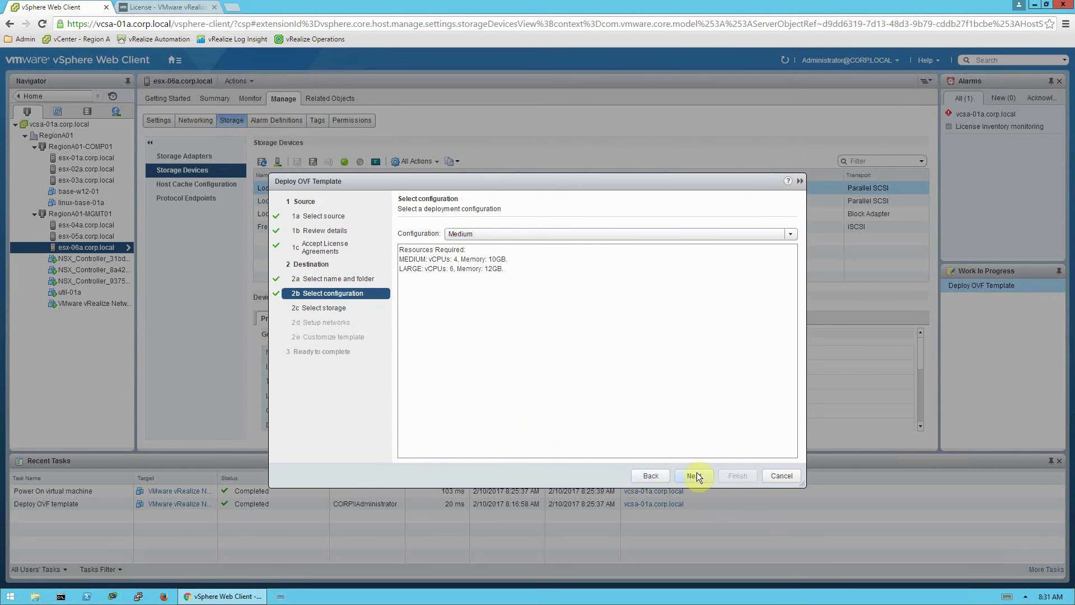
- Keep the Medium size and store the proxy thin-provisioned on the iSCSI datastore
click(693, 475)
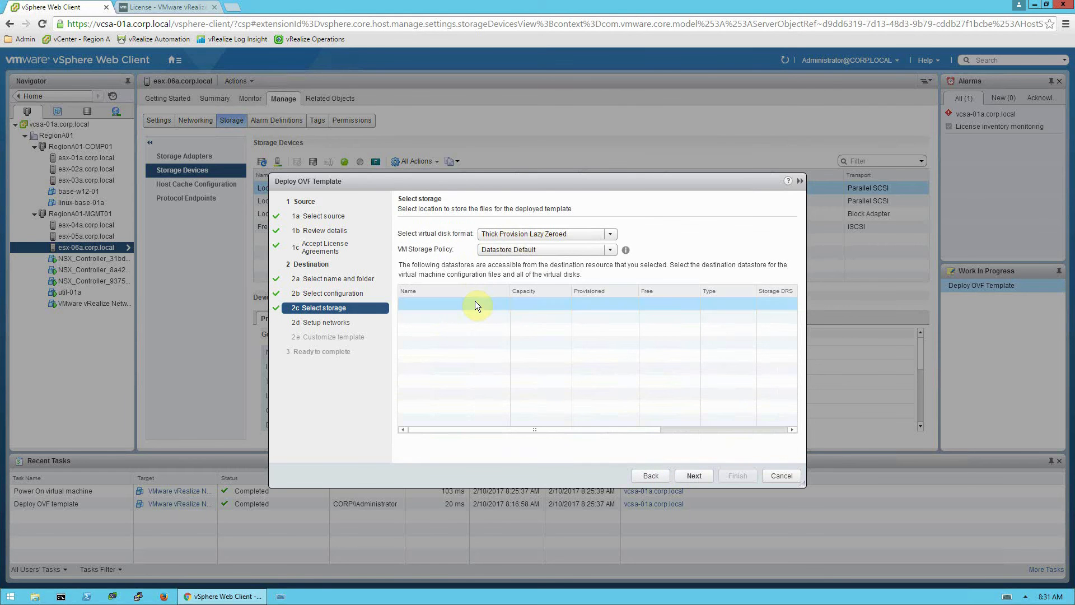
click(609, 233)
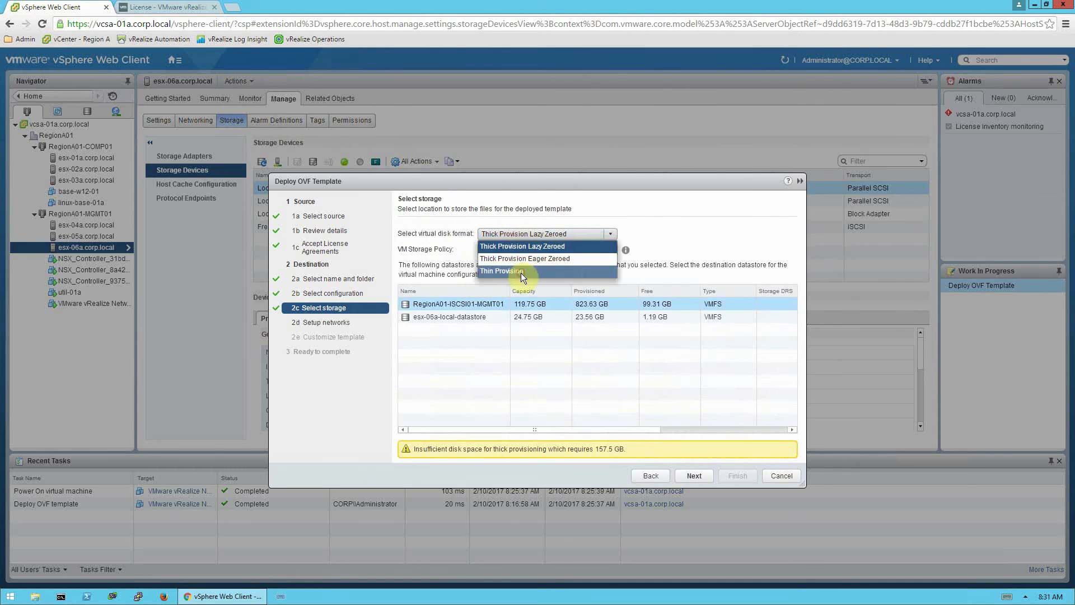
click(502, 270)
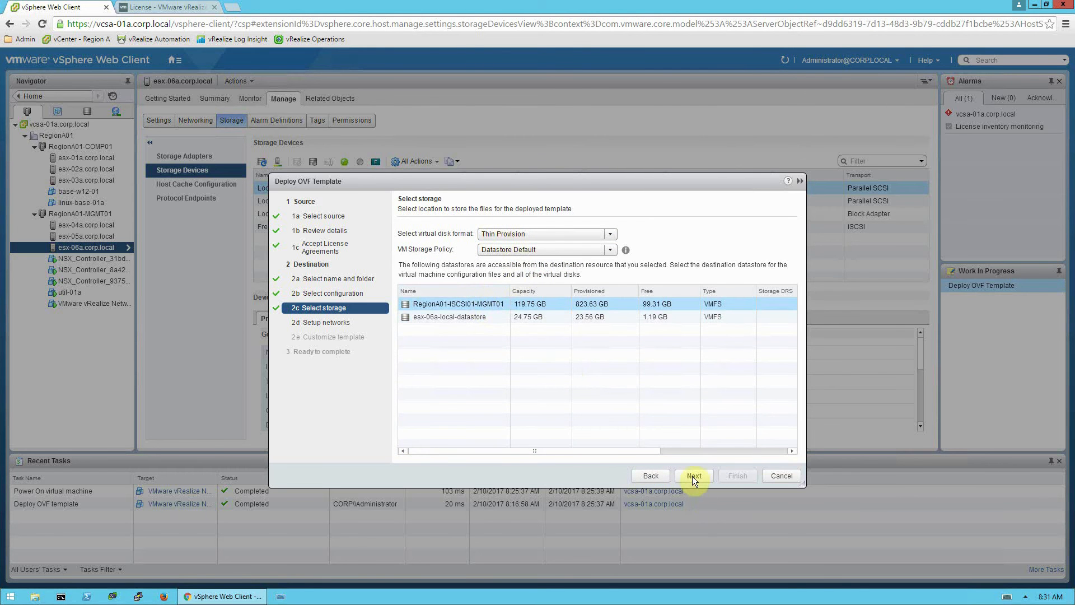
click(694, 474)
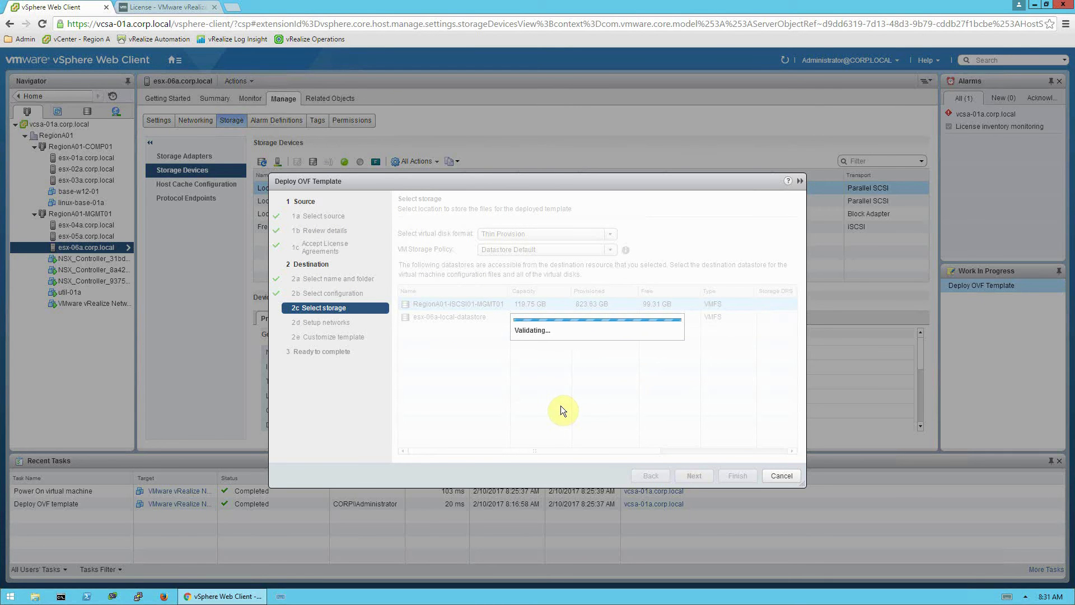
- Choose the destination network for the proxy appliance and continue to template customization
click(693, 475)
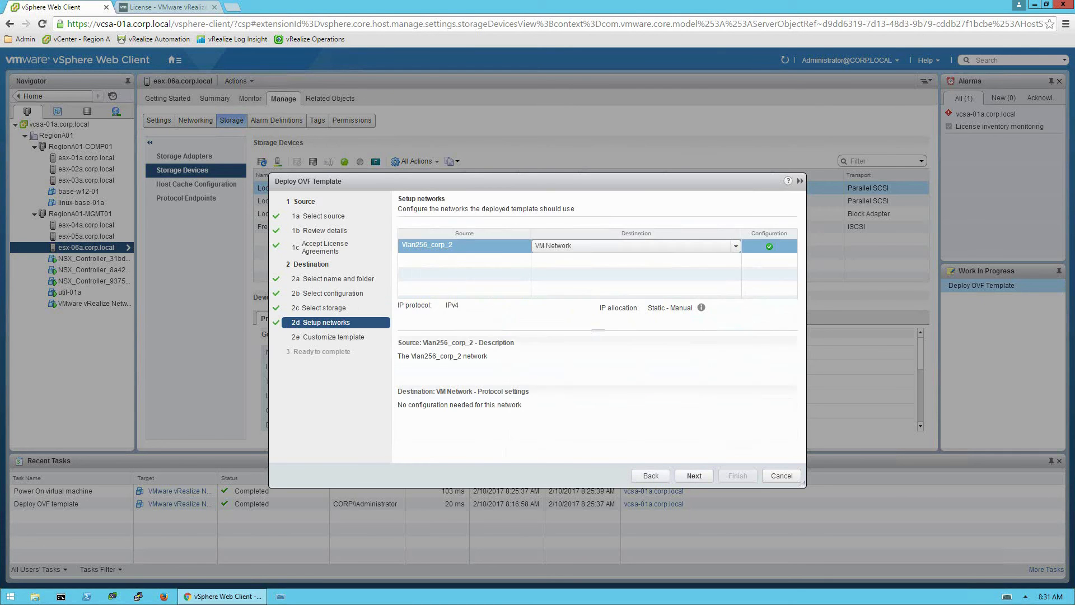
click(735, 246)
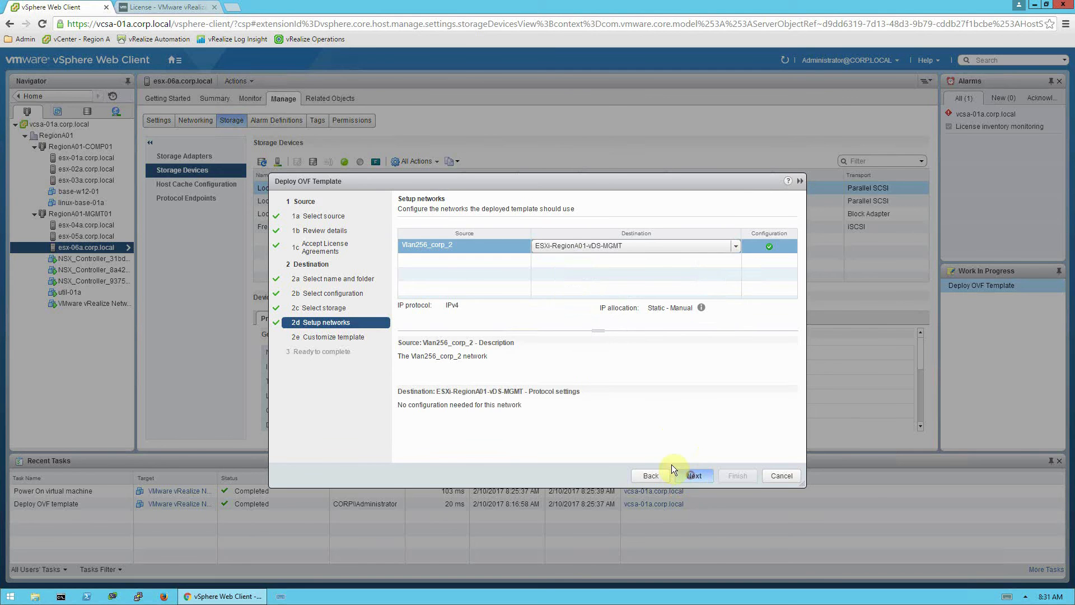
click(693, 475)
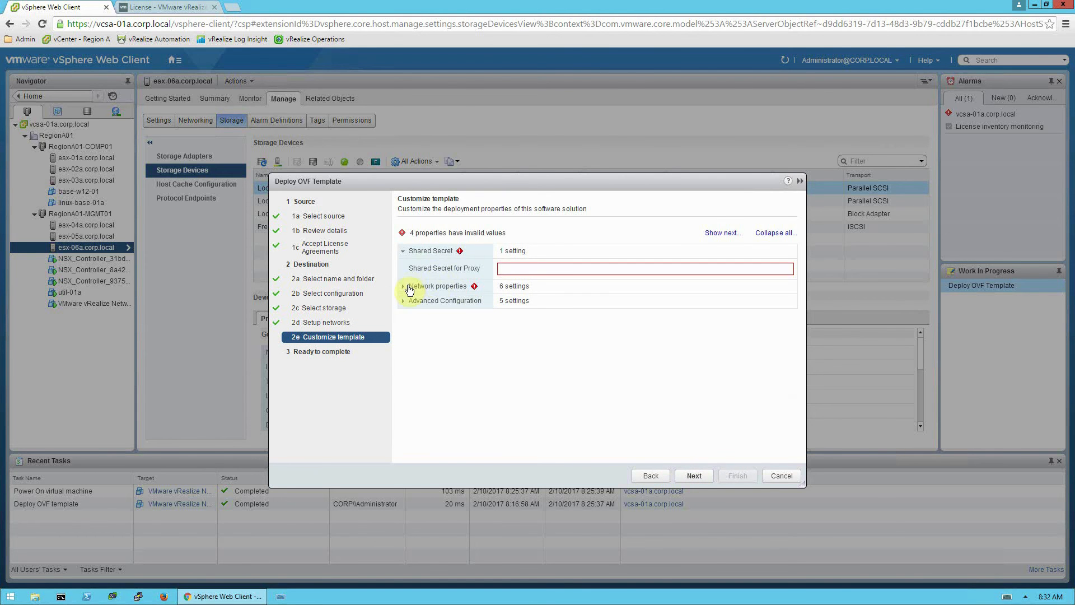
- Enter the proxy's IPv4 address in the network properties and turn off log push to cloud
click(404, 286)
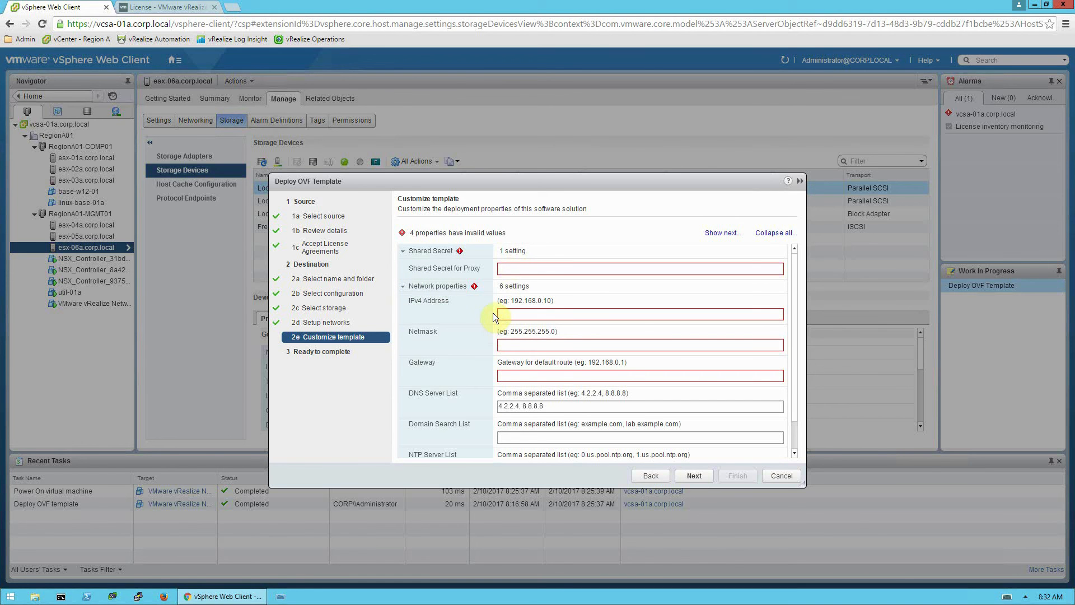
click(639, 376)
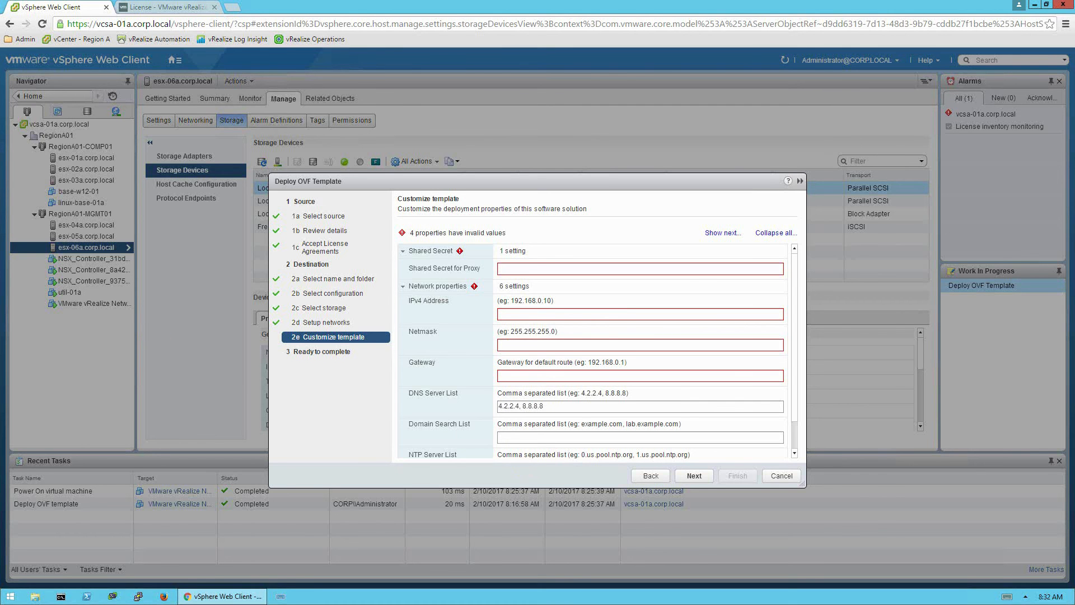
text(192.168.100.1)
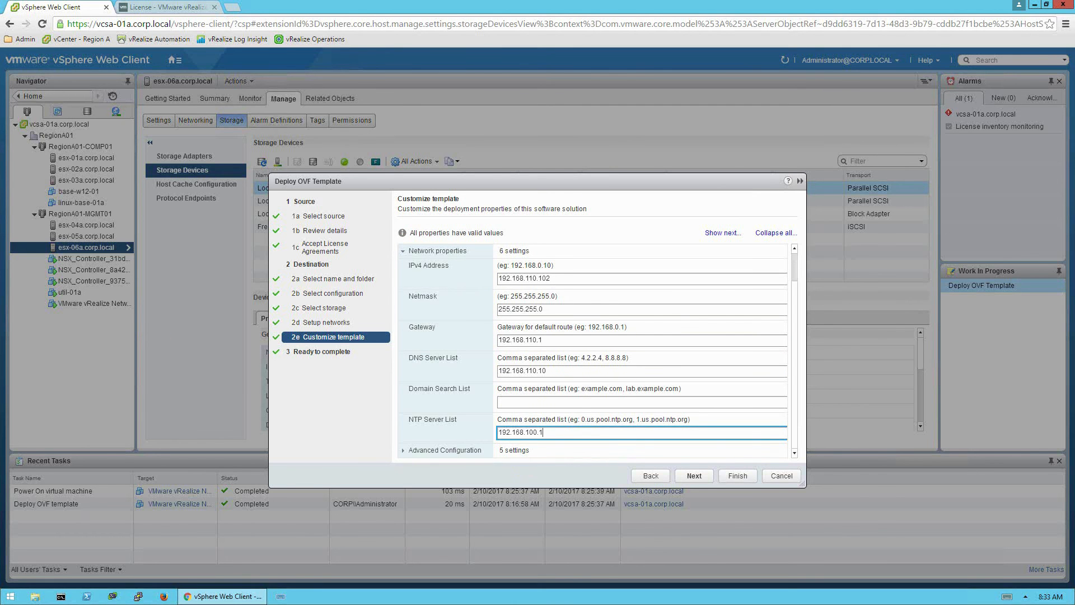
mouse_move(473, 425)
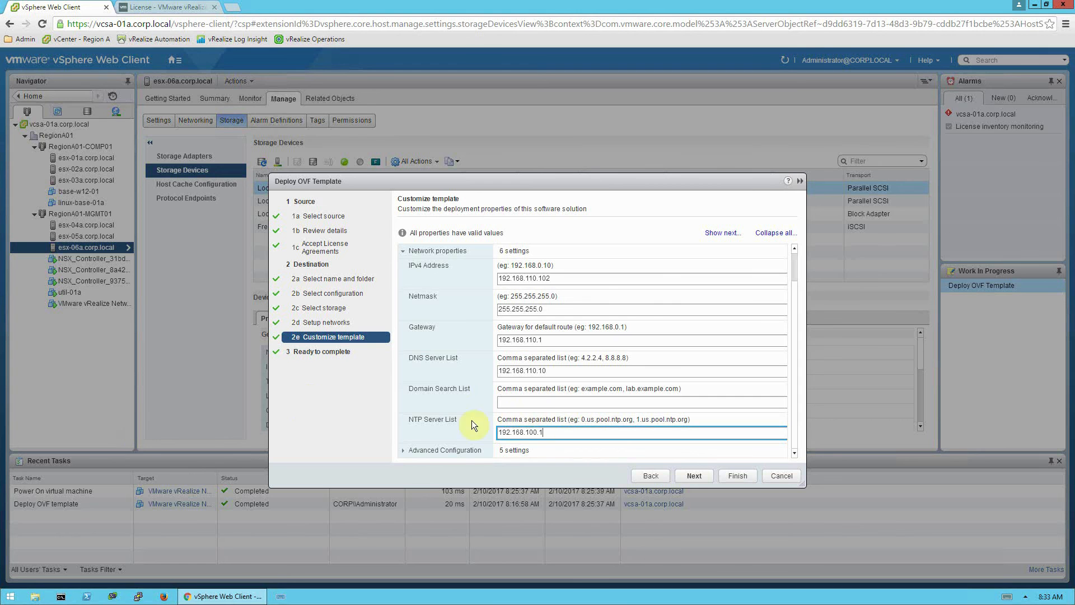
mouse_move(403, 453)
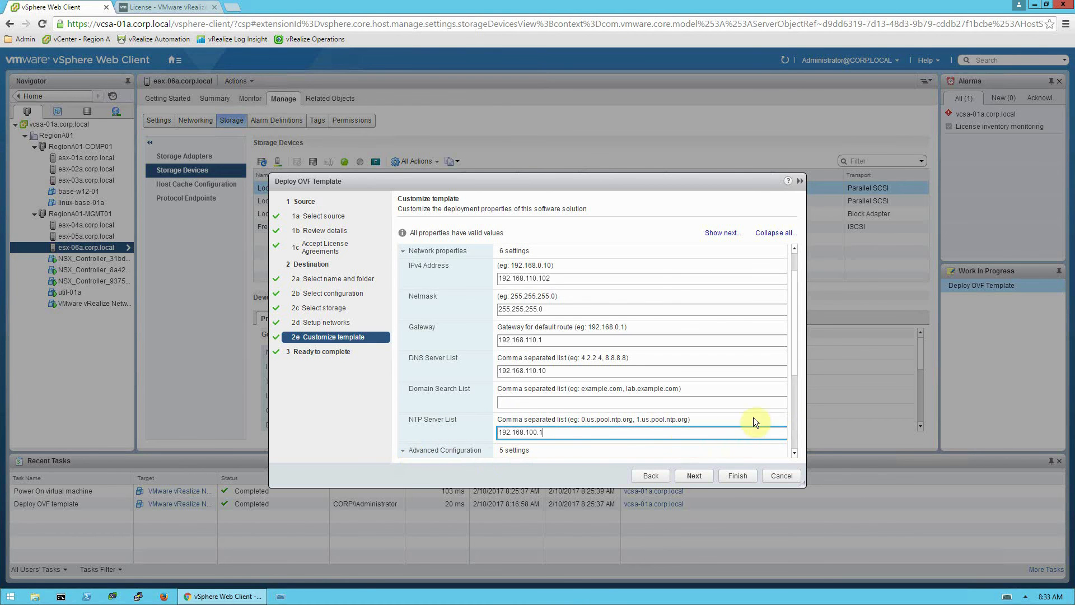
scroll(down, 3)
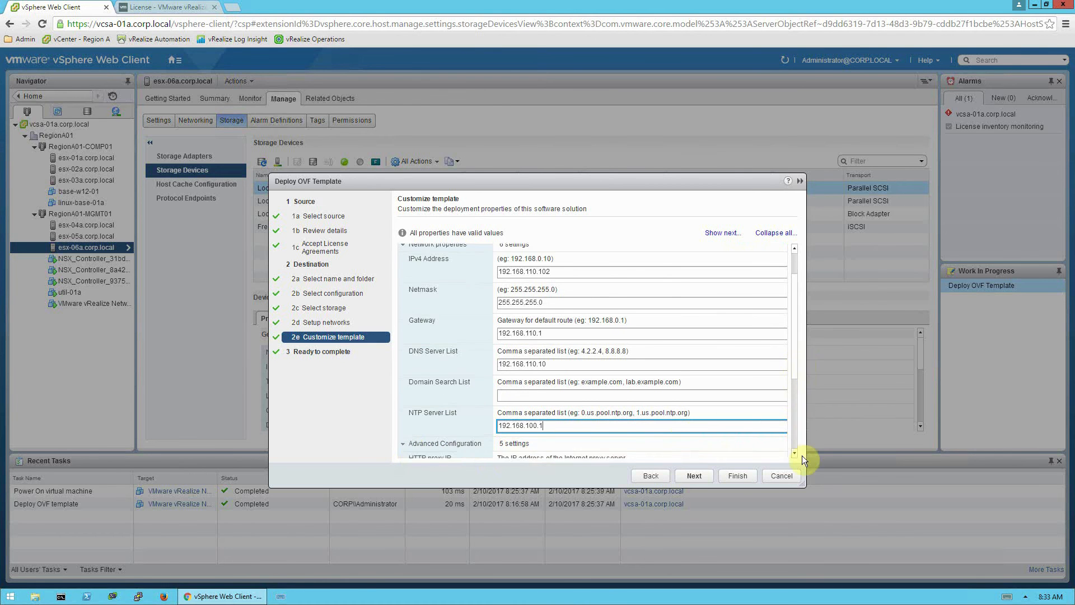
scroll(down, 3)
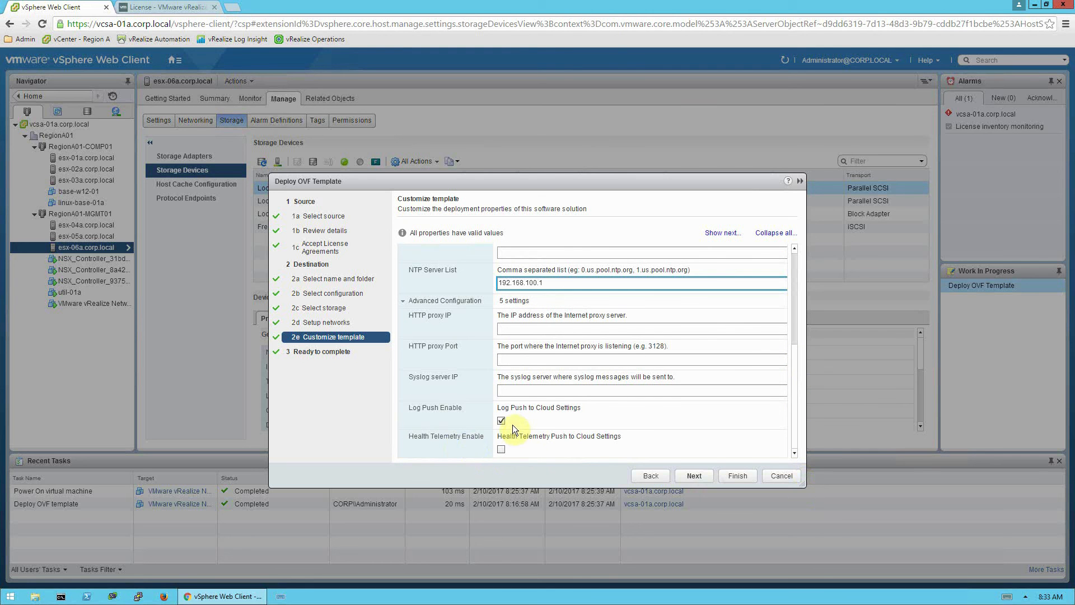
click(502, 420)
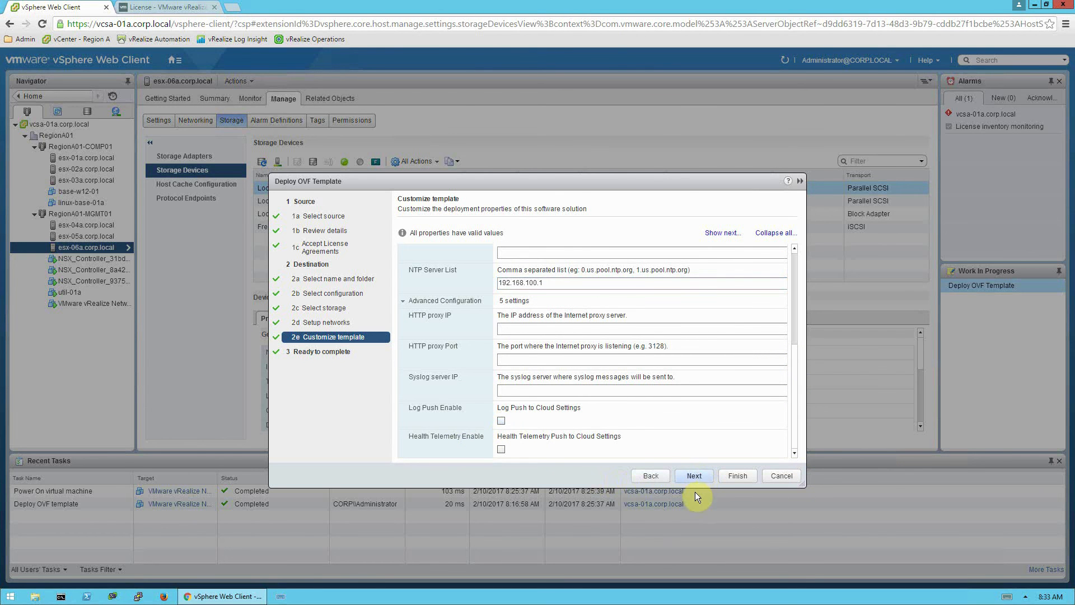
- Keep Power on after deployment checked and finish the proxy appliance deployment
click(692, 475)
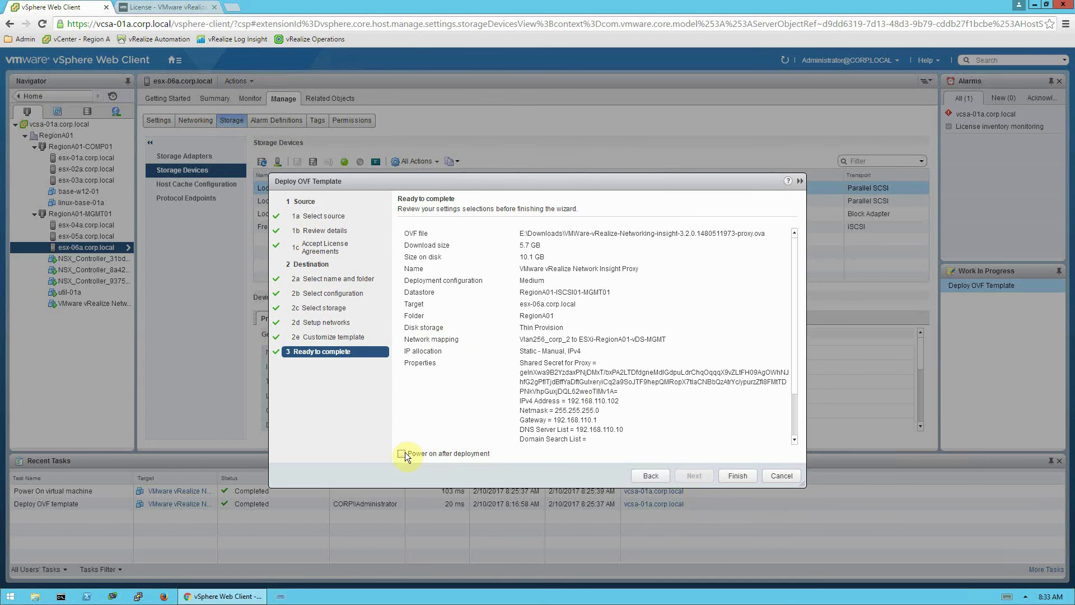
click(401, 453)
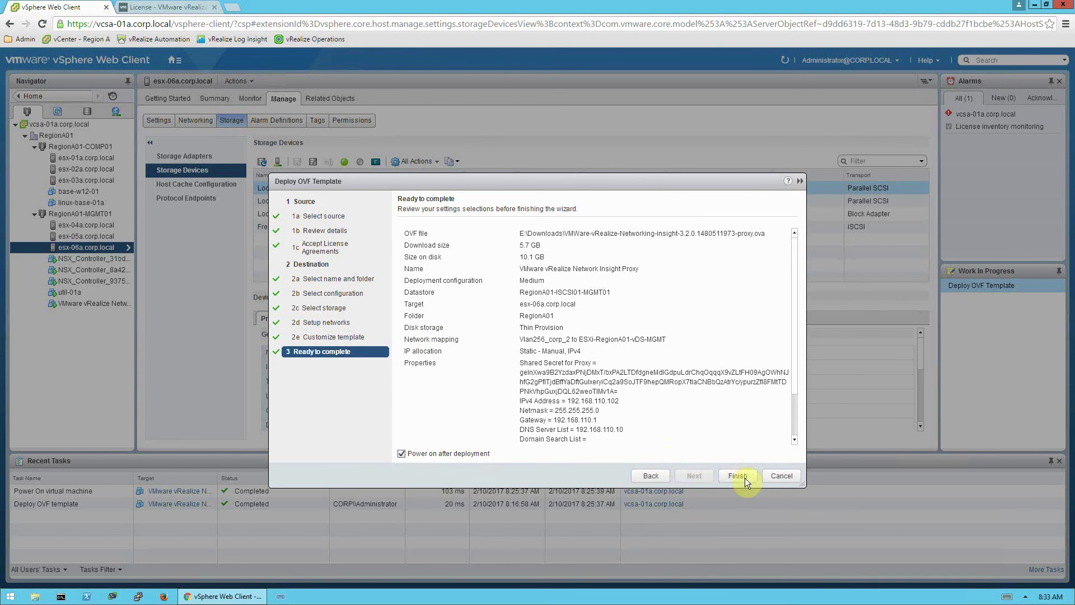
click(737, 475)
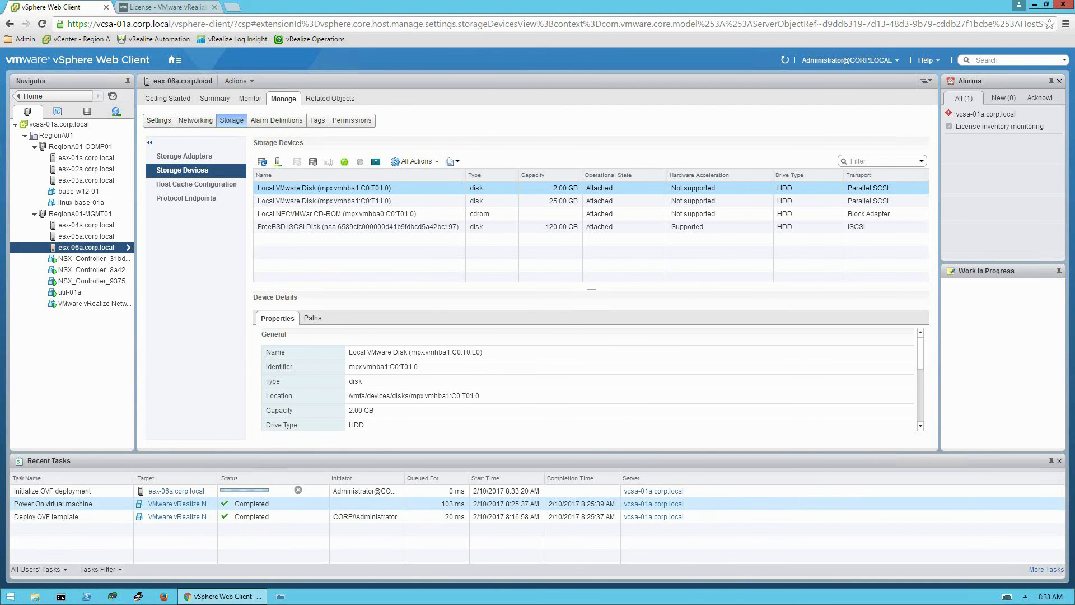
mouse_move(276, 495)
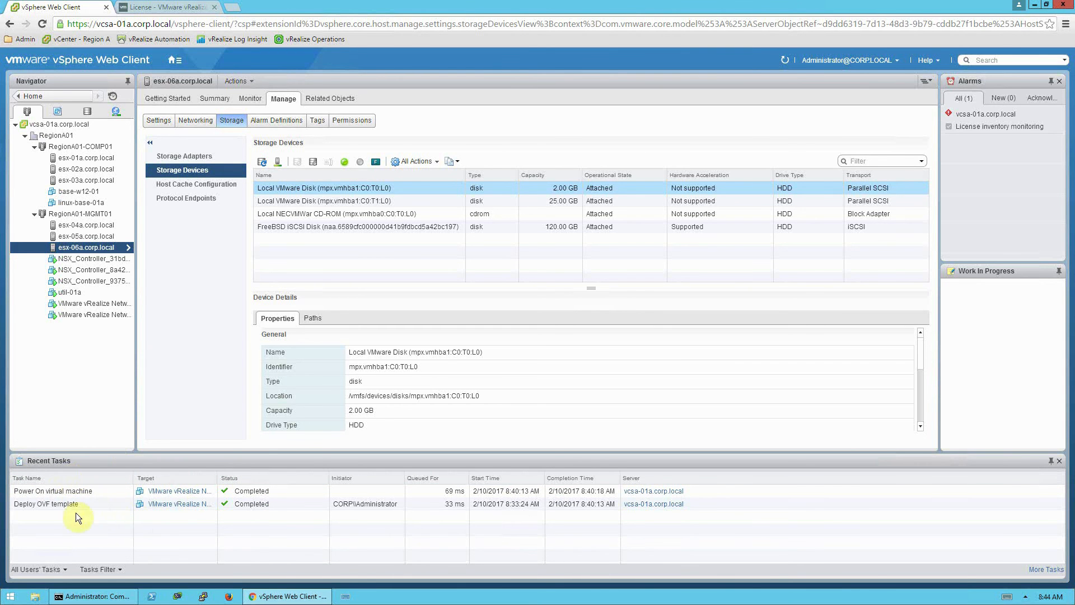
mouse_move(99, 402)
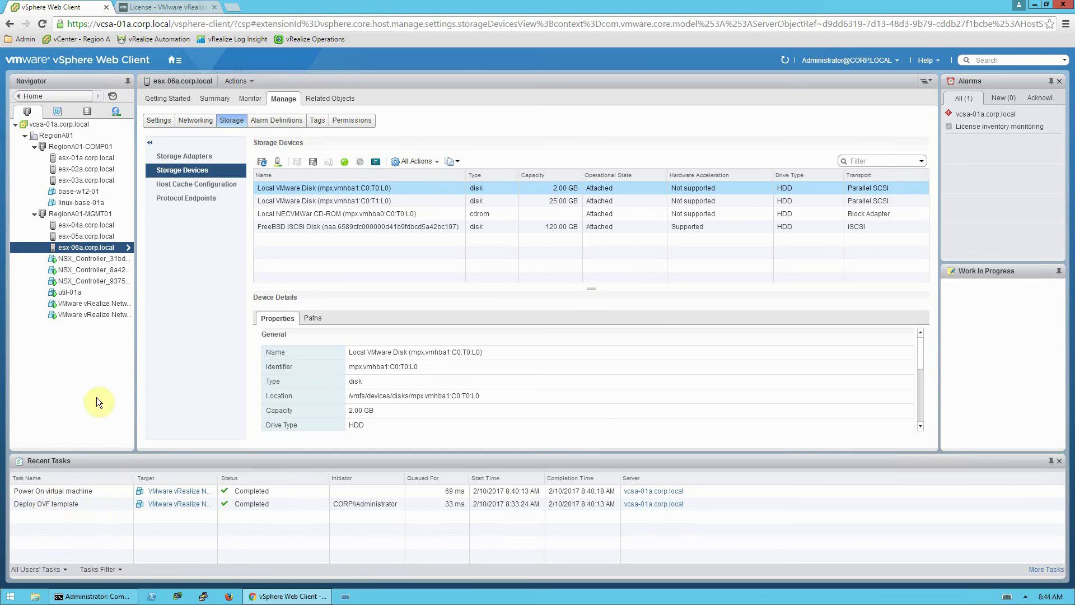
mouse_move(66, 320)
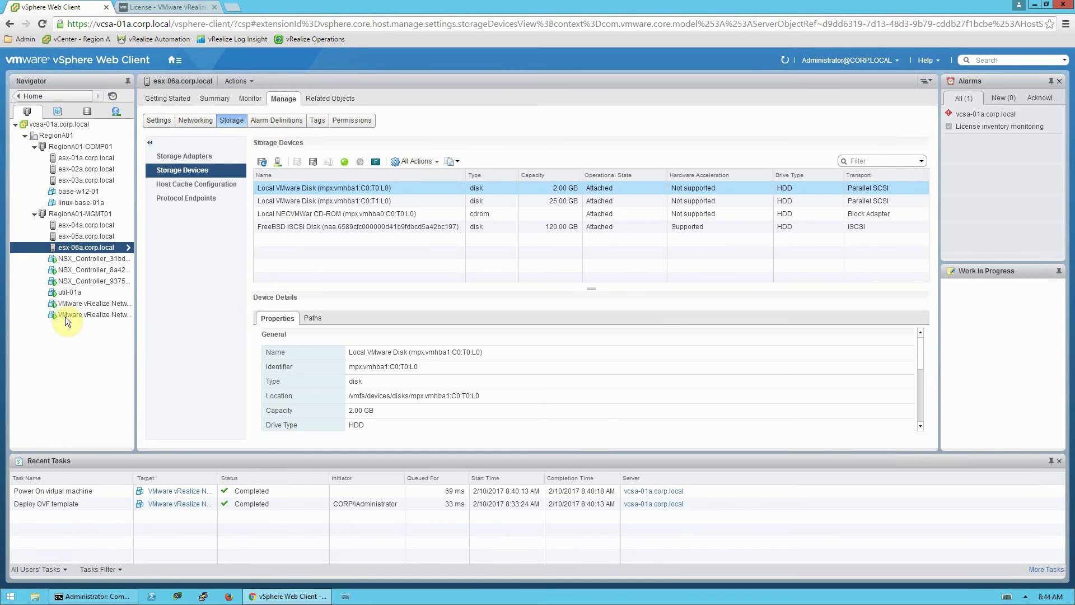
mouse_move(79, 314)
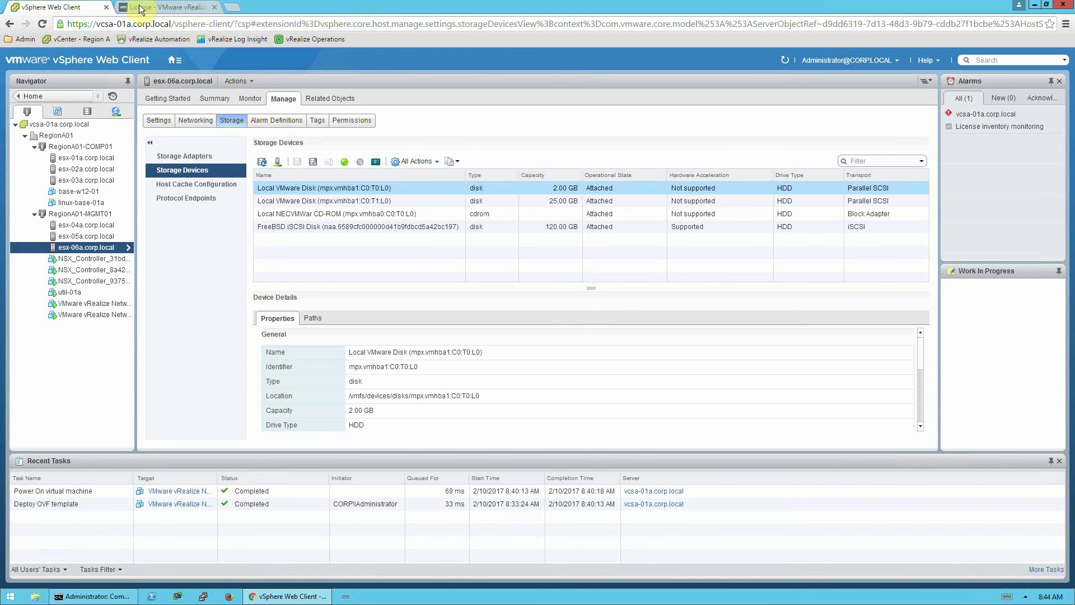
- Switch back to the Network Insight setup browser tab to await proxy detection
click(168, 7)
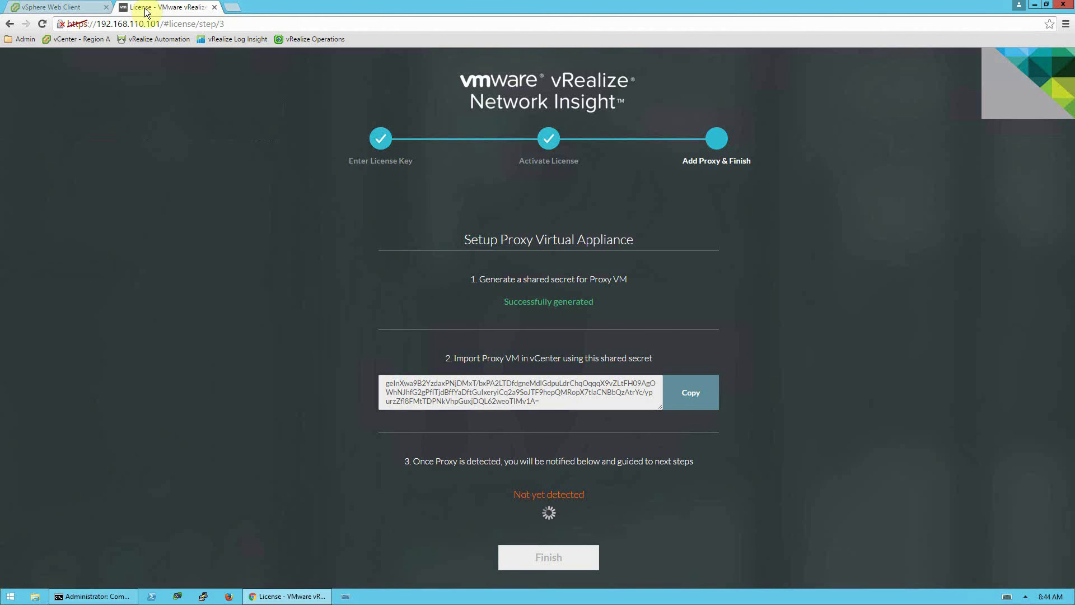
mouse_move(586, 520)
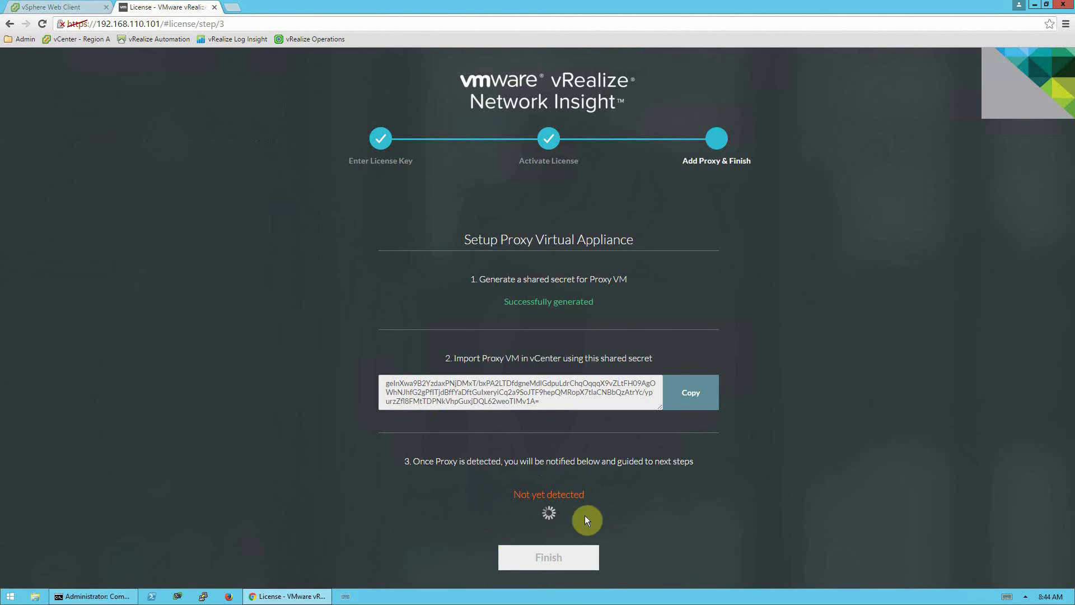
mouse_move(626, 537)
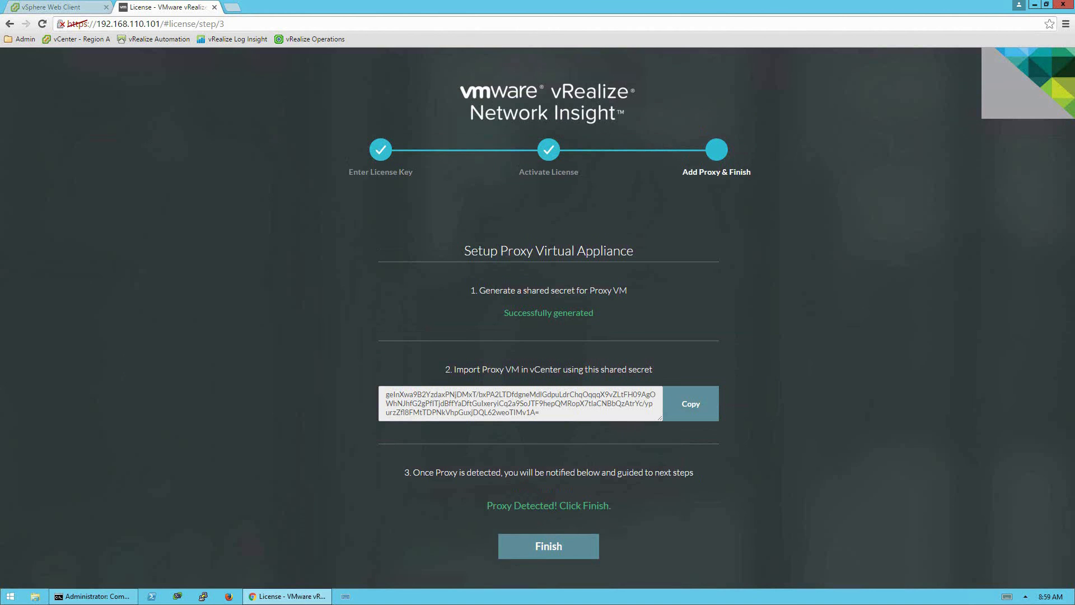
mouse_move(526, 508)
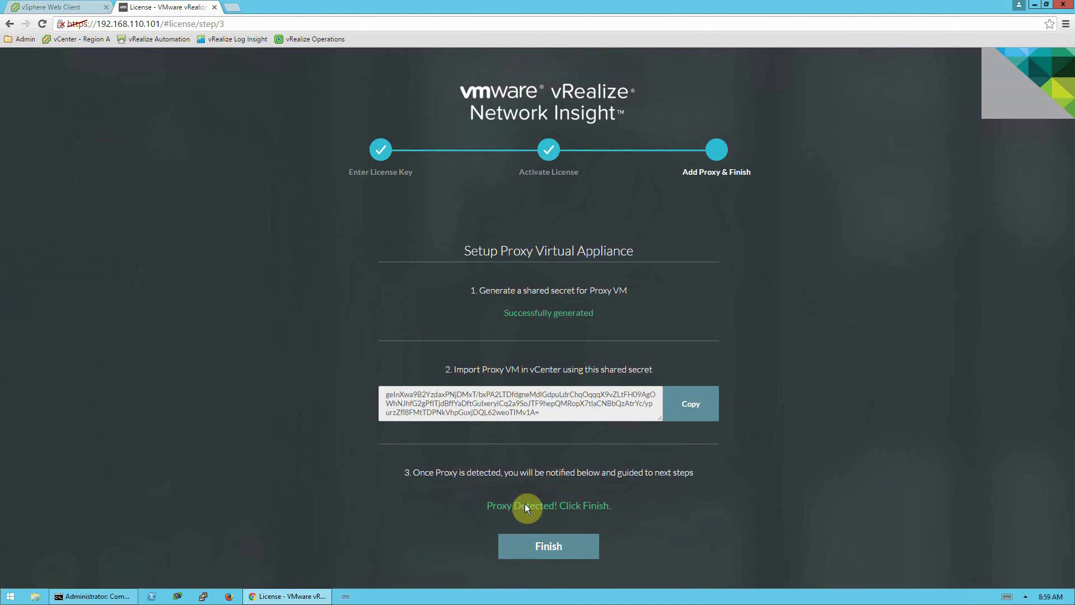
mouse_move(549, 545)
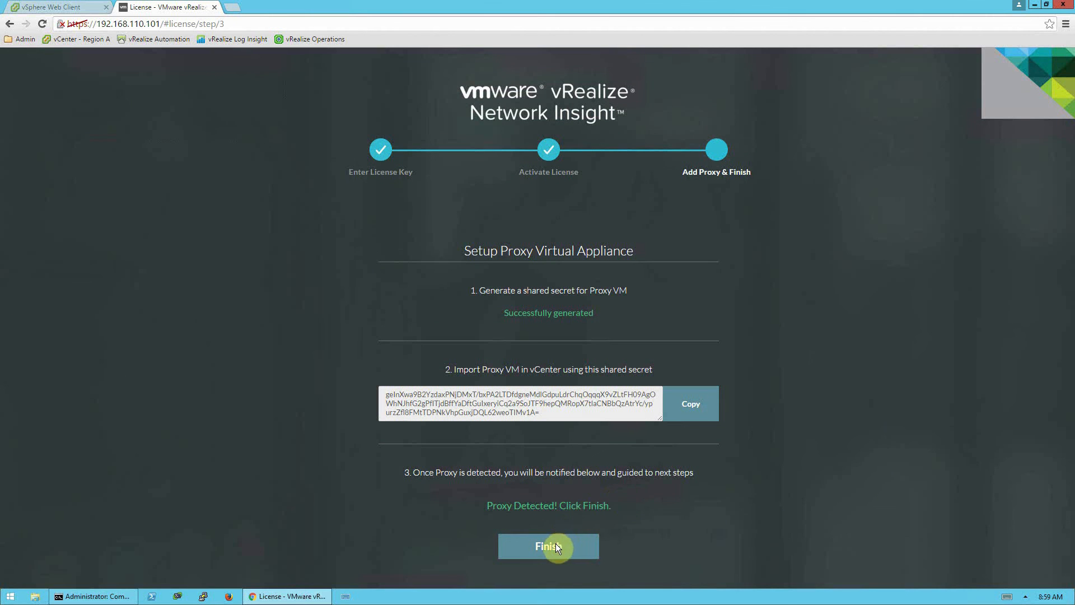
- Finish proxy setup, sign in with the admin credentials and dismiss the Product Evaluation notice
click(548, 545)
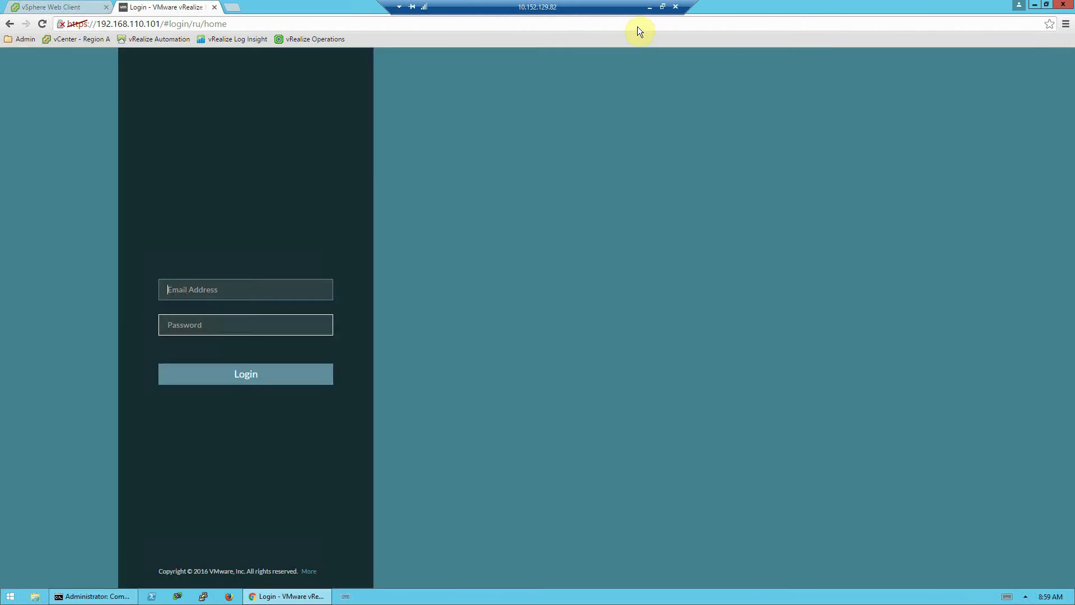
click(245, 374)
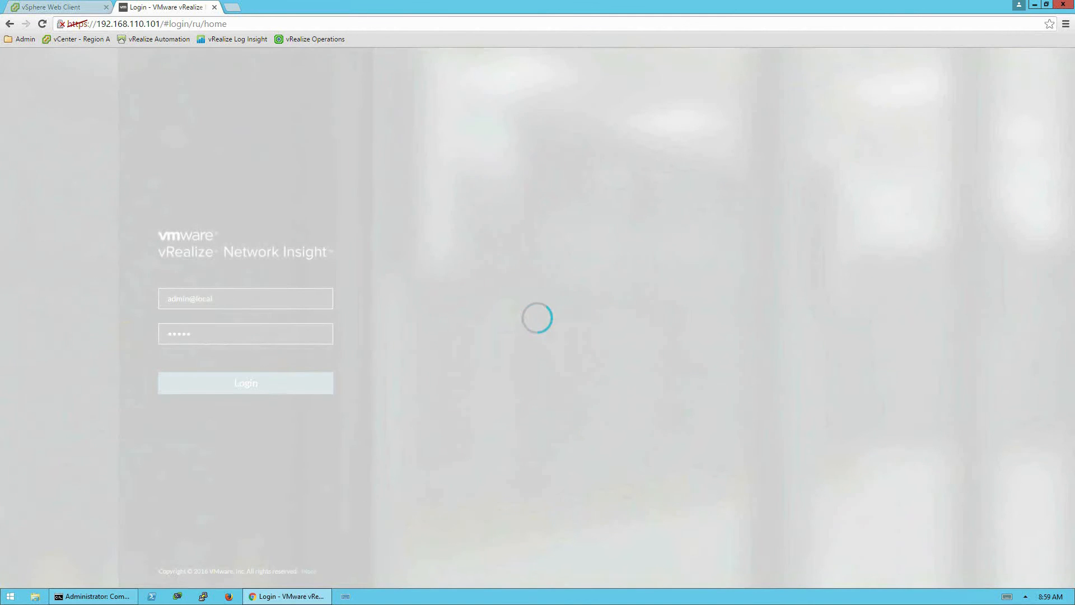
click(245, 383)
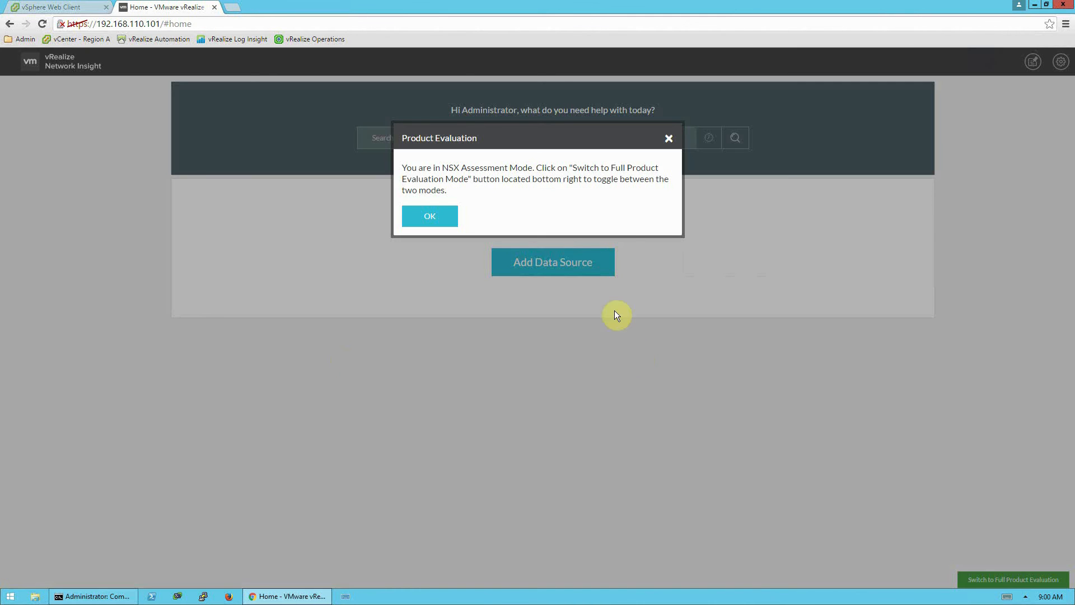
mouse_move(478, 192)
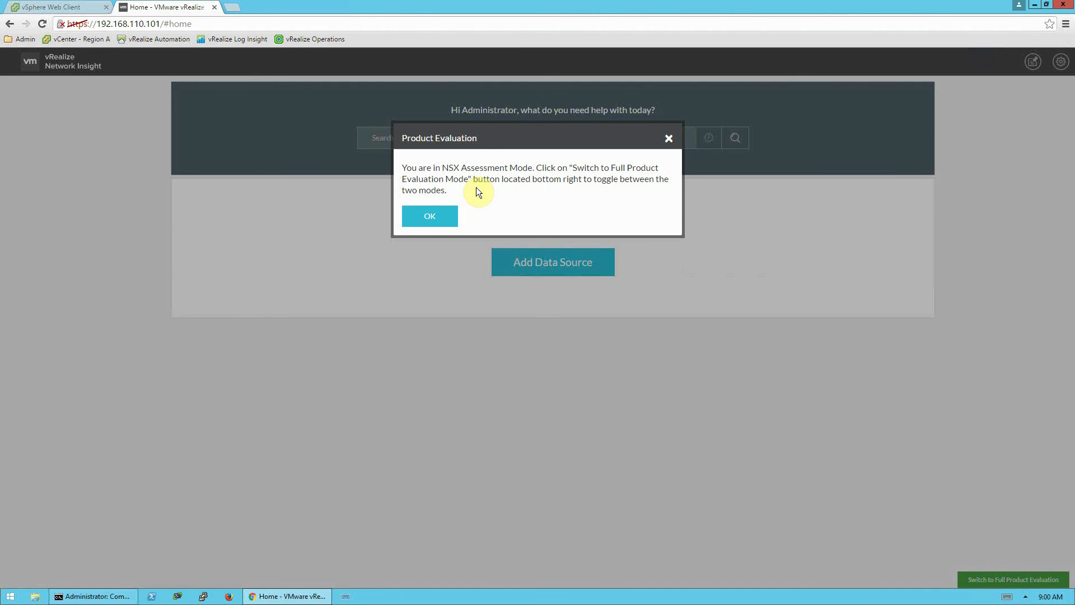
mouse_move(471, 197)
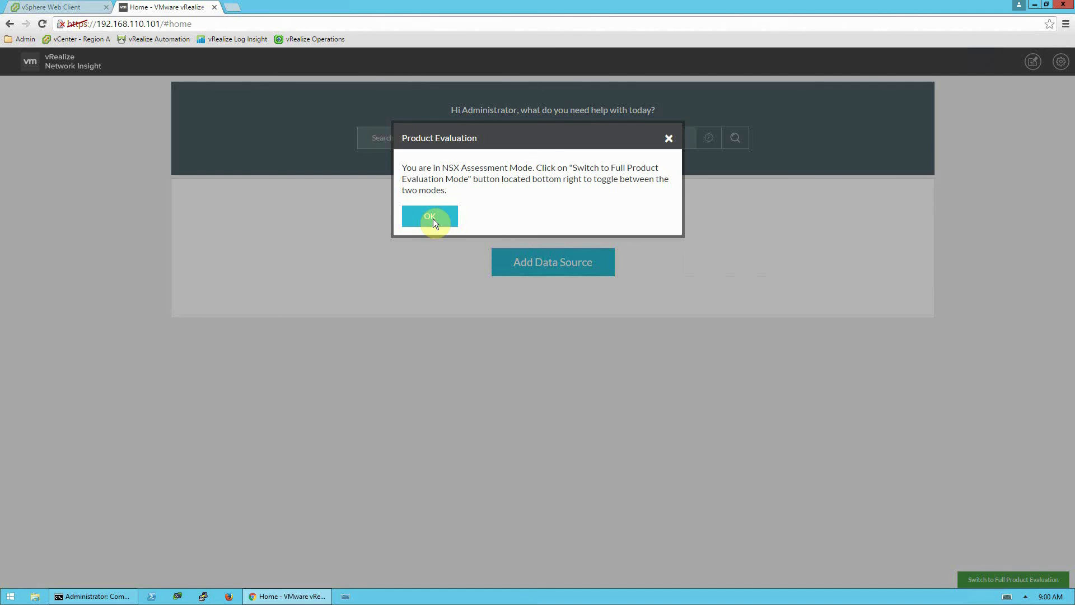
click(429, 216)
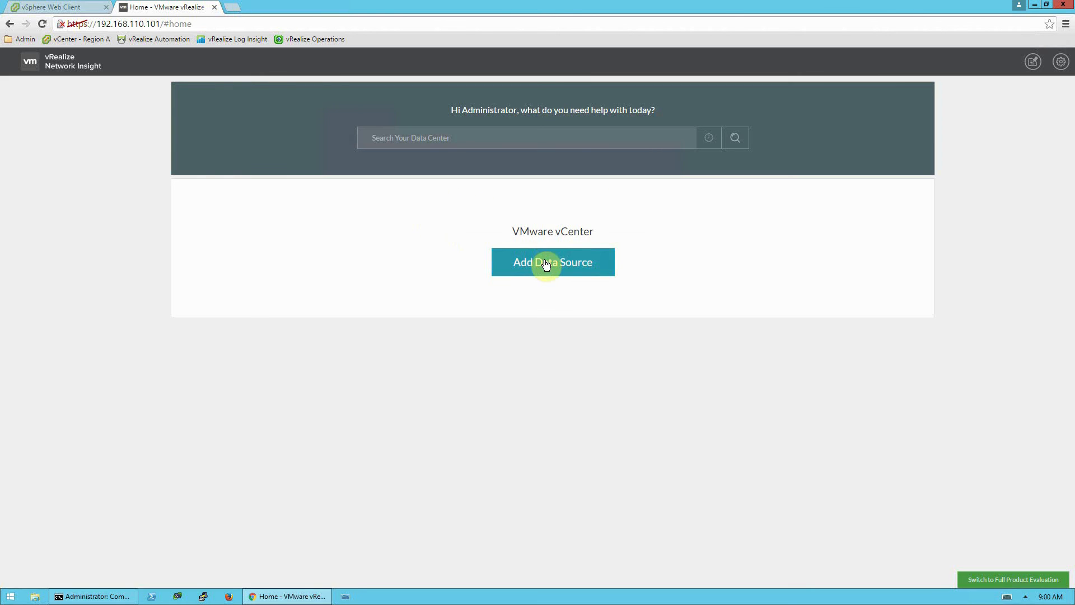
- Start a new data source of type VMware vCenter
click(552, 262)
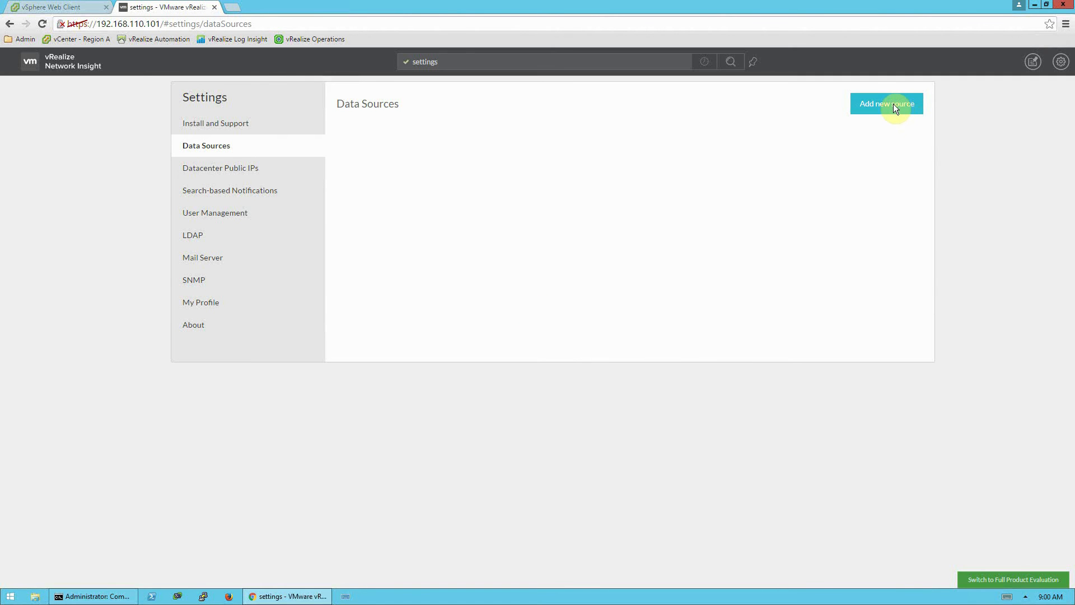
click(886, 103)
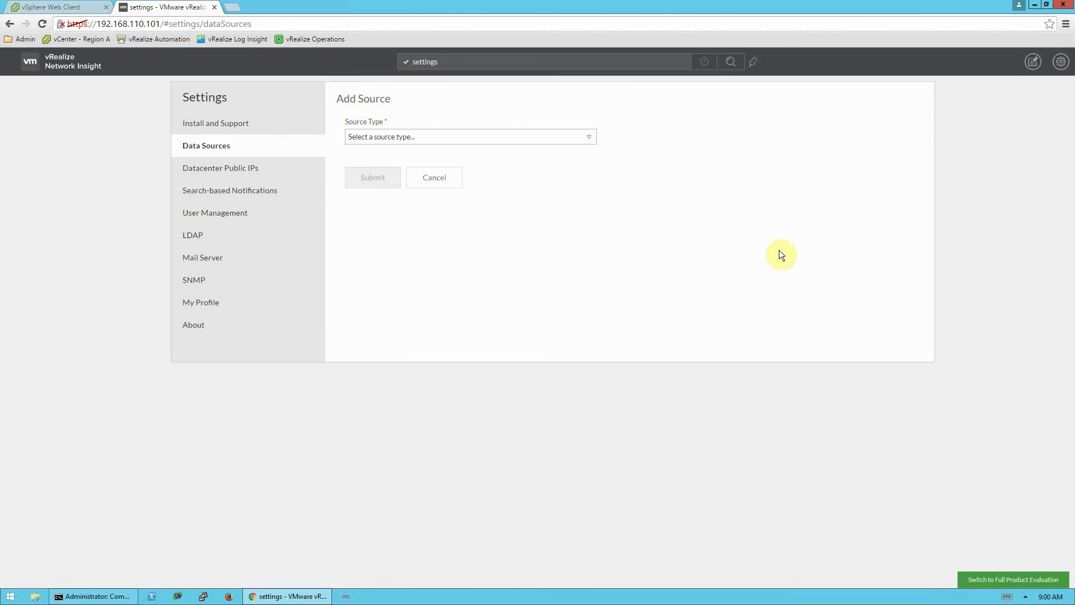
click(469, 137)
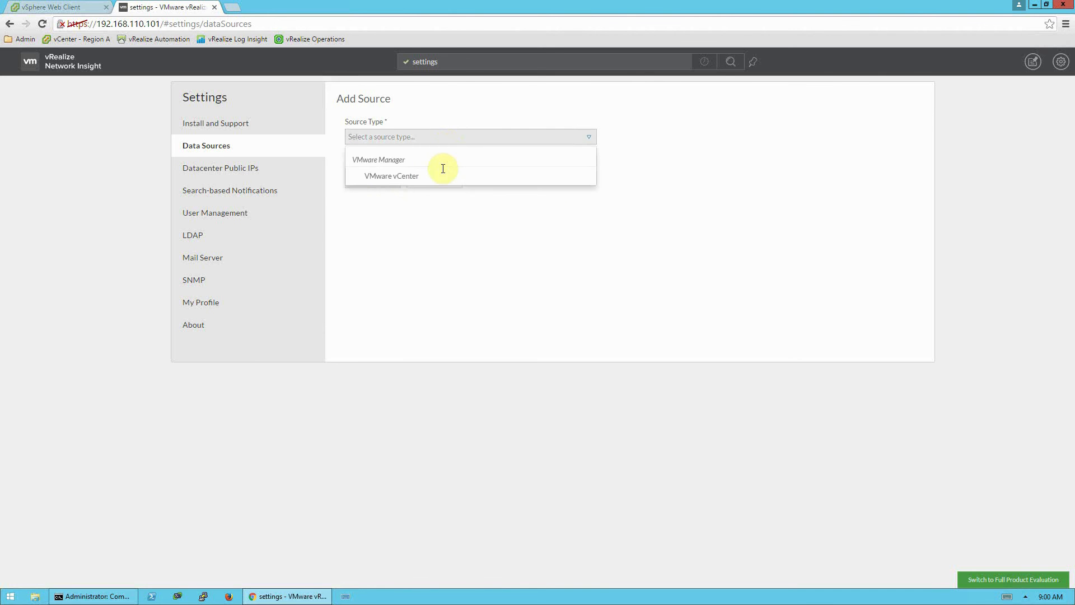
click(392, 176)
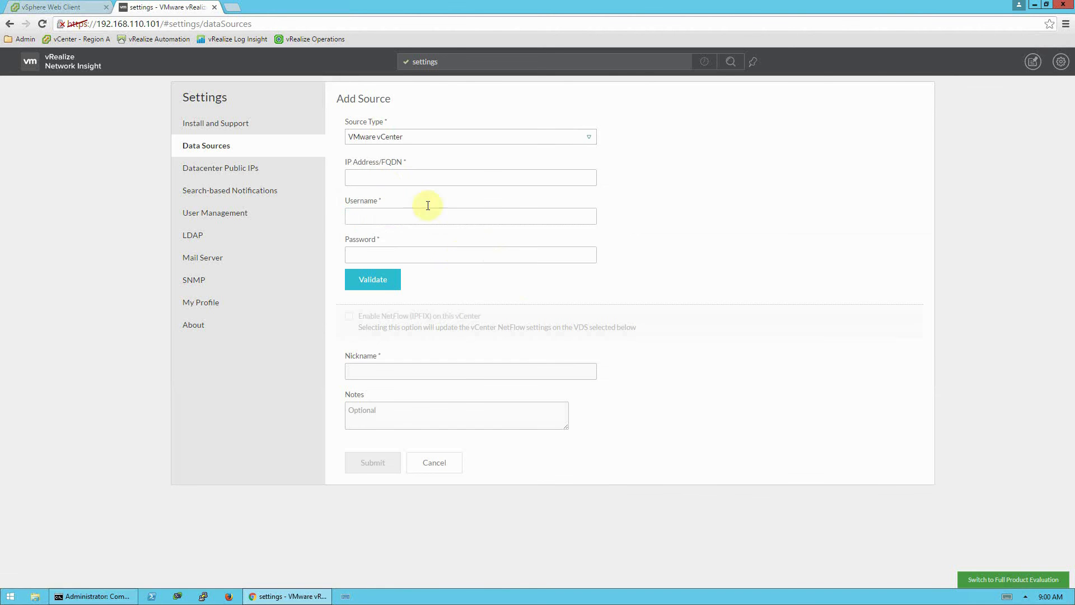
- Enter the vCenter address 'vcsa-' with credentials and validate; the hostname is reported unreachable
click(470, 177)
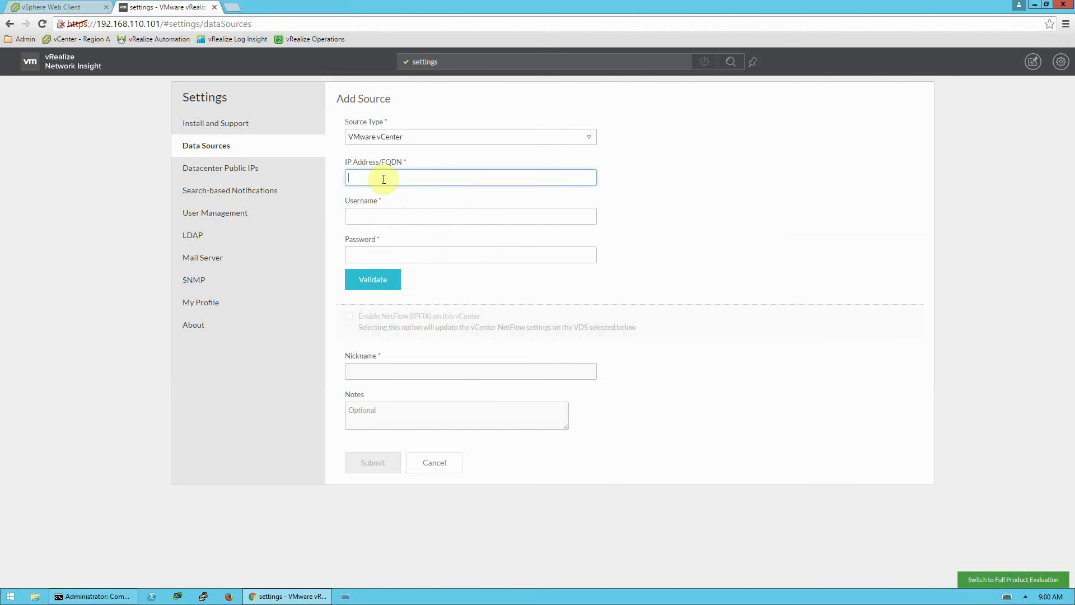
text(v)
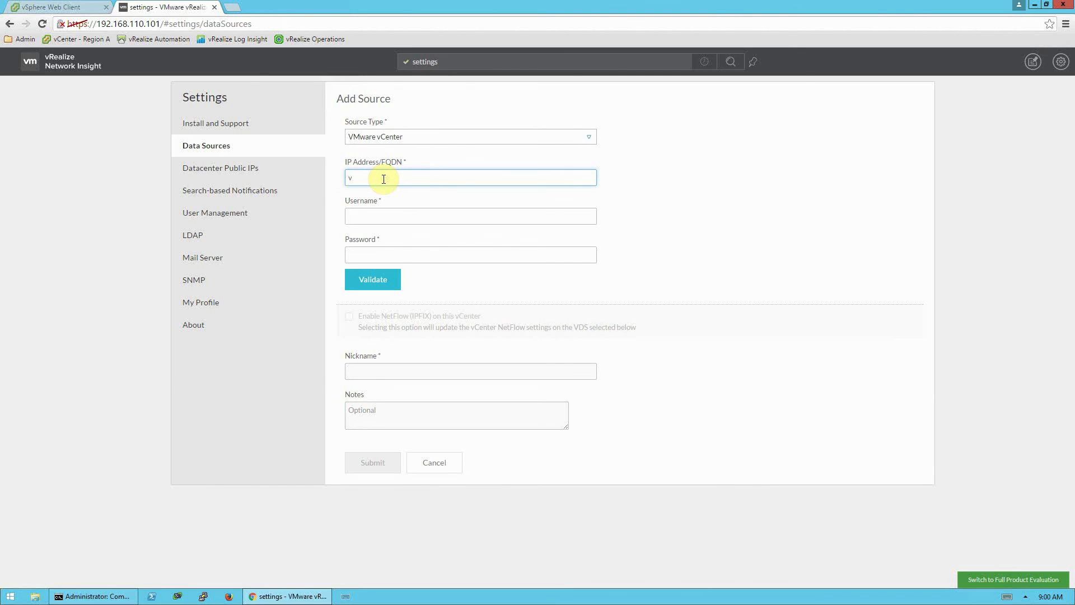
text(csa)
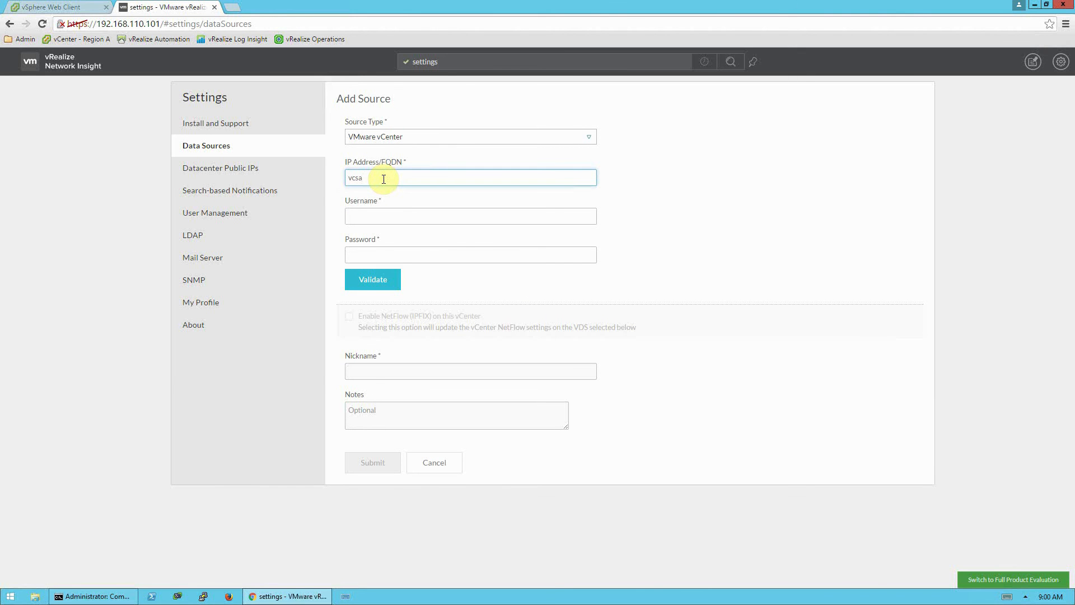
text(-01a.corp.locl)
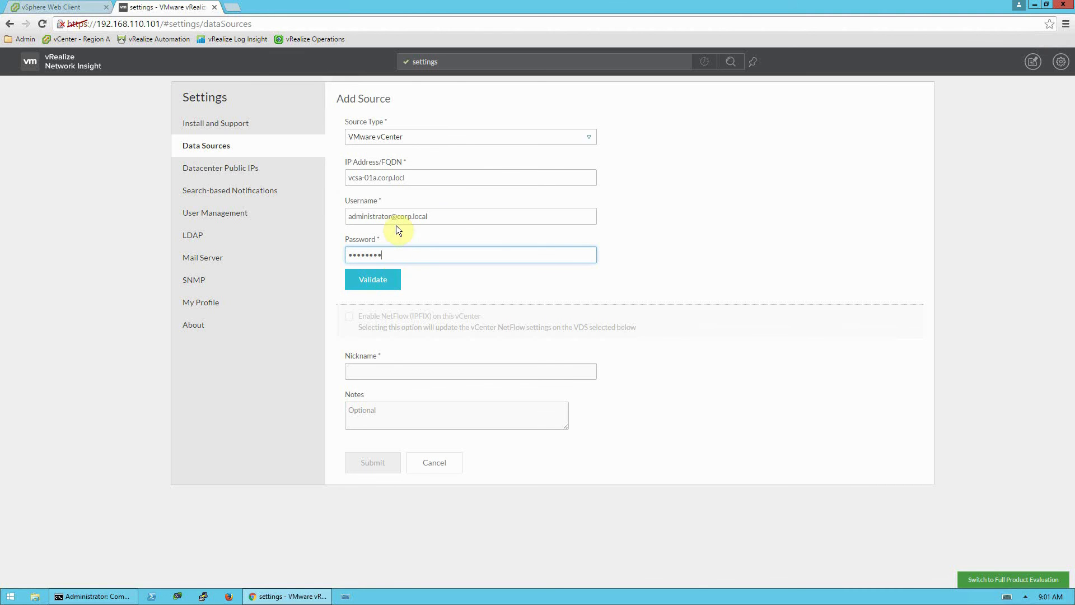
mouse_move(393, 267)
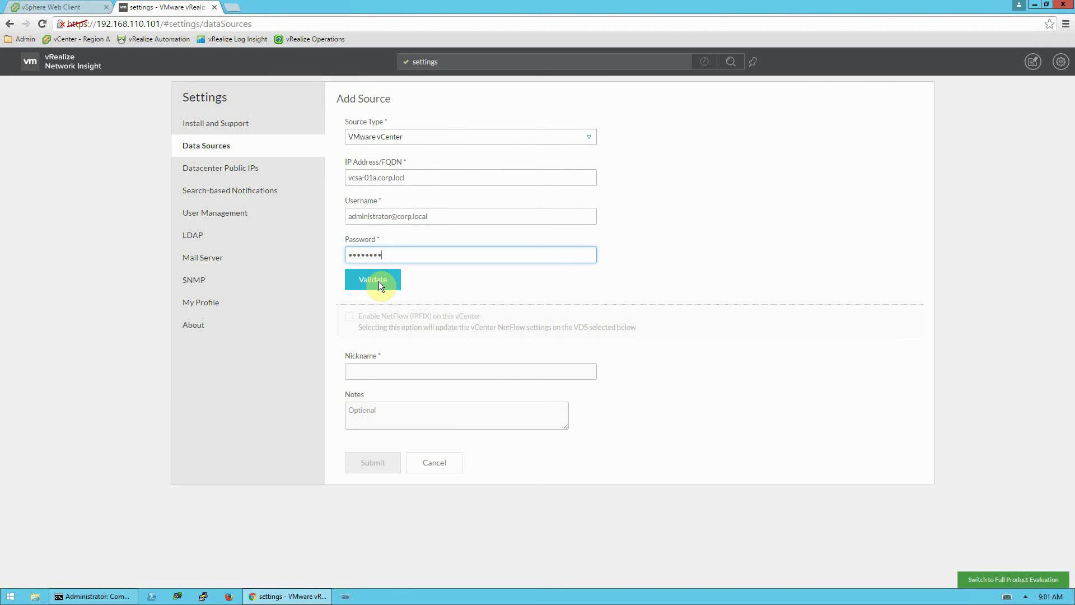
click(372, 280)
text(a)
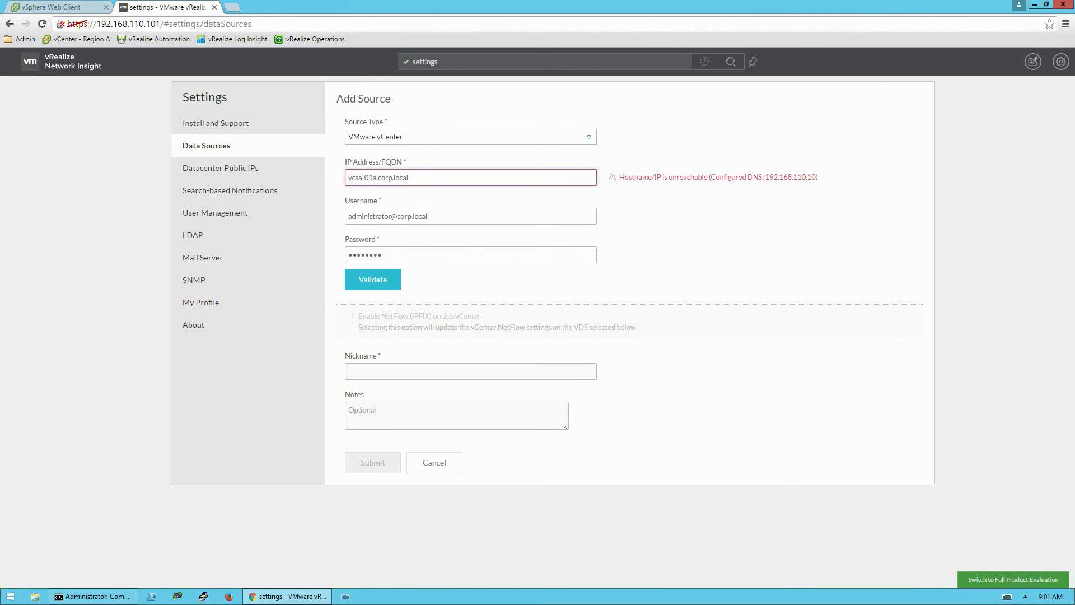
- Revalidate the corrected vCenter address and enable NetFlow on RegionA01-vDS-COMP and RegionA01-vDS-MGMT
click(372, 279)
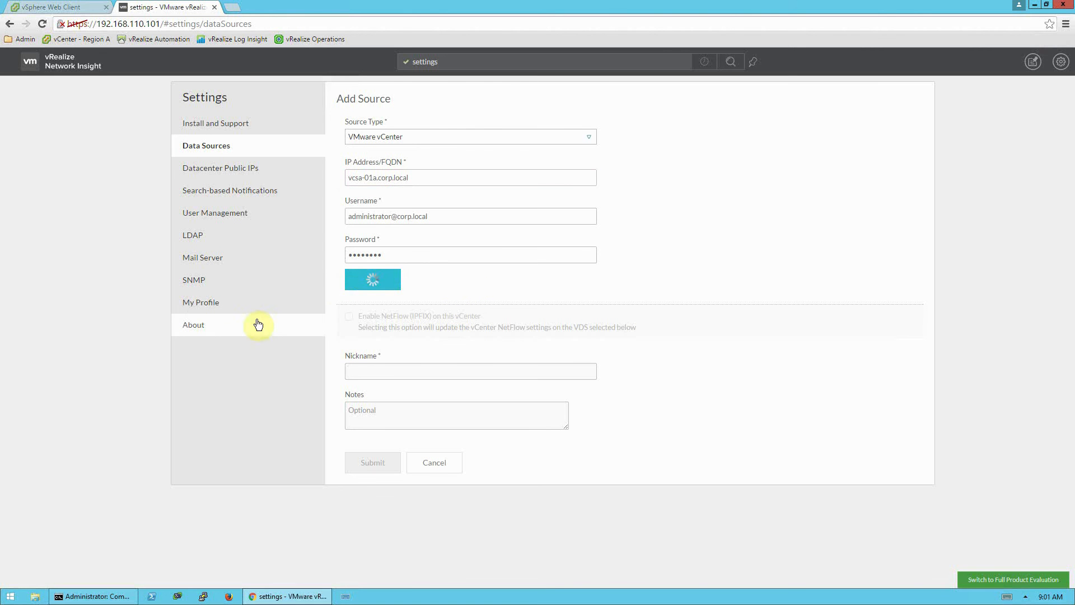
click(350, 316)
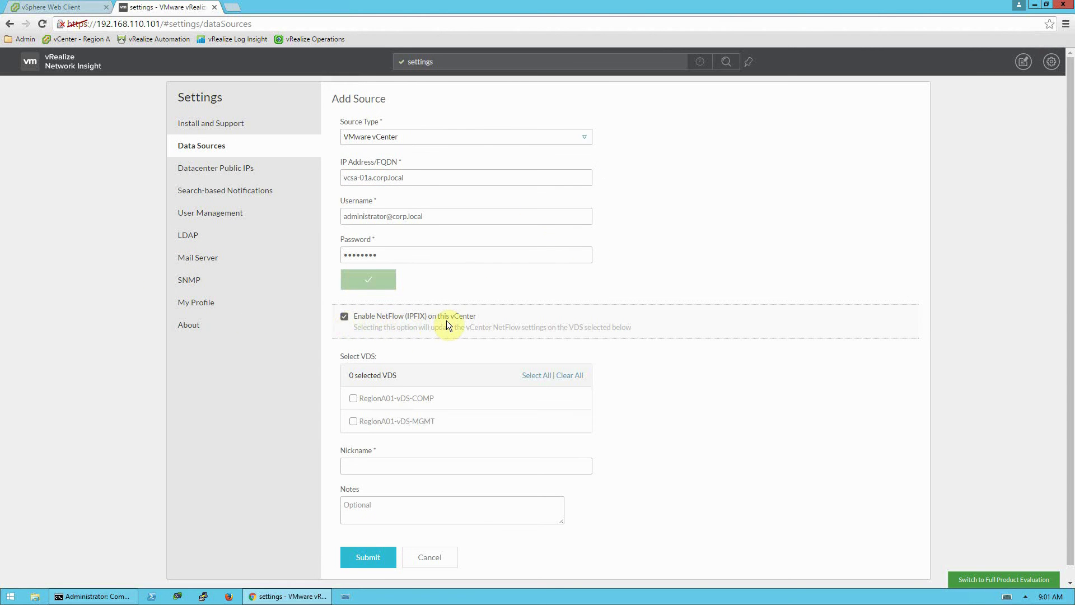
mouse_move(465, 325)
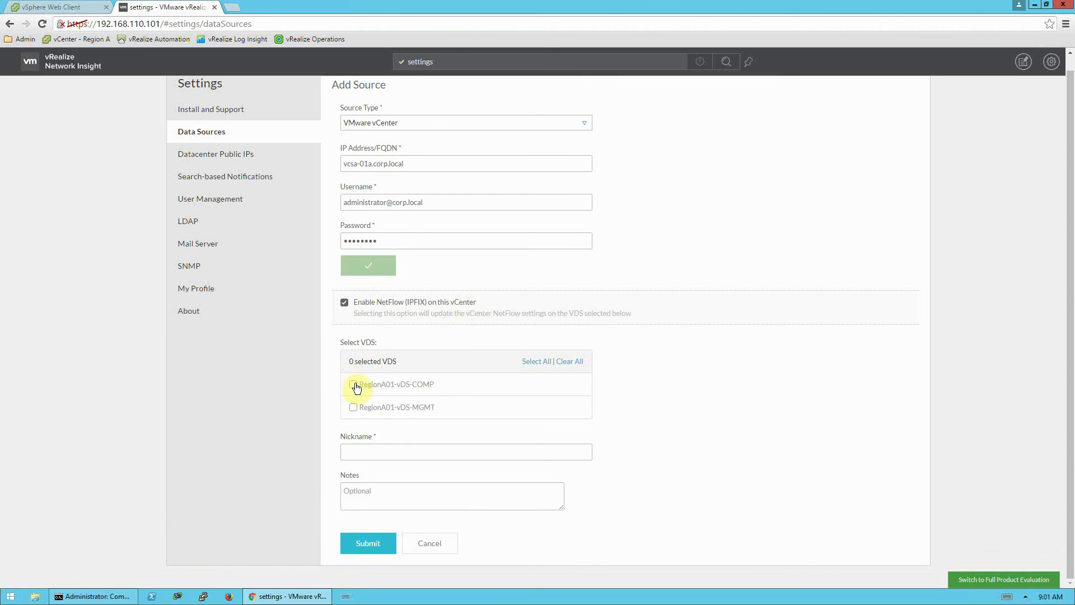
click(353, 385)
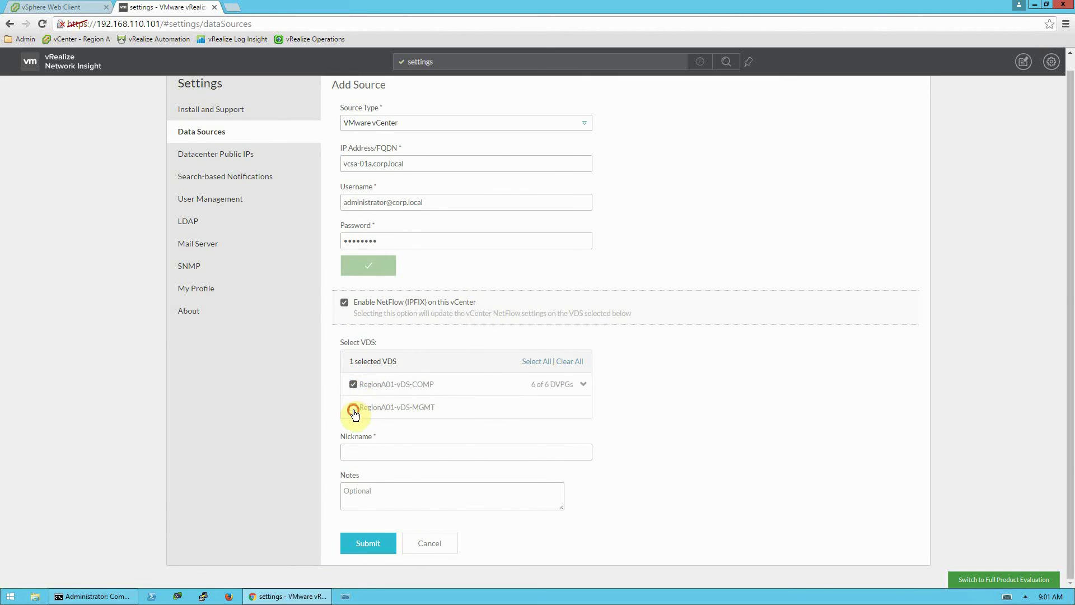
click(352, 407)
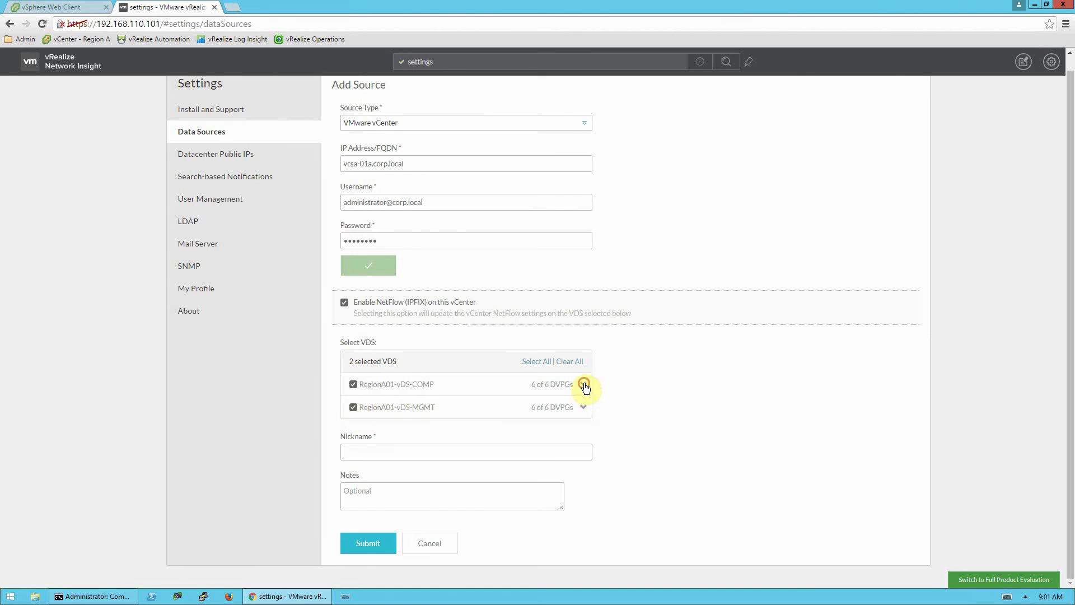
click(584, 384)
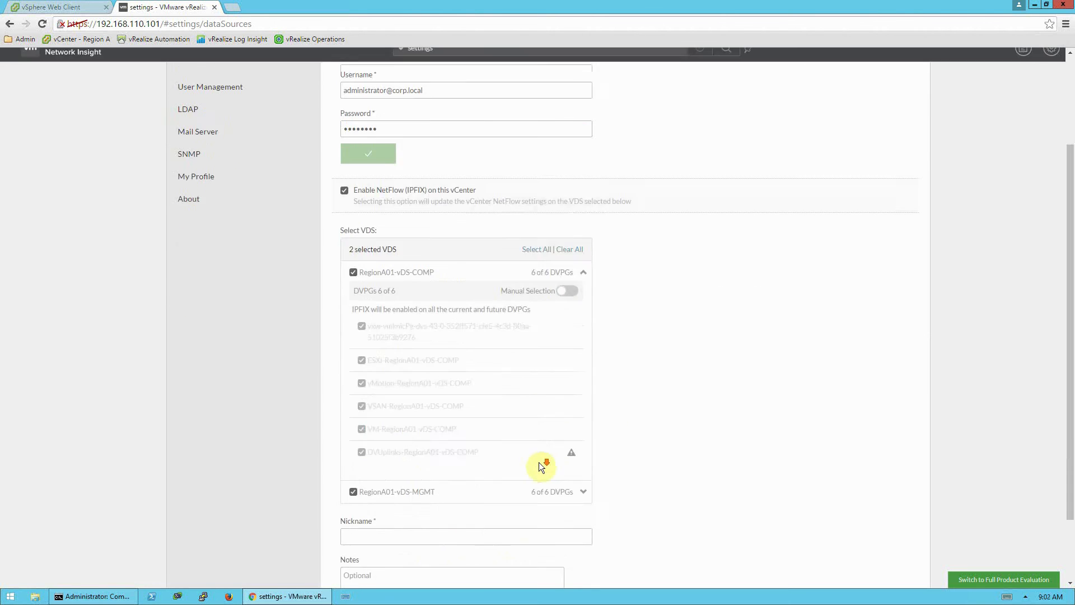
scroll(down, 3)
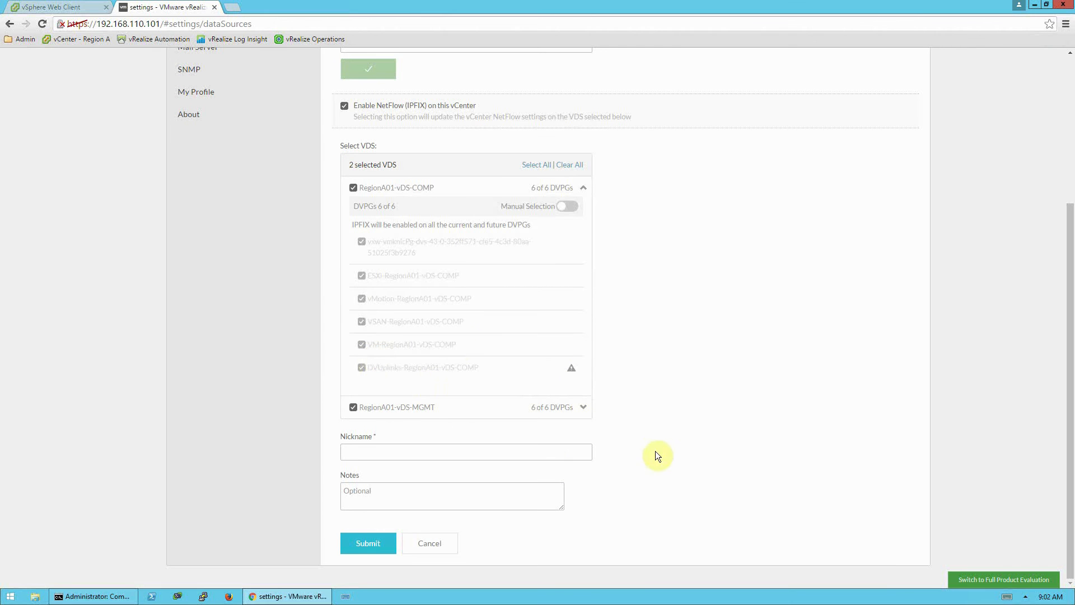
mouse_move(464, 425)
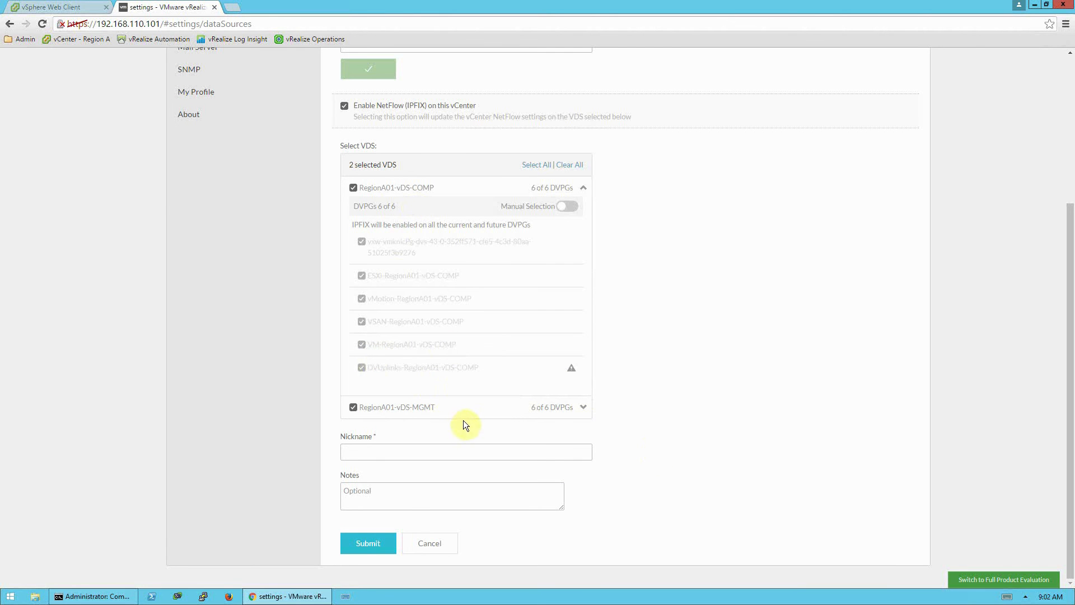
- Nickname the source MyVcenter and submit the new vCenter data source
click(465, 451)
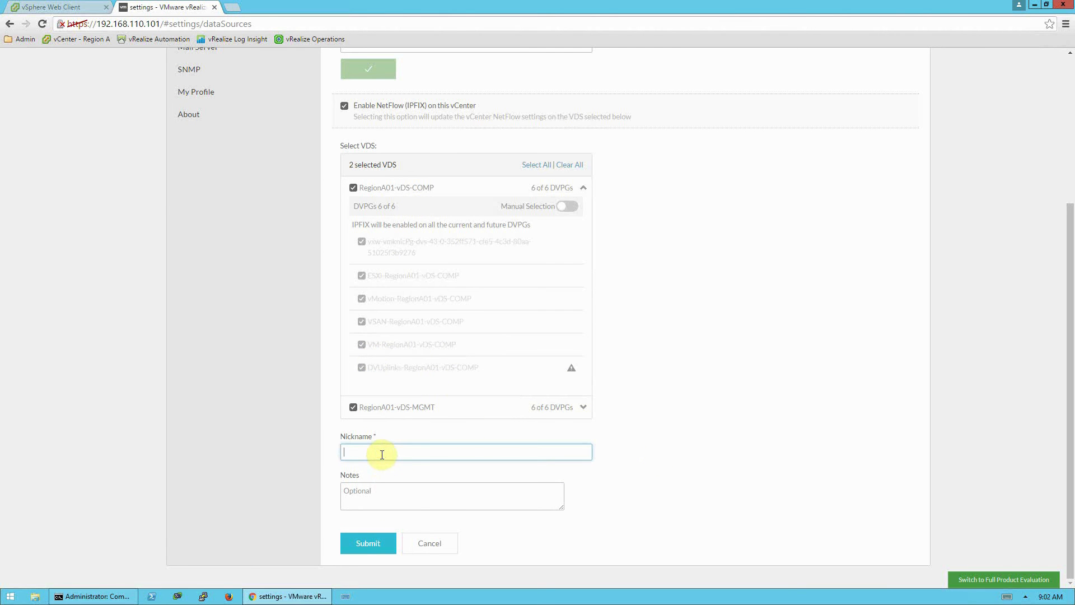
text(MyVcenter)
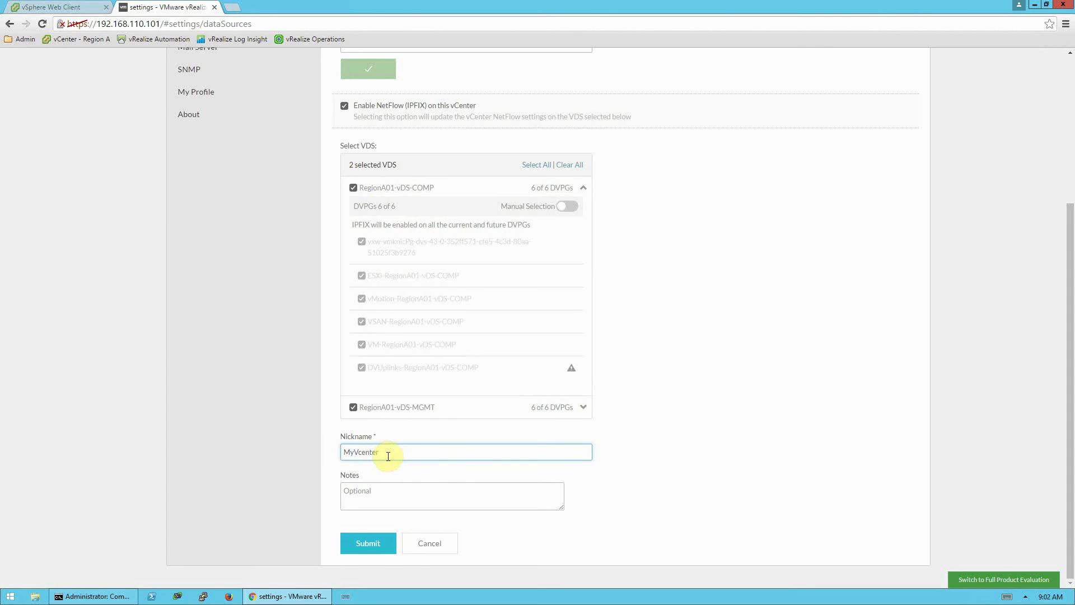
click(368, 542)
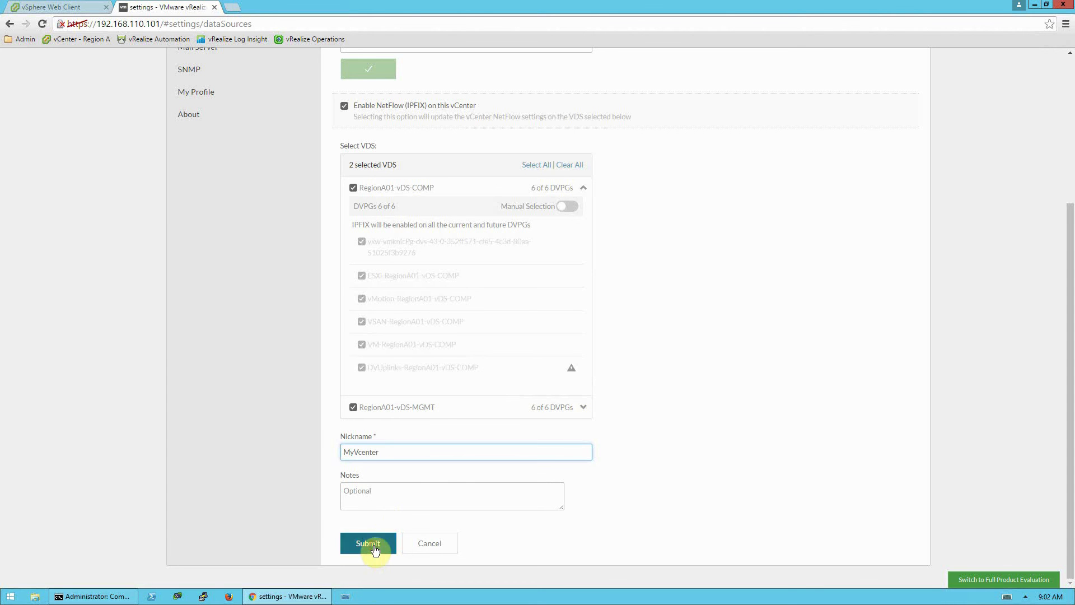
click(369, 542)
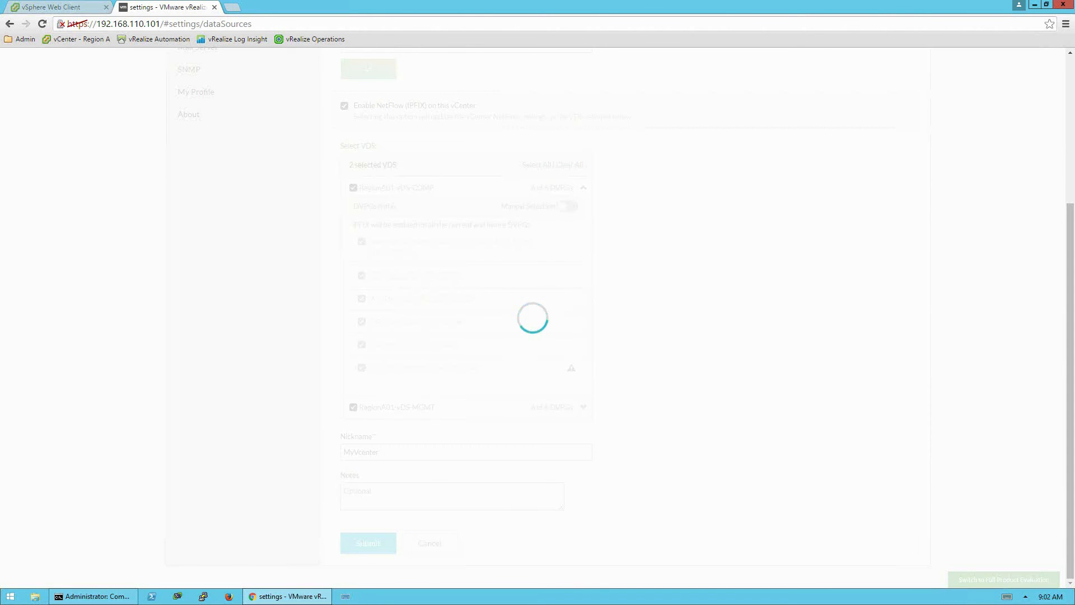
click(369, 542)
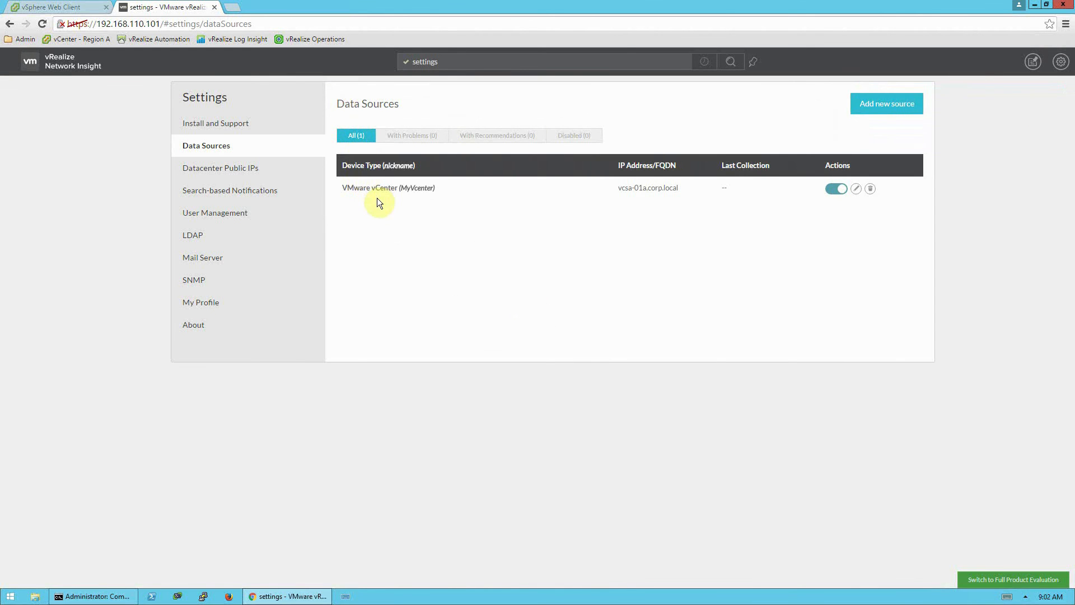
mouse_move(836, 188)
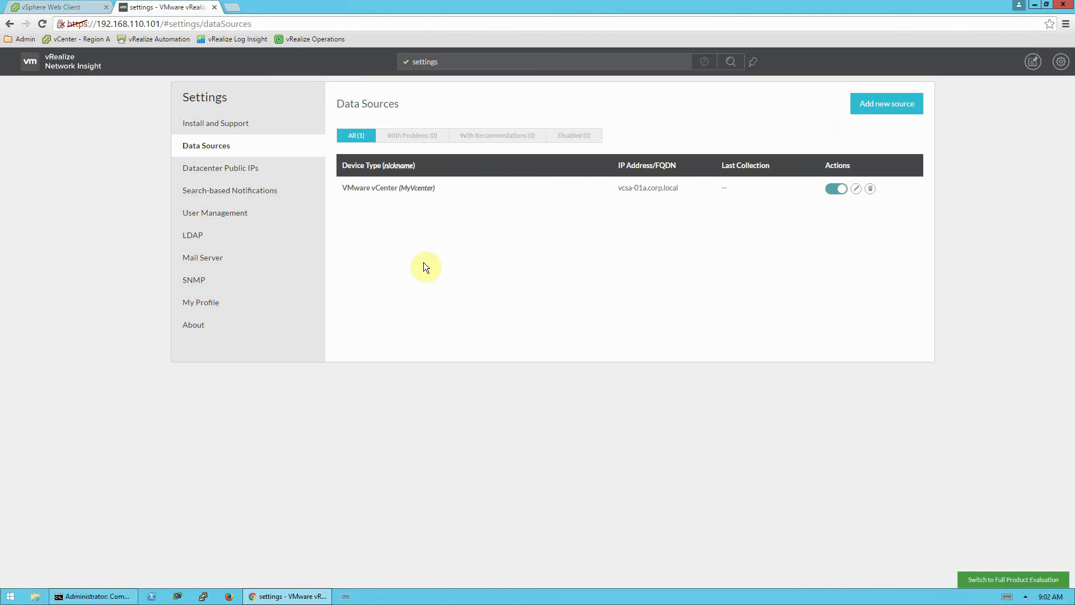
mouse_move(214, 212)
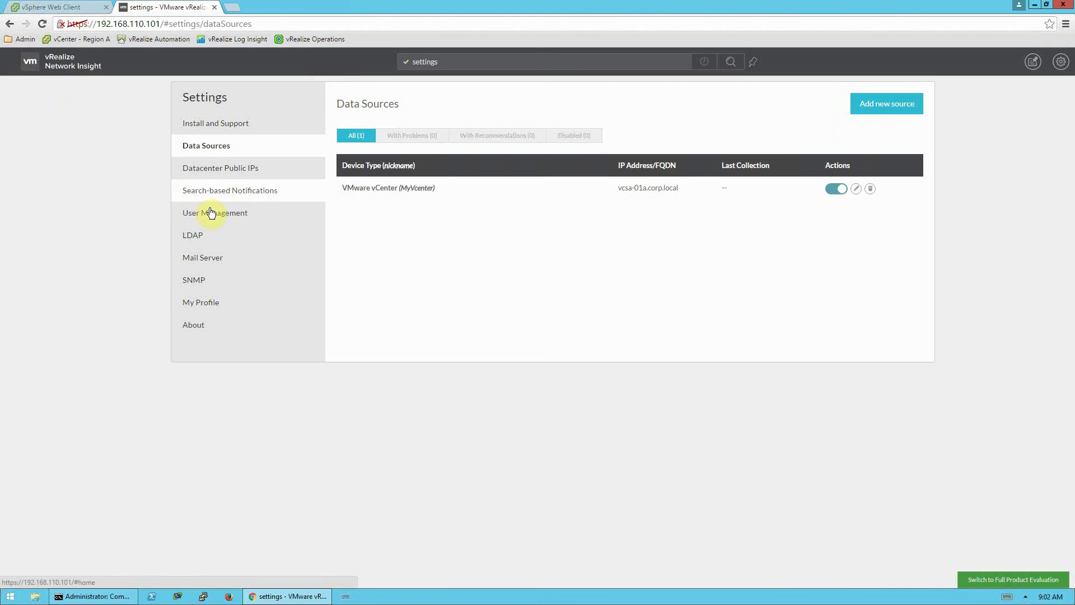
mouse_move(61, 67)
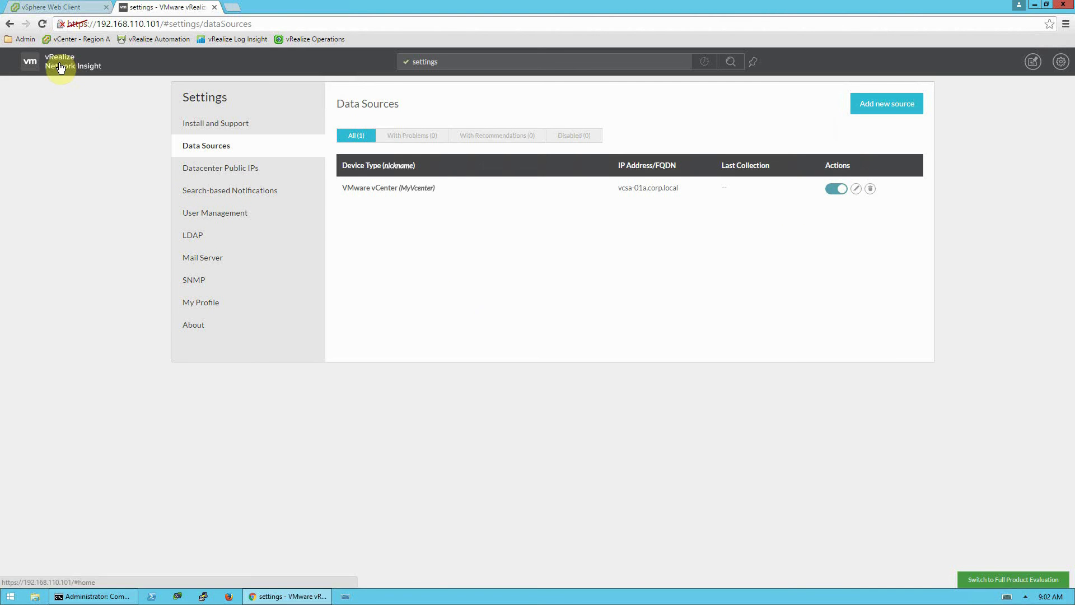
mouse_move(57, 71)
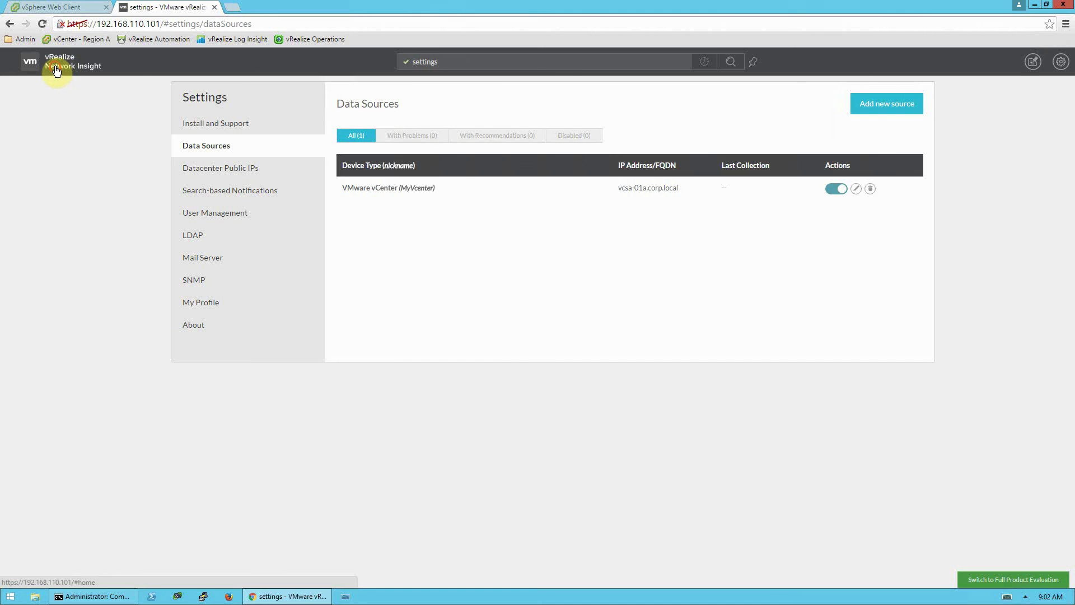
- Return to the home page via the logo, now reporting 1 VMware vCenter
click(57, 61)
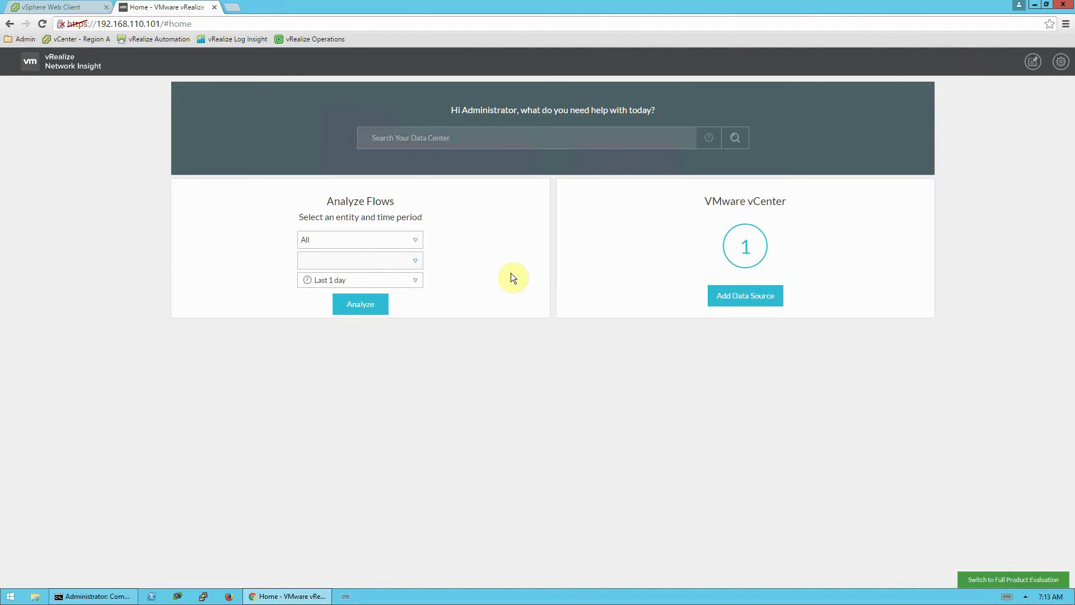
mouse_move(261, 242)
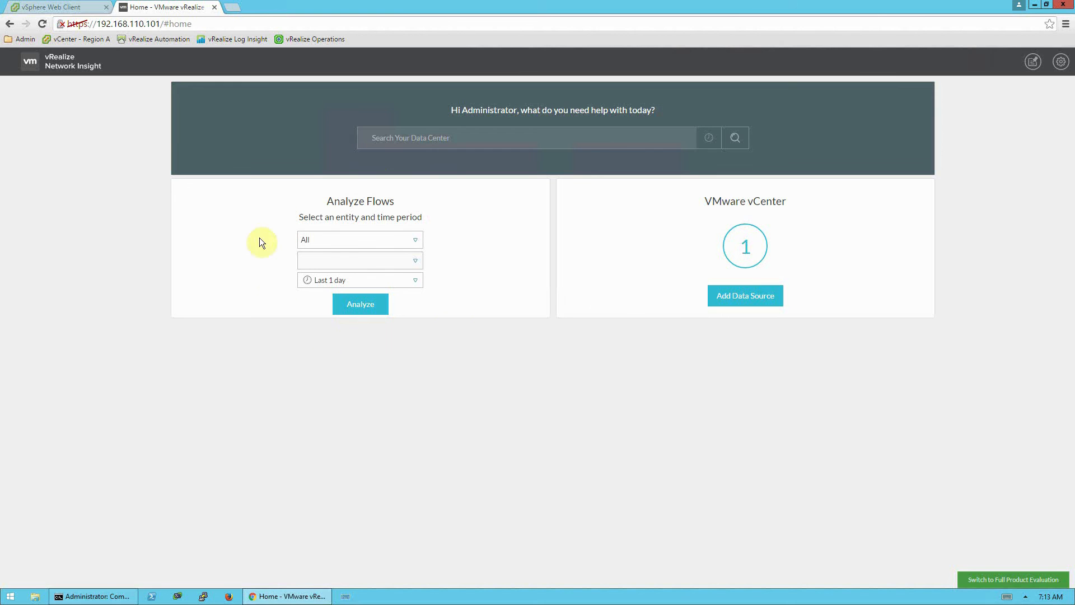
mouse_move(261, 223)
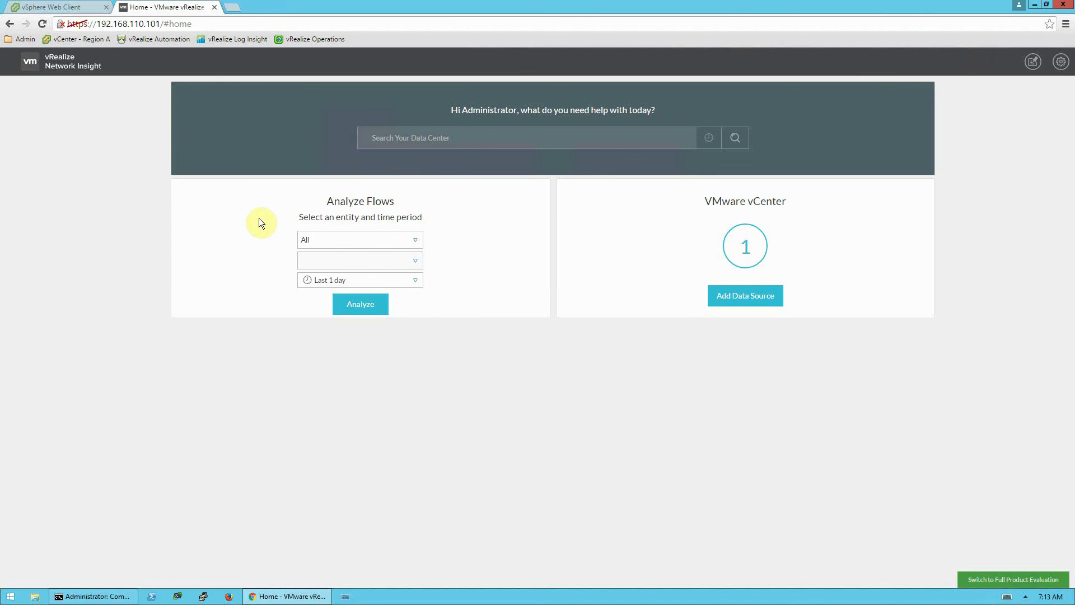
mouse_move(420, 387)
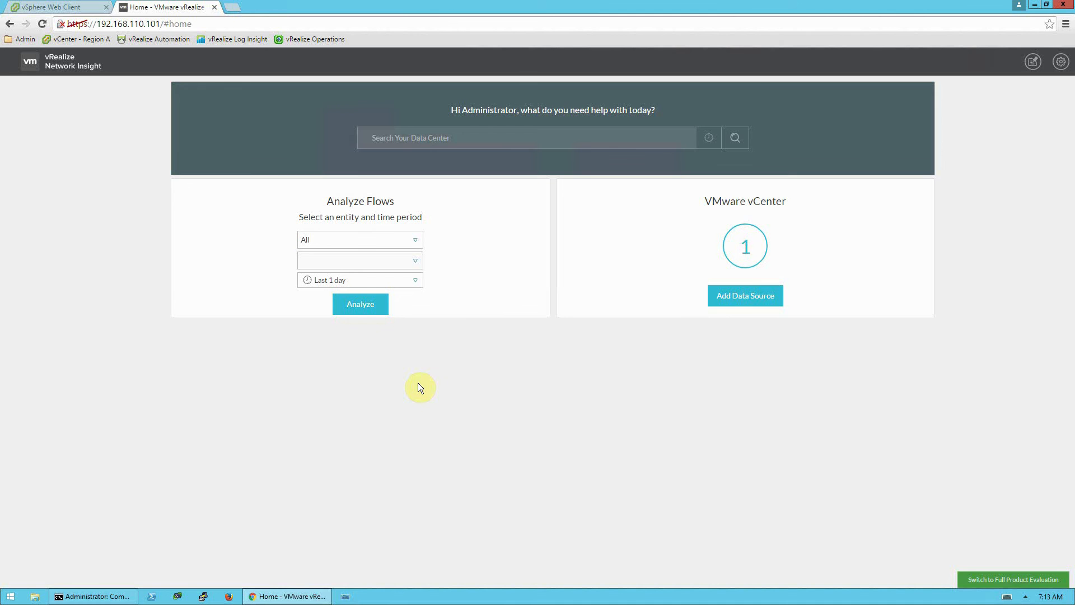
mouse_move(471, 346)
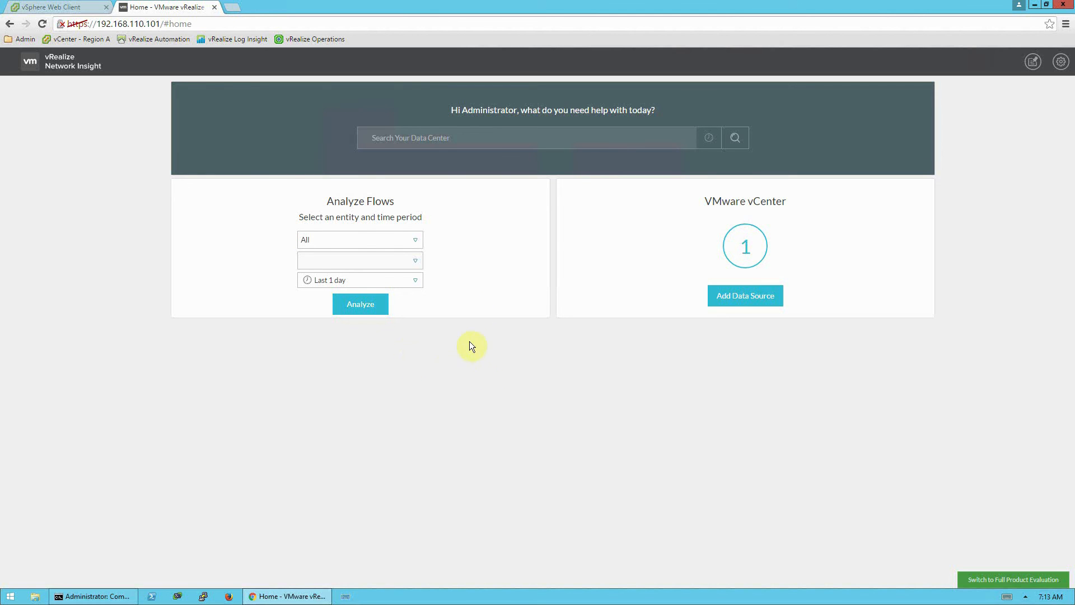
mouse_move(288, 332)
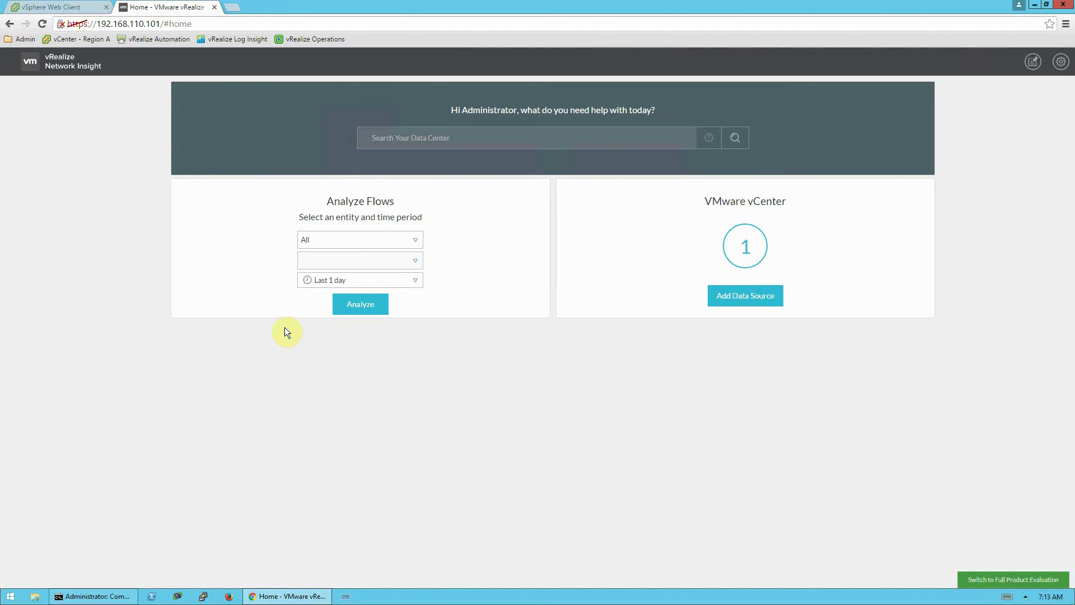
mouse_move(410, 351)
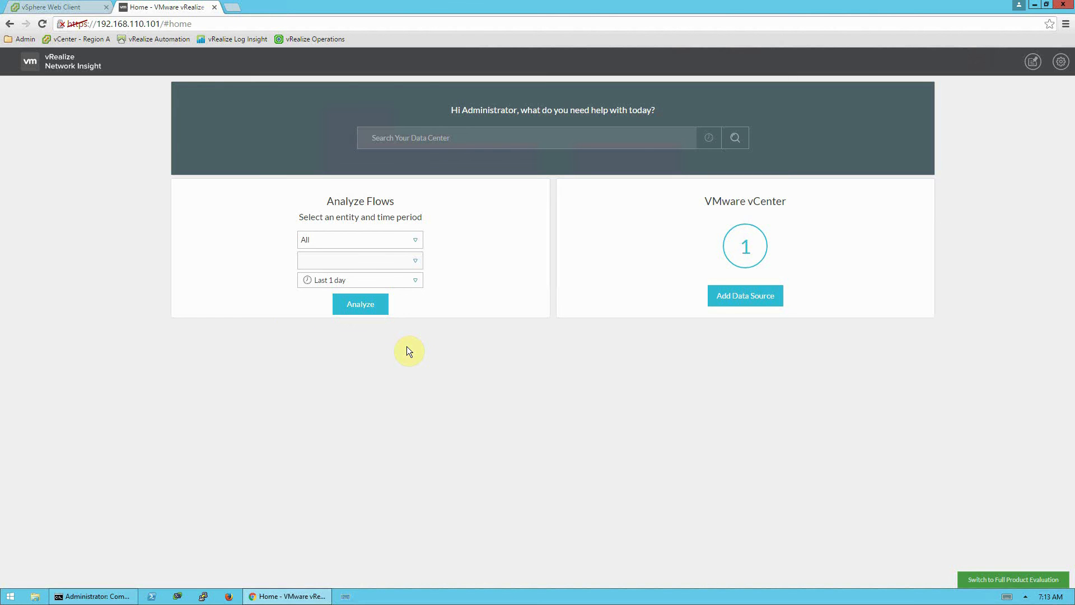
mouse_move(446, 371)
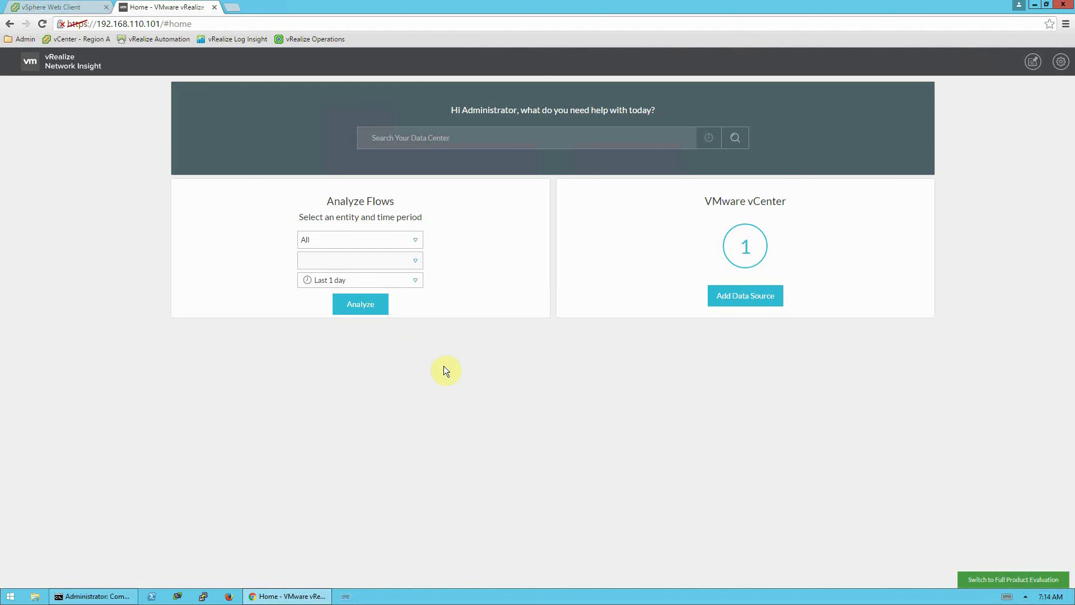
mouse_move(391, 310)
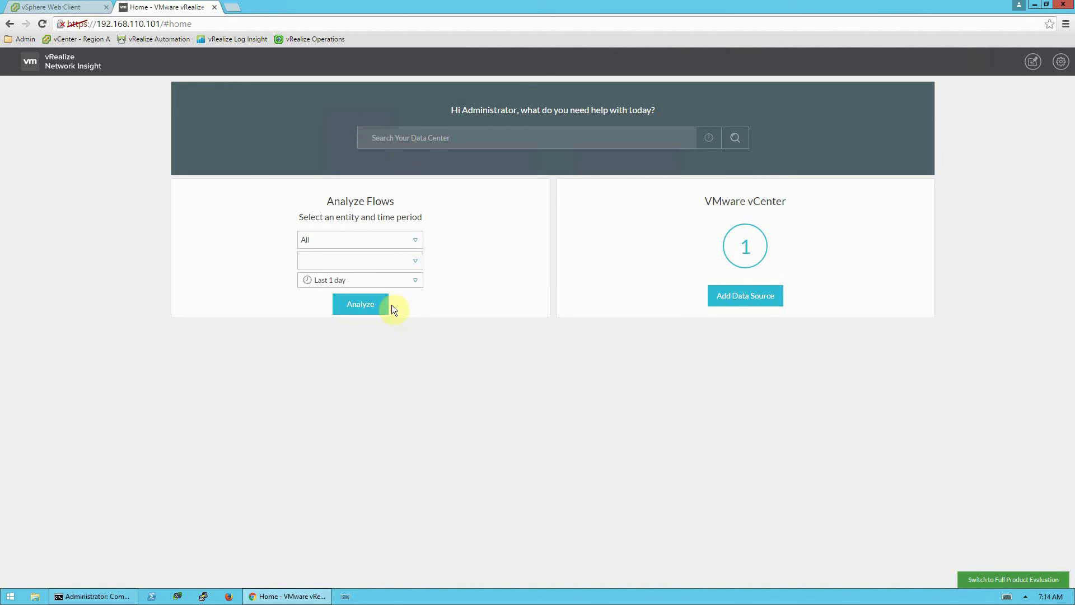
mouse_move(360, 312)
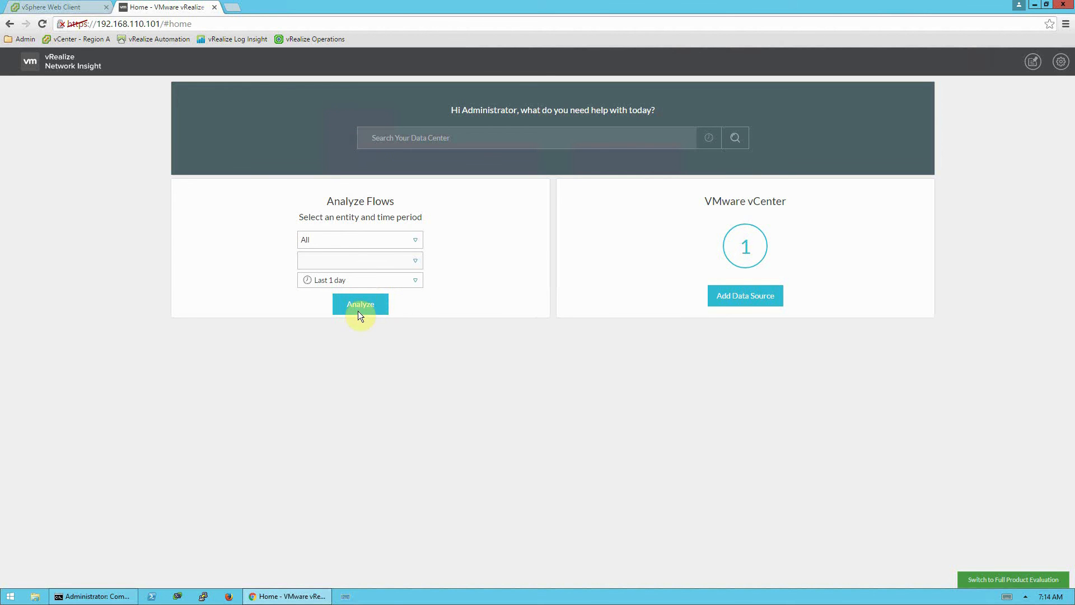
mouse_move(407, 333)
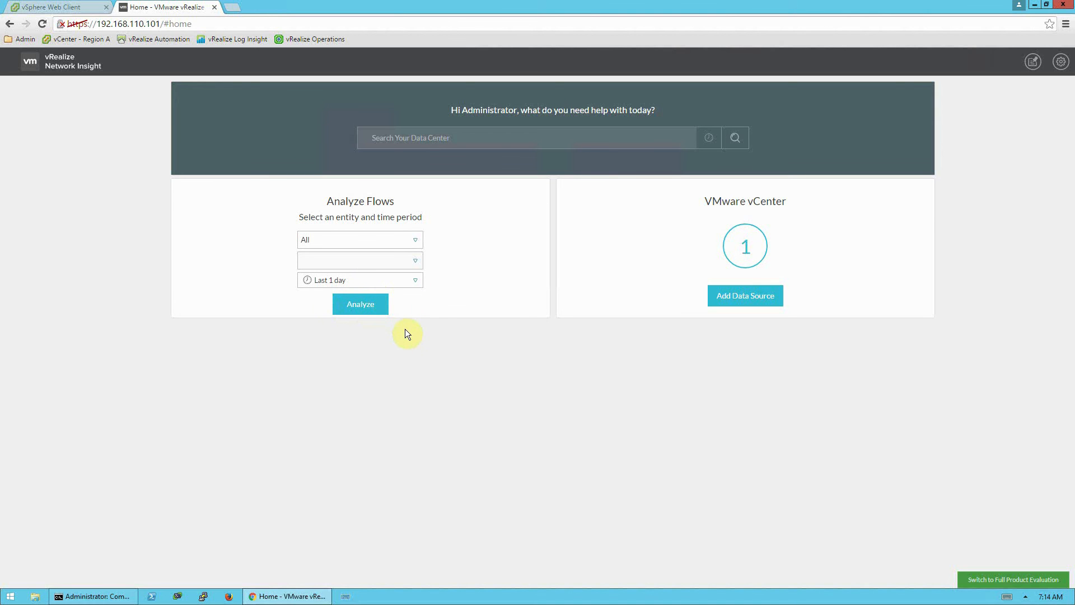
mouse_move(403, 331)
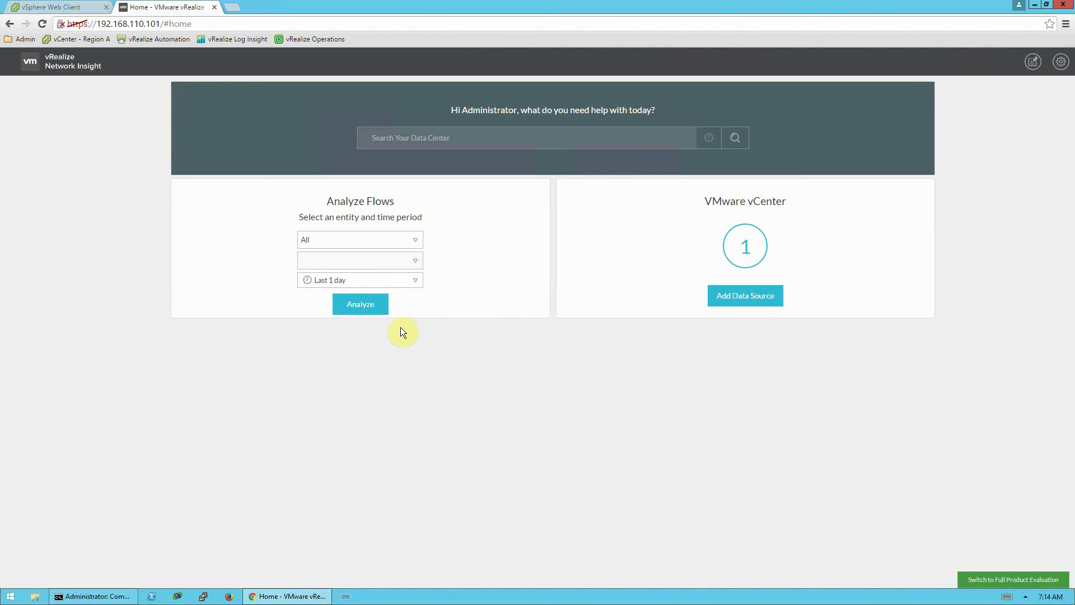